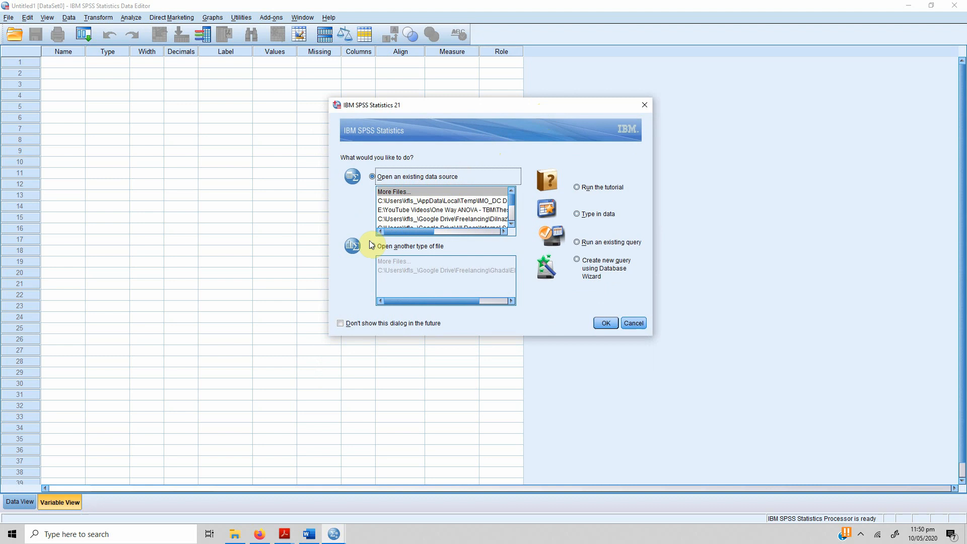
Review the startup dialog's recent files and the open-another-file / existing-source options
{"action": "left_click", "coordinate": [441, 209]}
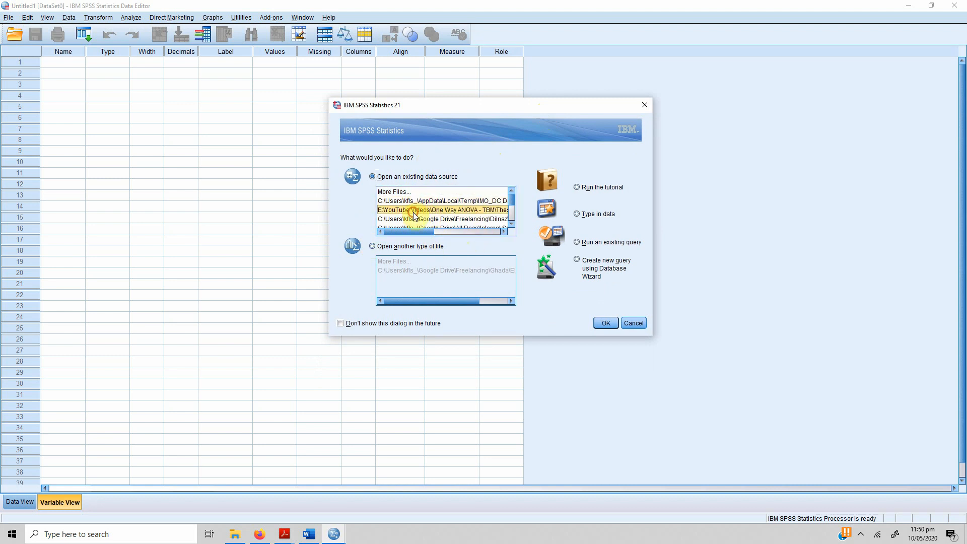
{"action": "left_click", "coordinate": [441, 219]}
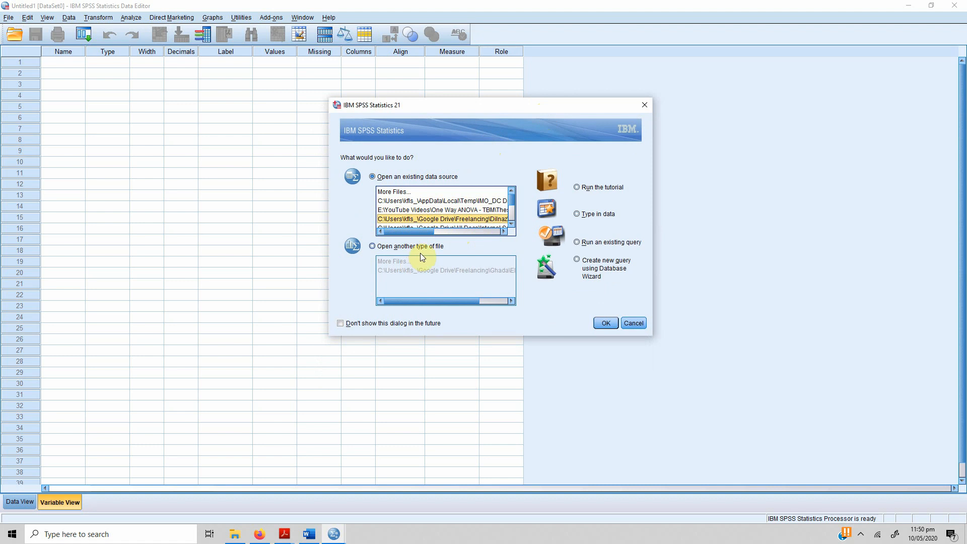
{"action": "left_click", "coordinate": [372, 245]}
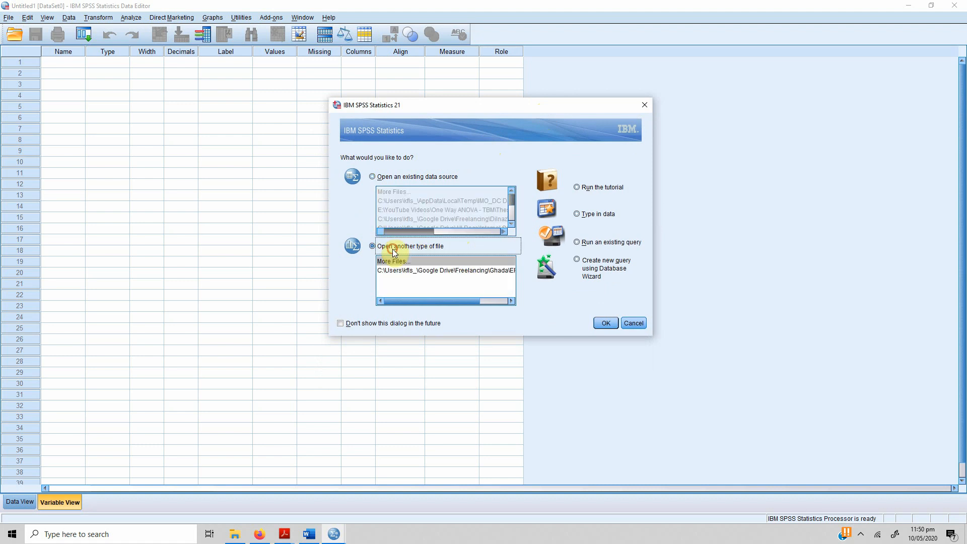
{"action": "mouse_move", "coordinate": [383, 177]}
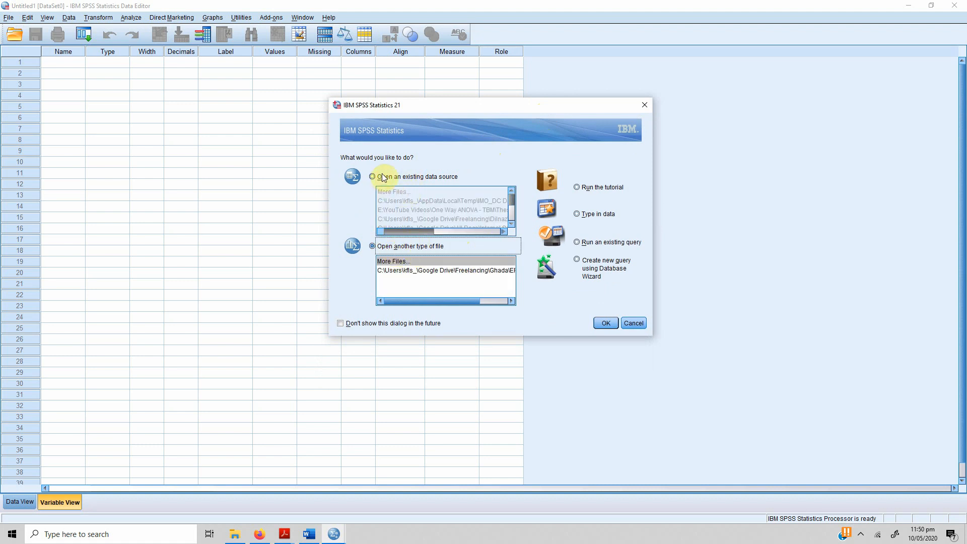
{"action": "left_click", "coordinate": [372, 176]}
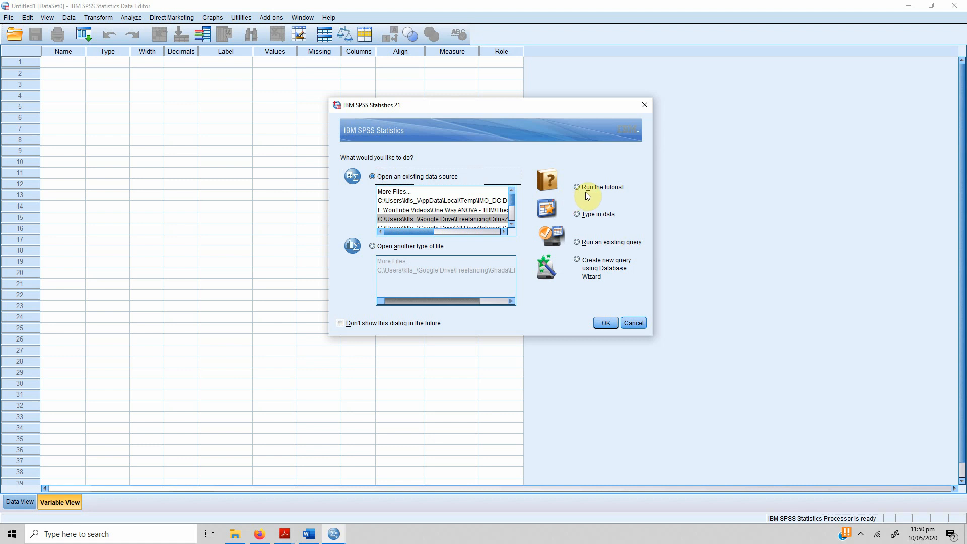
Choose typing in new data over running a query, then dismiss the startup dialog
{"action": "left_click", "coordinate": [576, 214]}
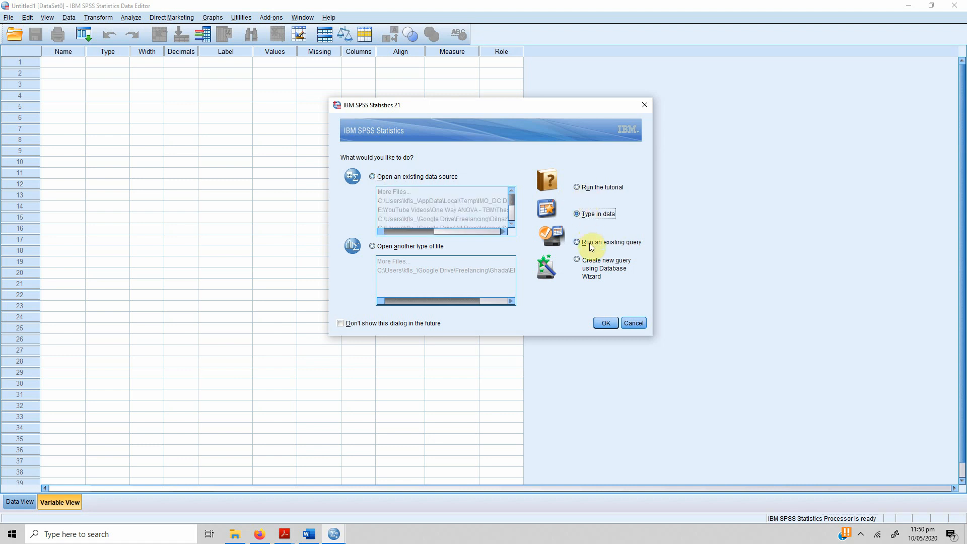
{"action": "left_click", "coordinate": [576, 242]}
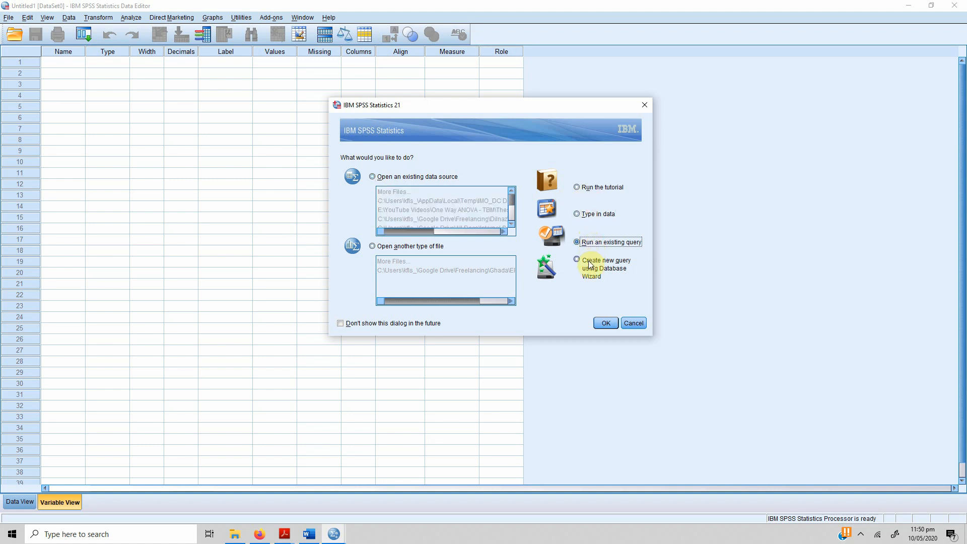
{"action": "left_click", "coordinate": [576, 259]}
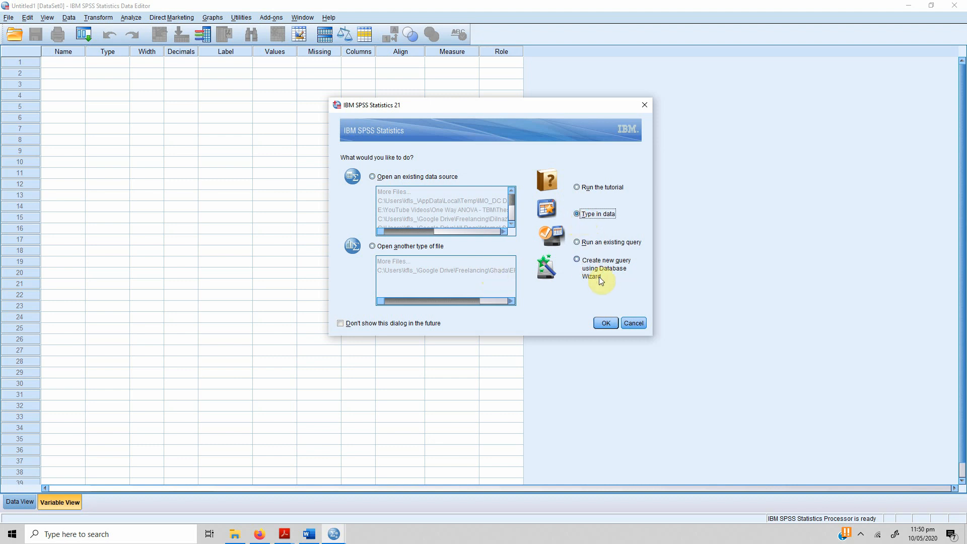
{"action": "left_click", "coordinate": [604, 322]}
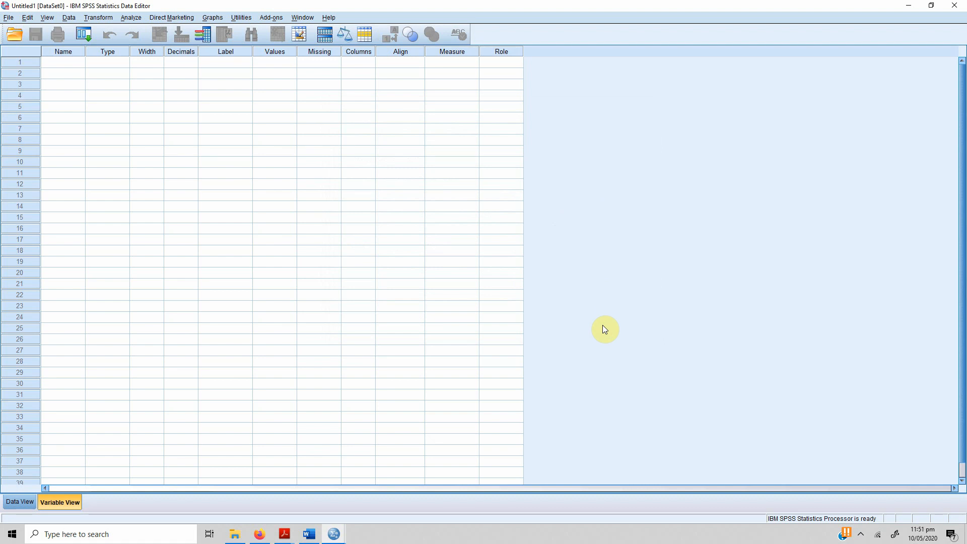
{"action": "mouse_move", "coordinate": [197, 237]}
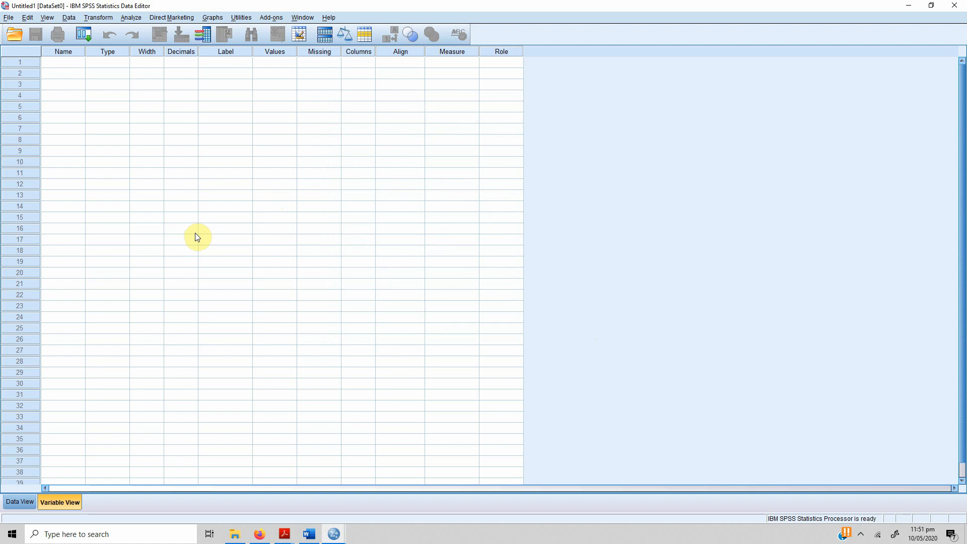
{"action": "mouse_move", "coordinate": [30, 513]}
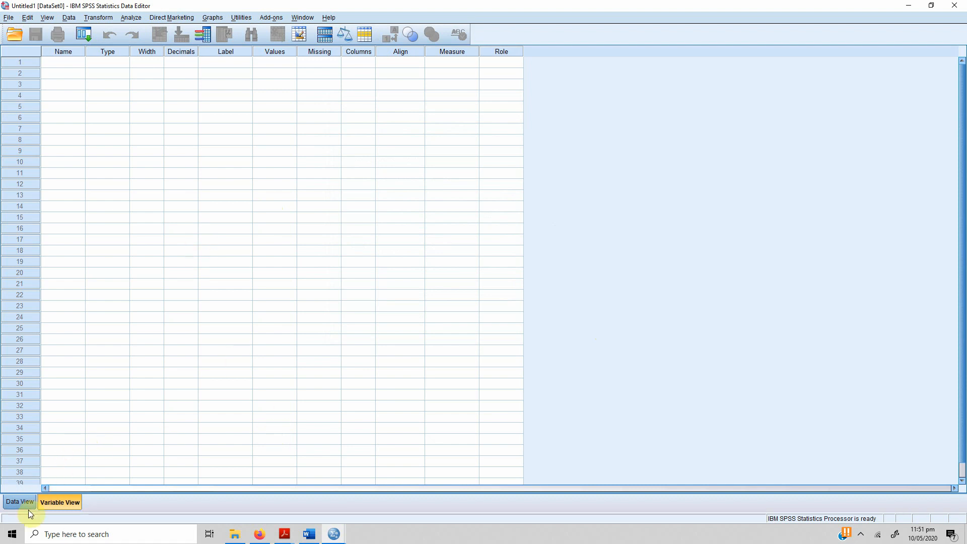
{"action": "mouse_move", "coordinate": [6, 474]}
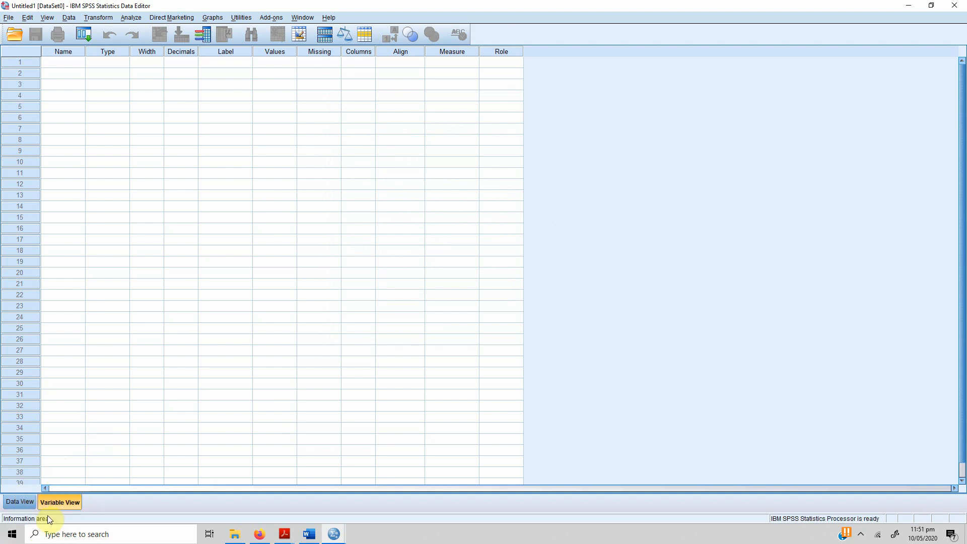
{"action": "left_click", "coordinate": [20, 501]}
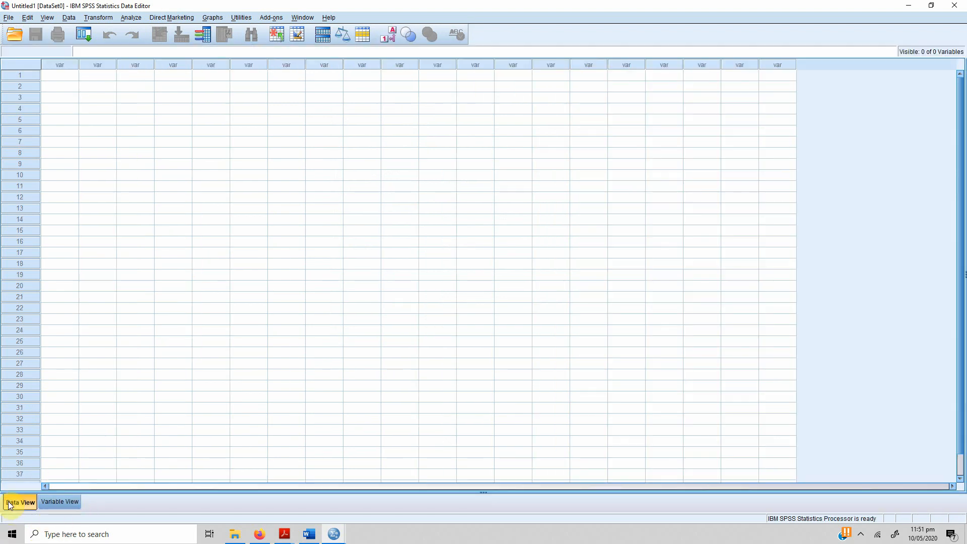
{"action": "left_click", "coordinate": [59, 501]}
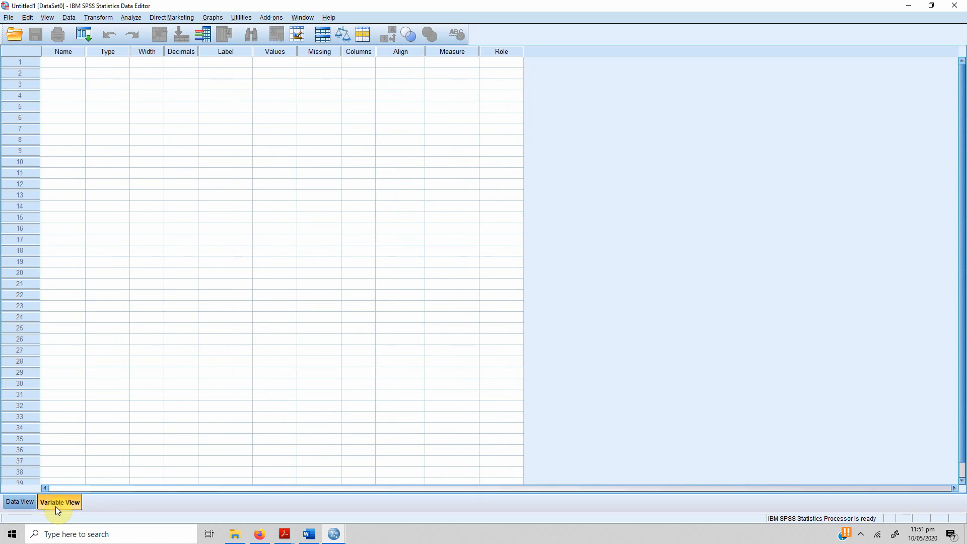
{"action": "mouse_move", "coordinate": [48, 509]}
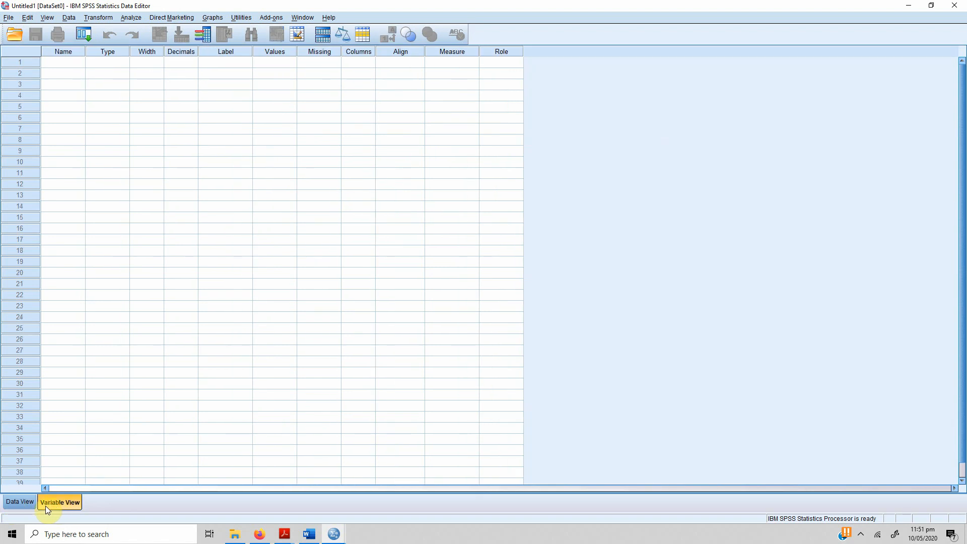
{"action": "mouse_move", "coordinate": [69, 187]}
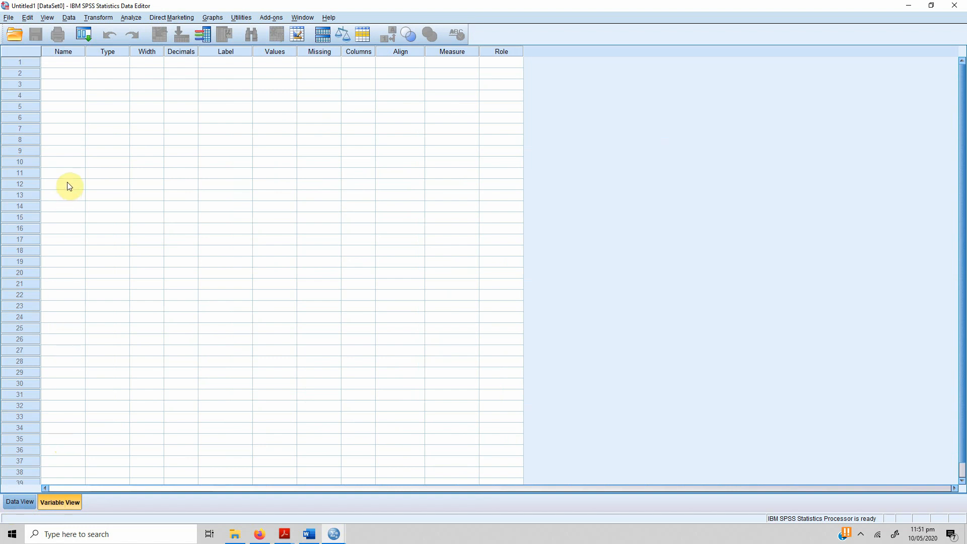
{"action": "left_click", "coordinate": [62, 61]}
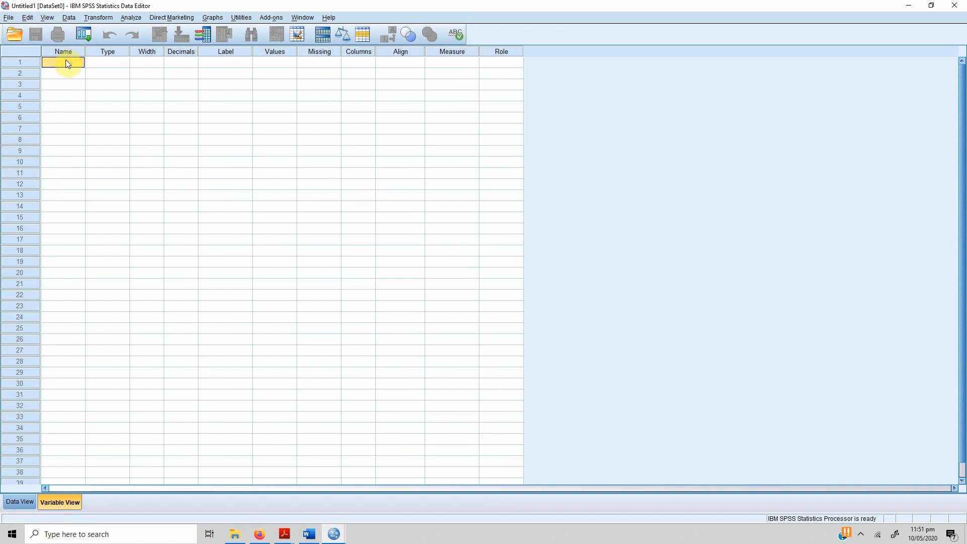
{"action": "left_click", "coordinate": [62, 51]}
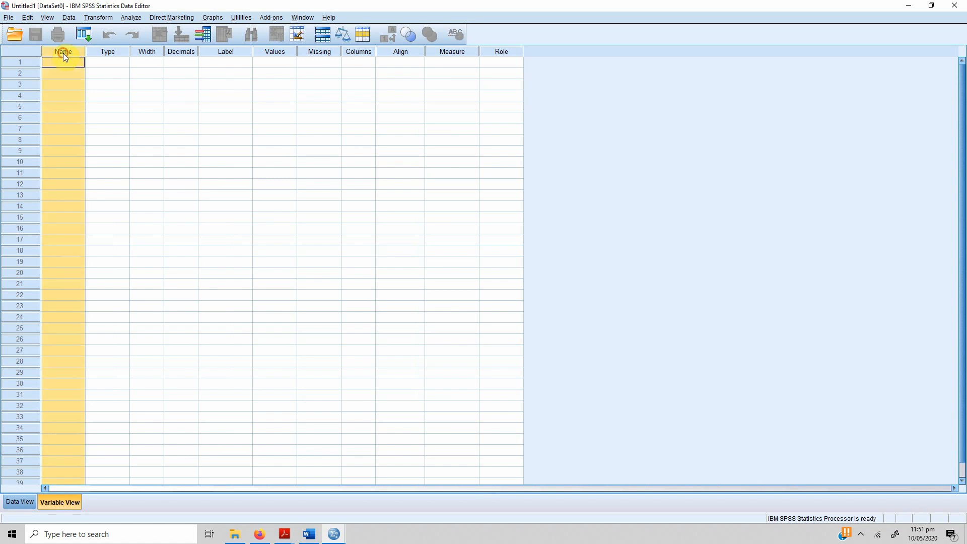
{"action": "left_click", "coordinate": [107, 62]}
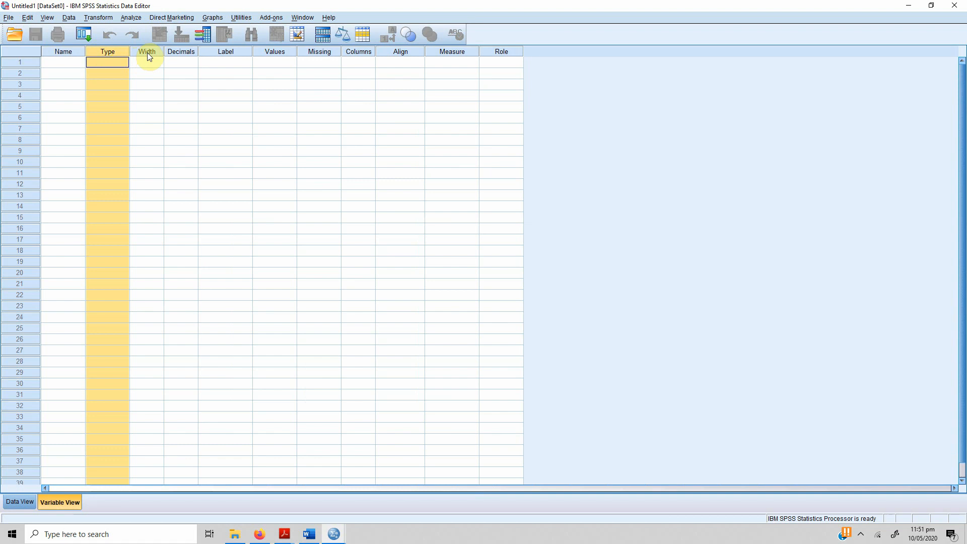
{"action": "left_click", "coordinate": [147, 51]}
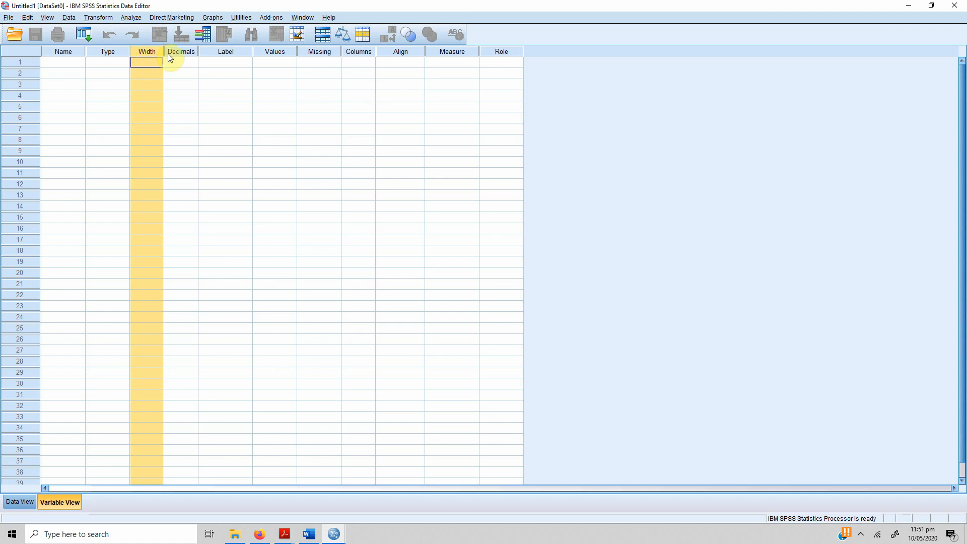
{"action": "left_click", "coordinate": [180, 61]}
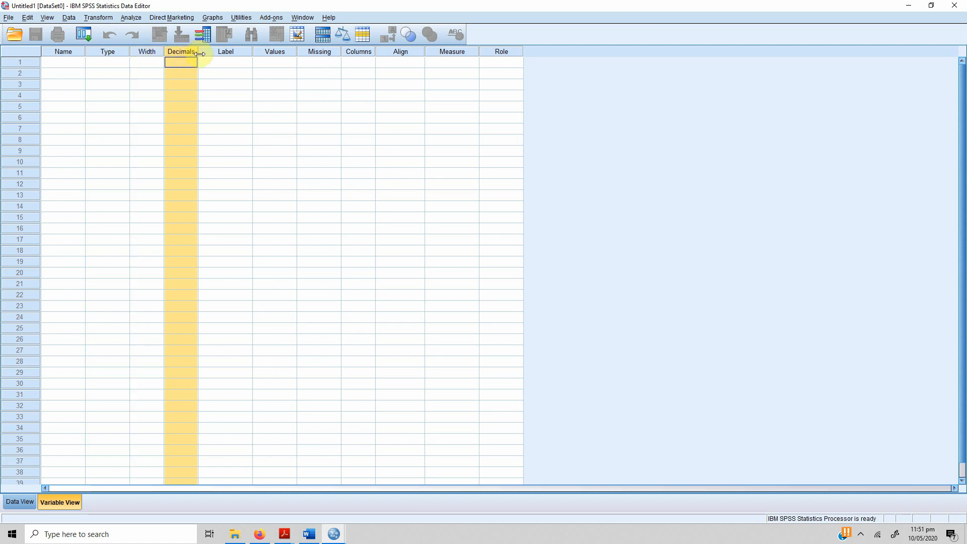
{"action": "left_click", "coordinate": [225, 62]}
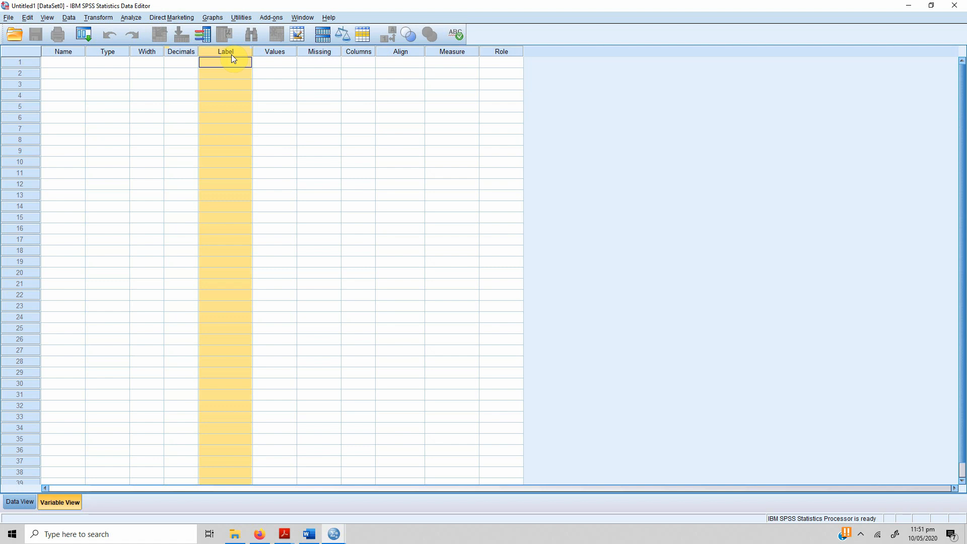
{"action": "mouse_move", "coordinate": [141, 73]}
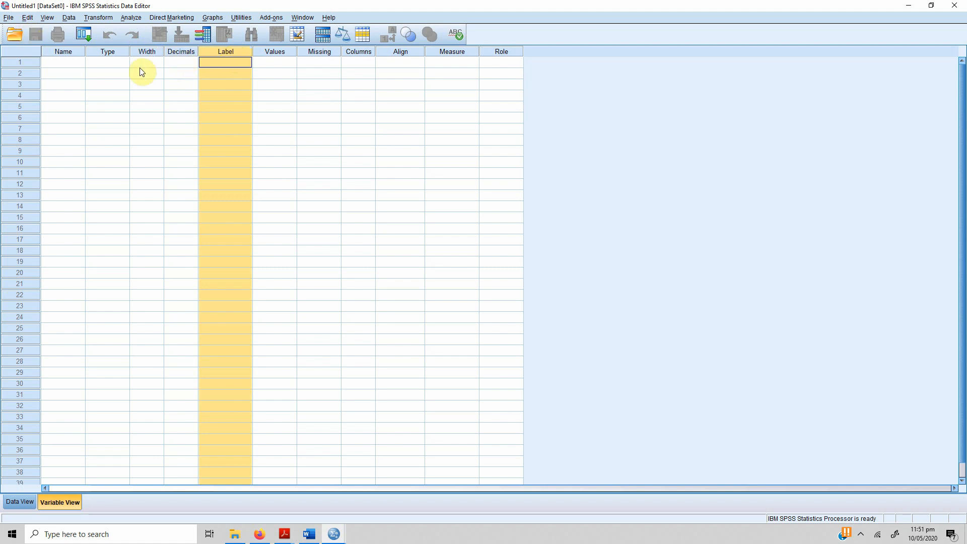
{"action": "left_click", "coordinate": [62, 62]}
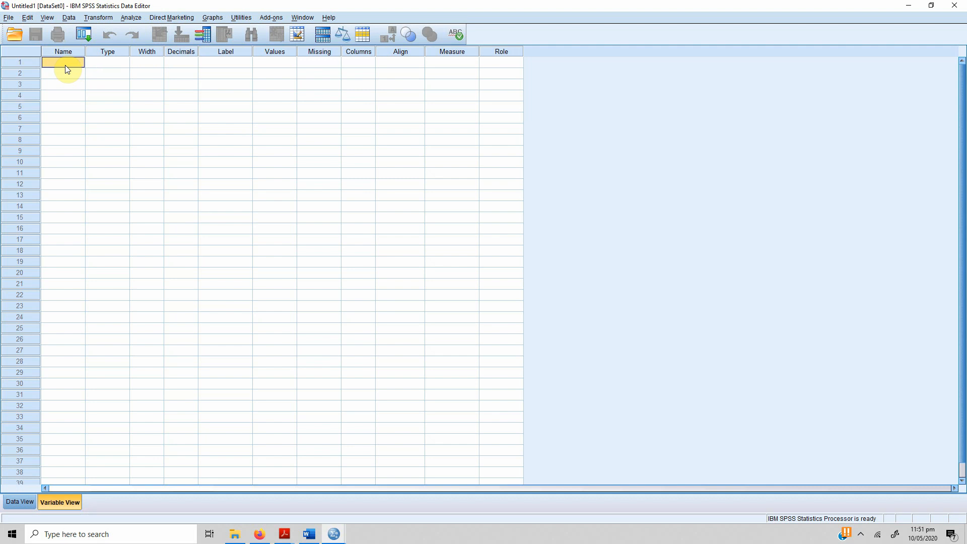
{"action": "left_click", "coordinate": [274, 61]}
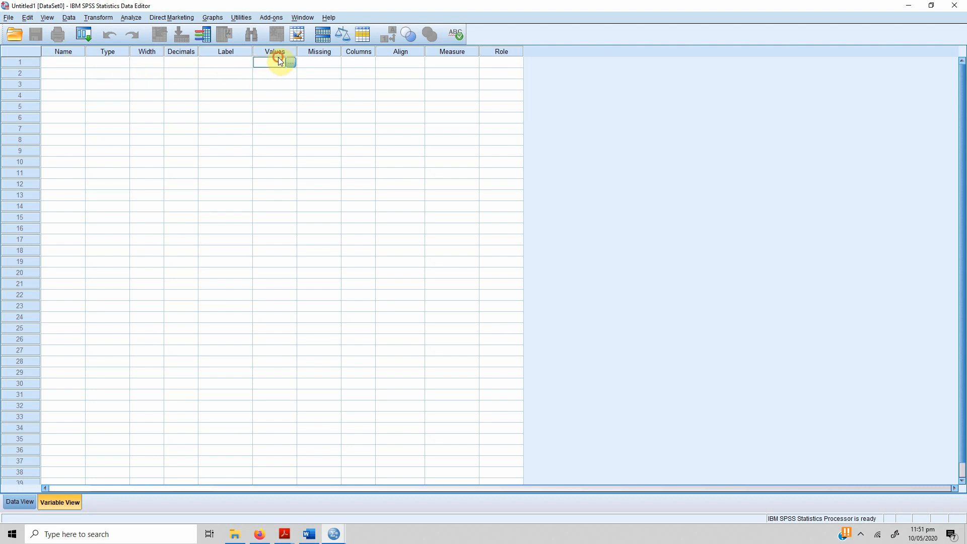
{"action": "left_click", "coordinate": [274, 52]}
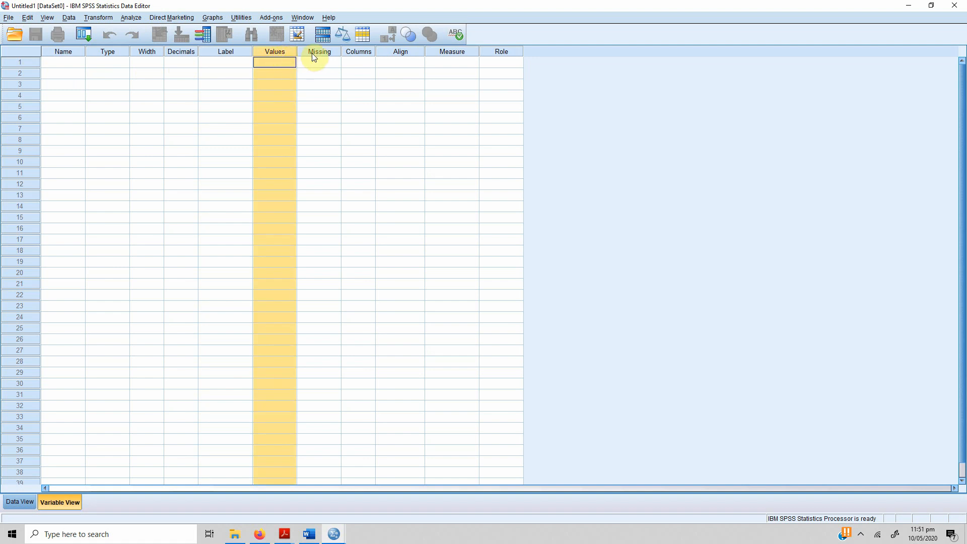
{"action": "left_click", "coordinate": [319, 61]}
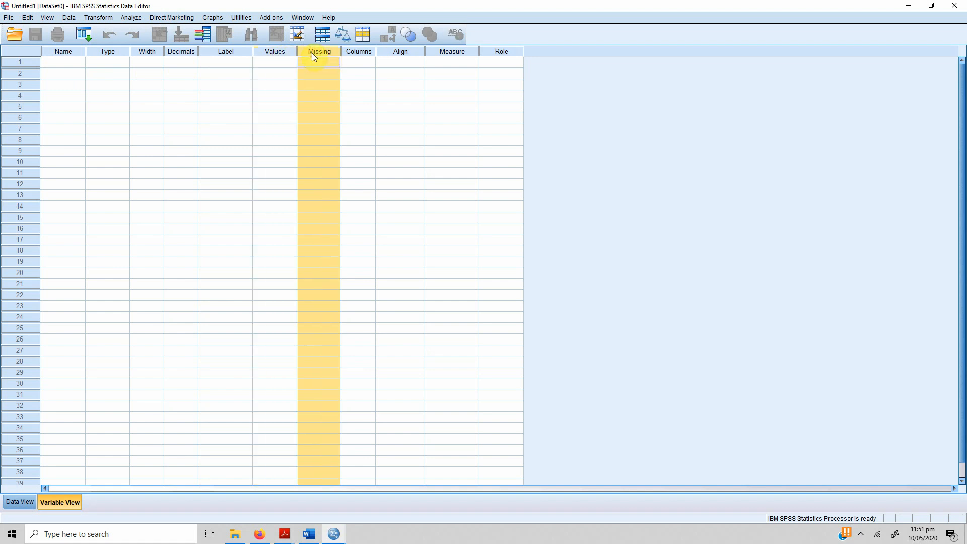
{"action": "left_click", "coordinate": [359, 62]}
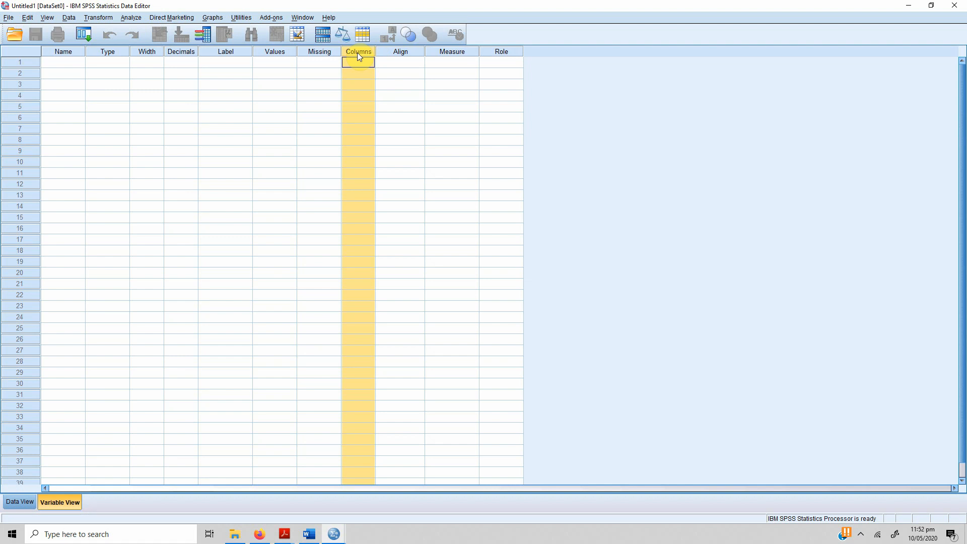
{"action": "left_click", "coordinate": [399, 51]}
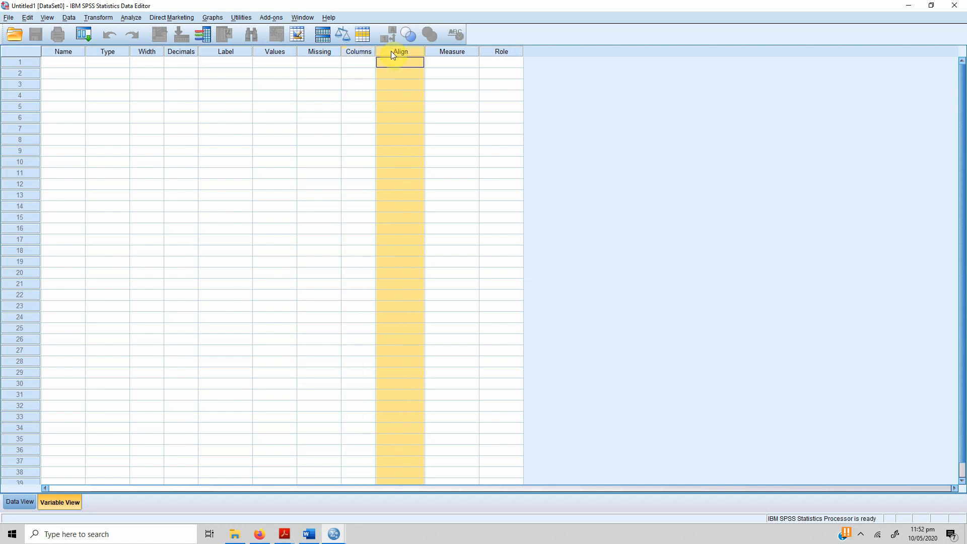
{"action": "left_click", "coordinate": [451, 52]}
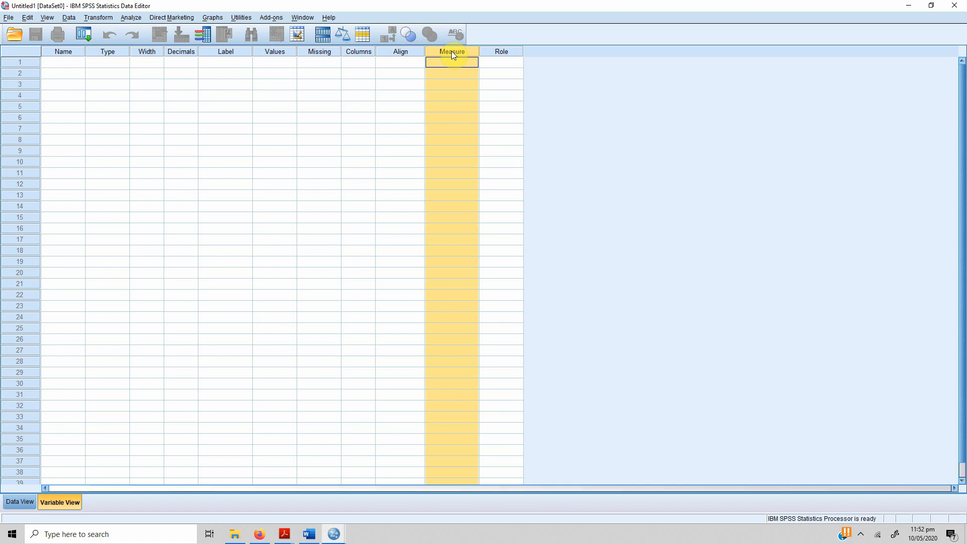
{"action": "mouse_move", "coordinate": [501, 58]}
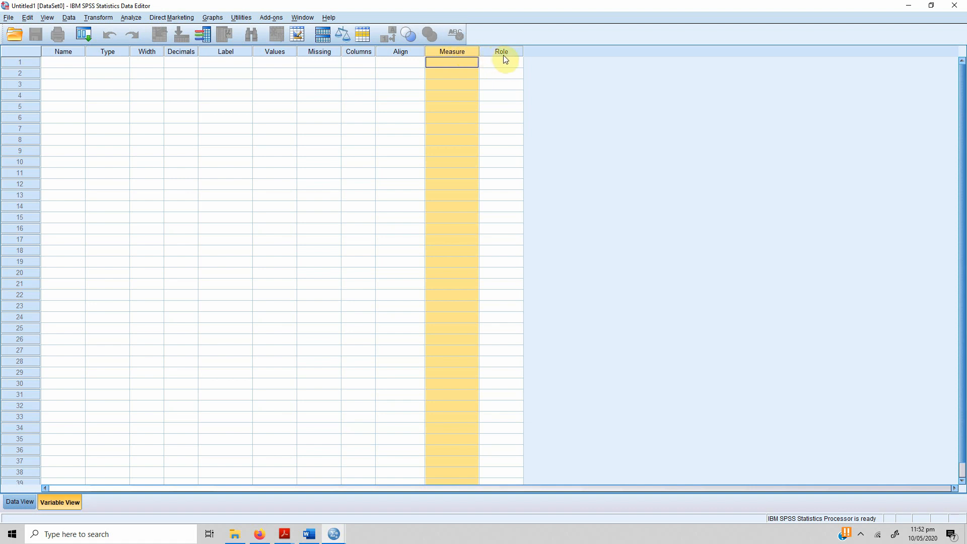
{"action": "left_click", "coordinate": [500, 62]}
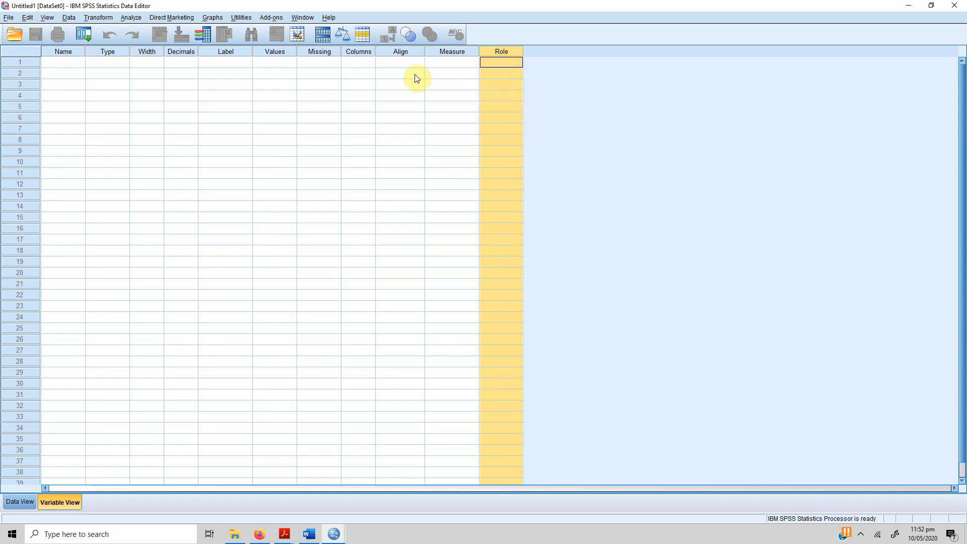
{"action": "mouse_move", "coordinate": [73, 79]}
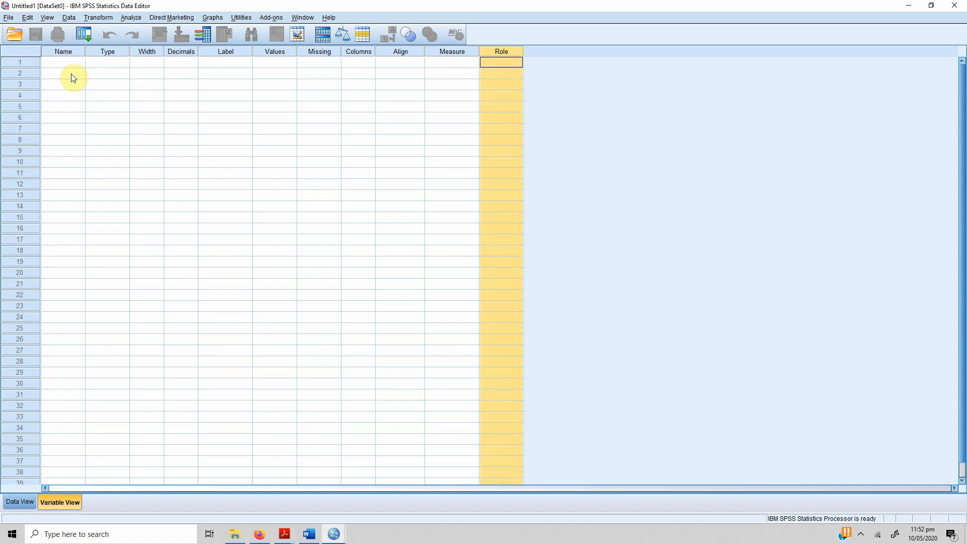
{"action": "mouse_move", "coordinate": [64, 313]}
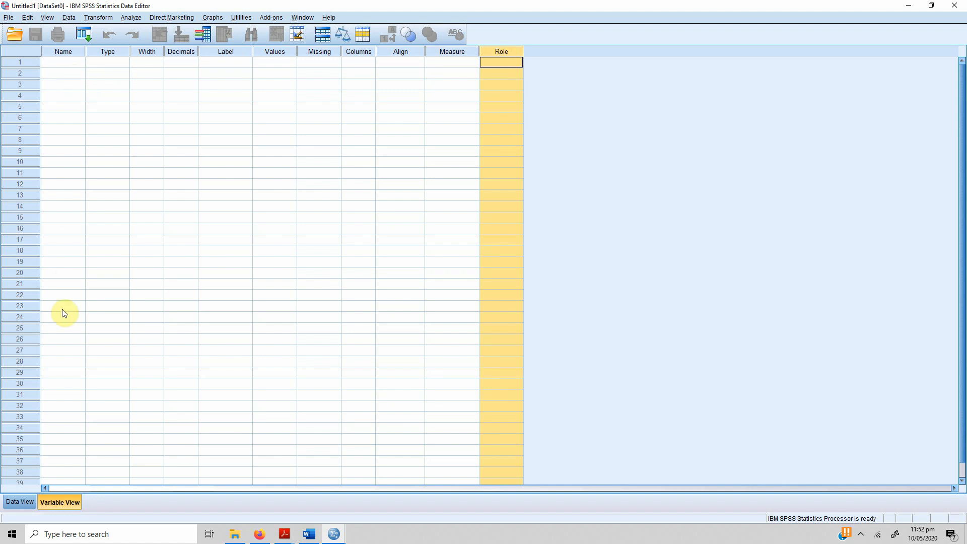
Show Data View and try selecting a cell, all columns and a few case rows, then clear the selection
{"action": "left_click", "coordinate": [19, 501]}
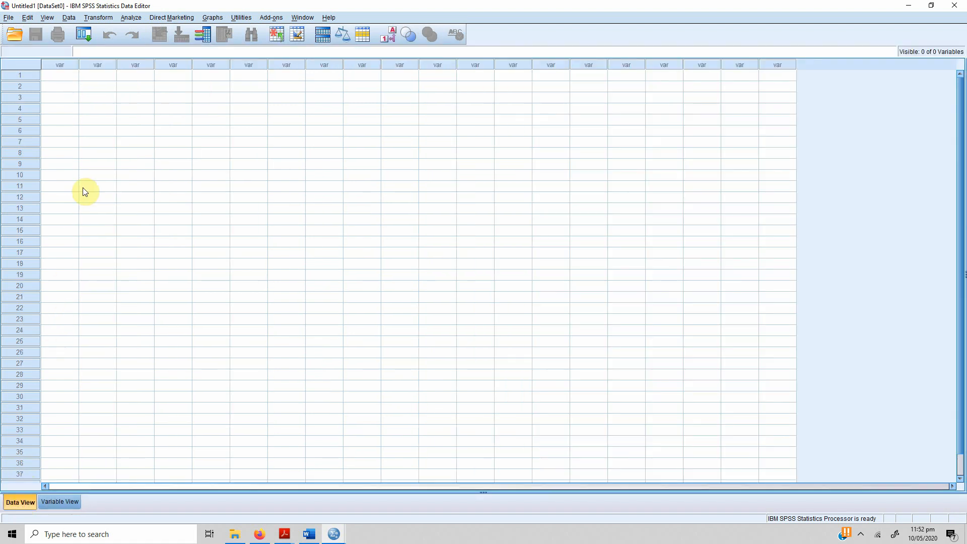
{"action": "left_click", "coordinate": [59, 74]}
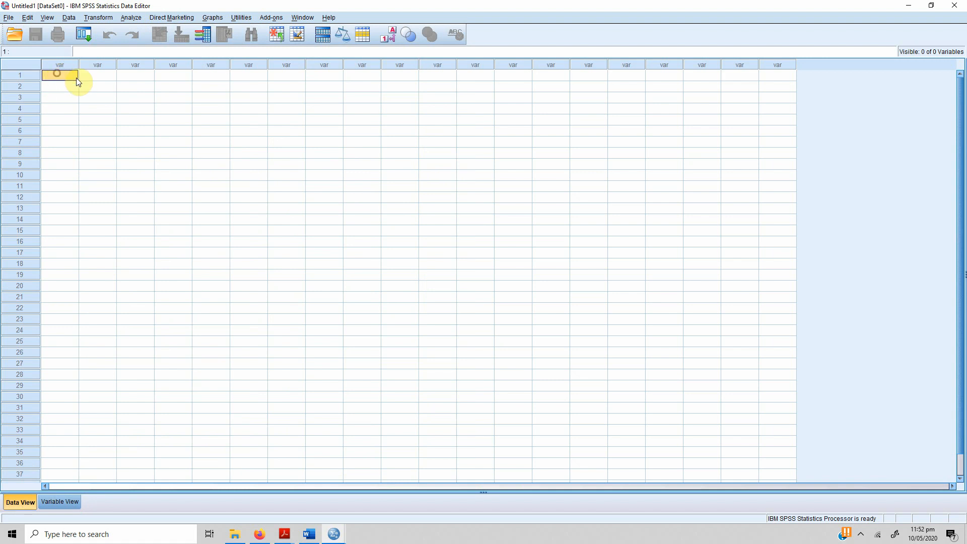
{"action": "left_click", "coordinate": [97, 74]}
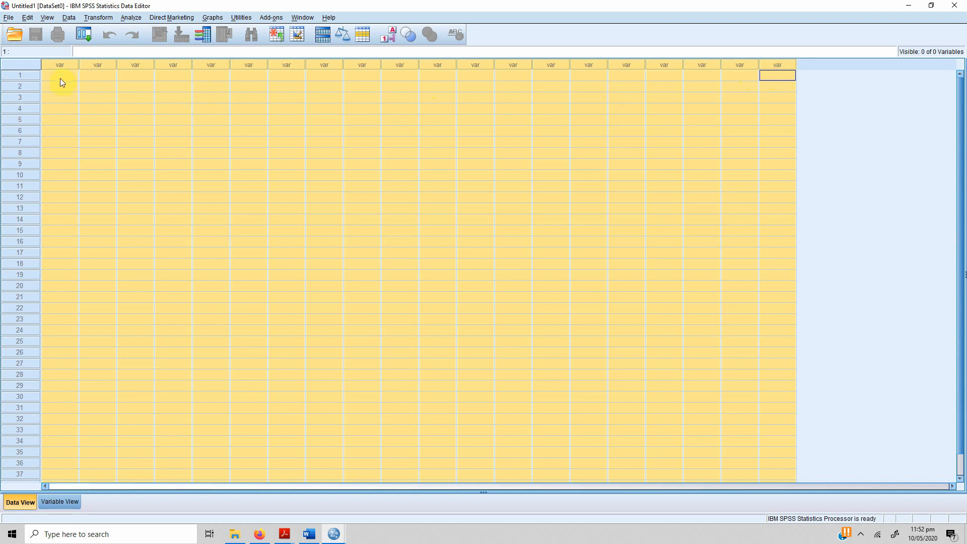
{"action": "left_click", "coordinate": [60, 207]}
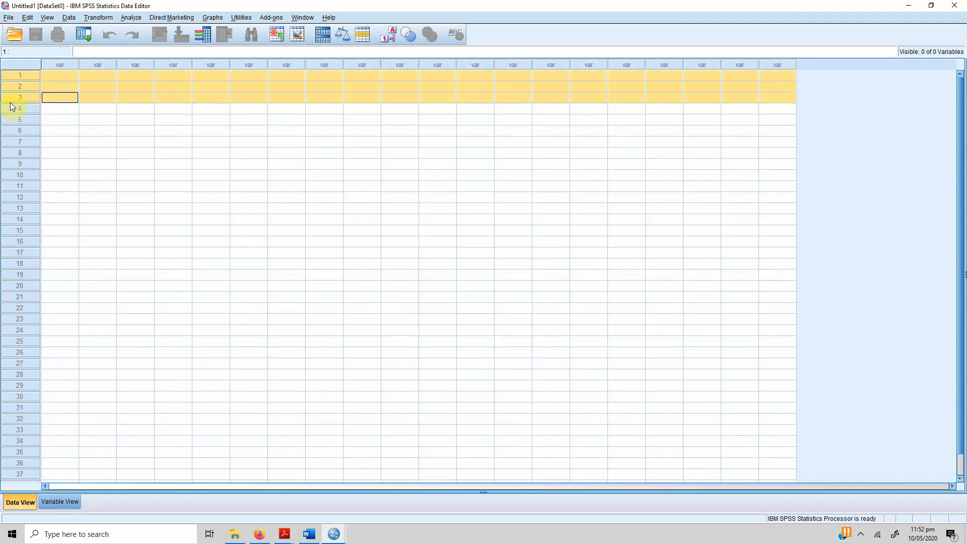
{"action": "left_click", "coordinate": [59, 74]}
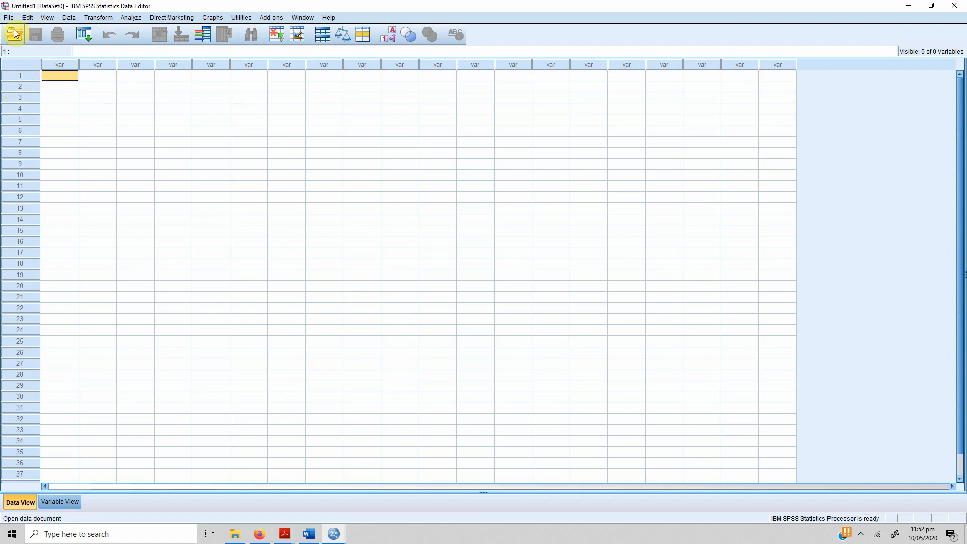
{"action": "mouse_move", "coordinate": [389, 28]}
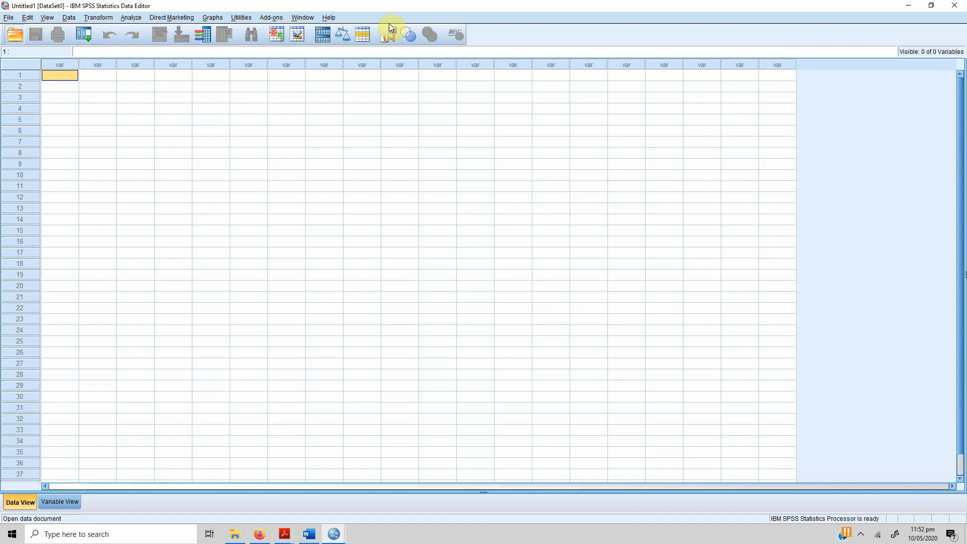
Bring up the open-data-file dialog and cancel it without opening anything
{"action": "left_click", "coordinate": [13, 35]}
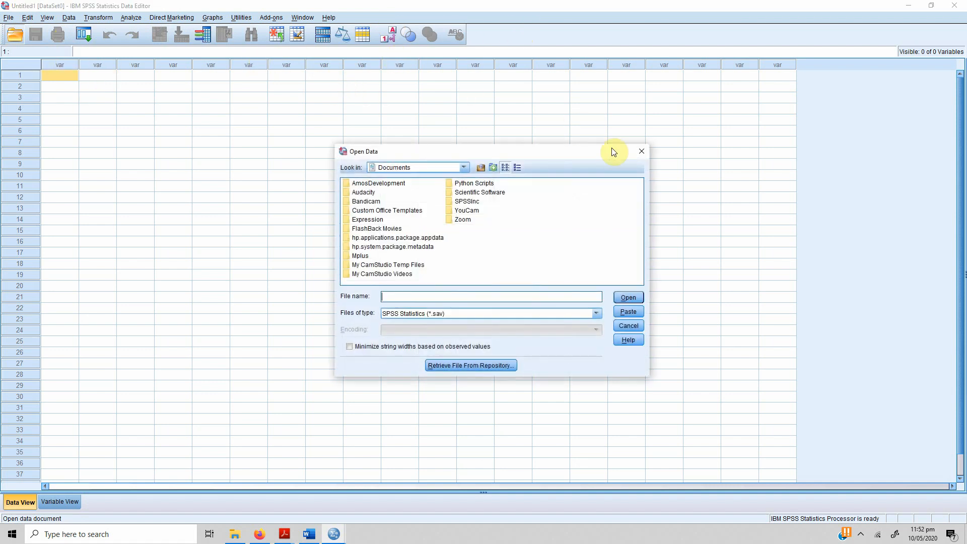
{"action": "left_click", "coordinate": [627, 325]}
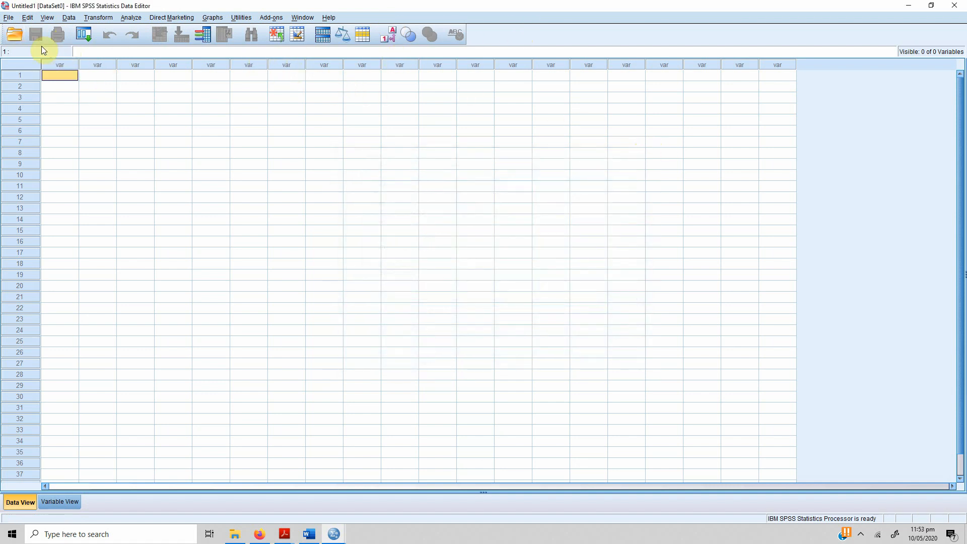
{"action": "mouse_move", "coordinate": [224, 48]}
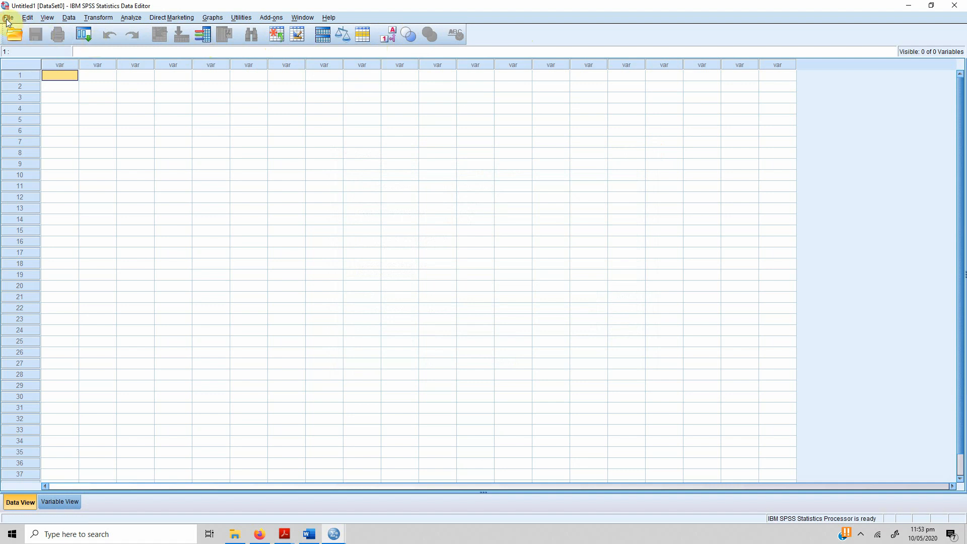
{"action": "left_click", "coordinate": [8, 18]}
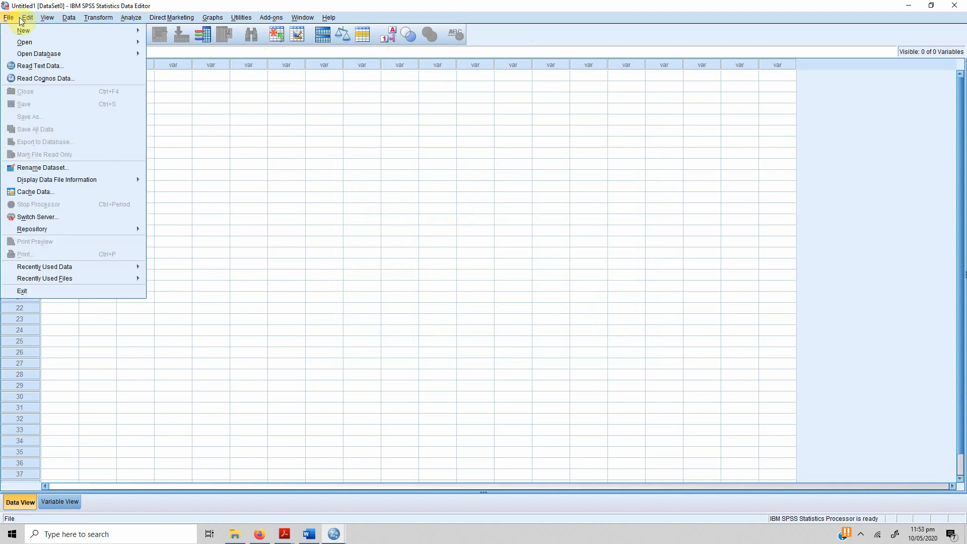
{"action": "mouse_move", "coordinate": [24, 43]}
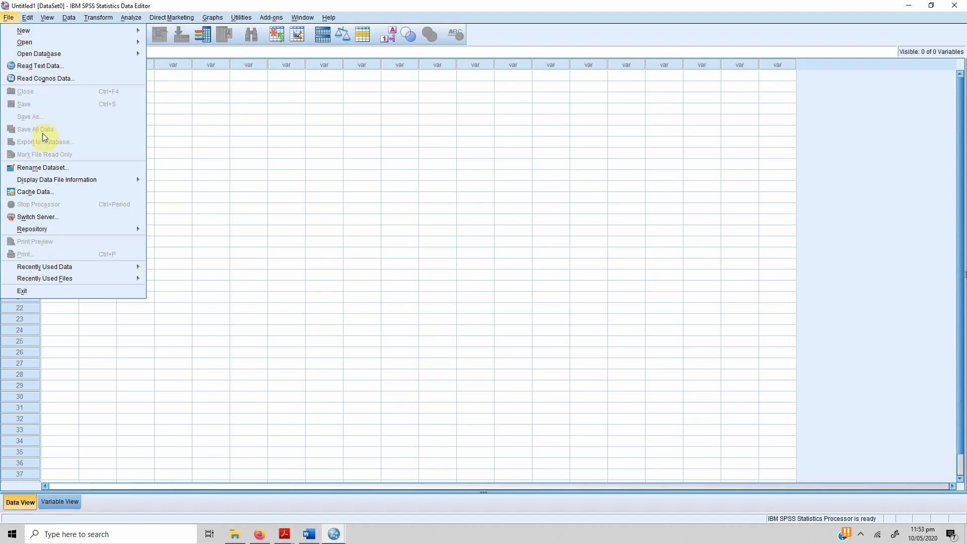
{"action": "mouse_move", "coordinate": [35, 108]}
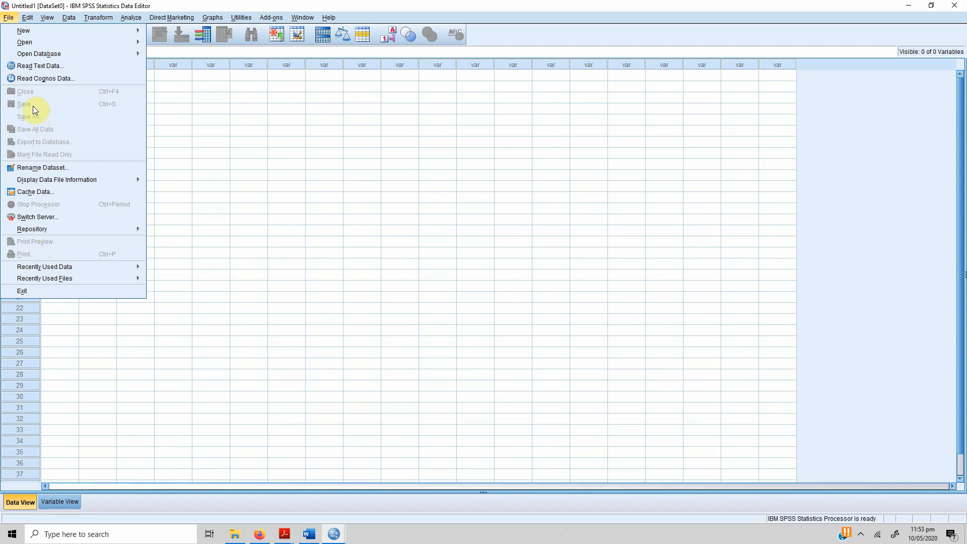
{"action": "left_click", "coordinate": [26, 17]}
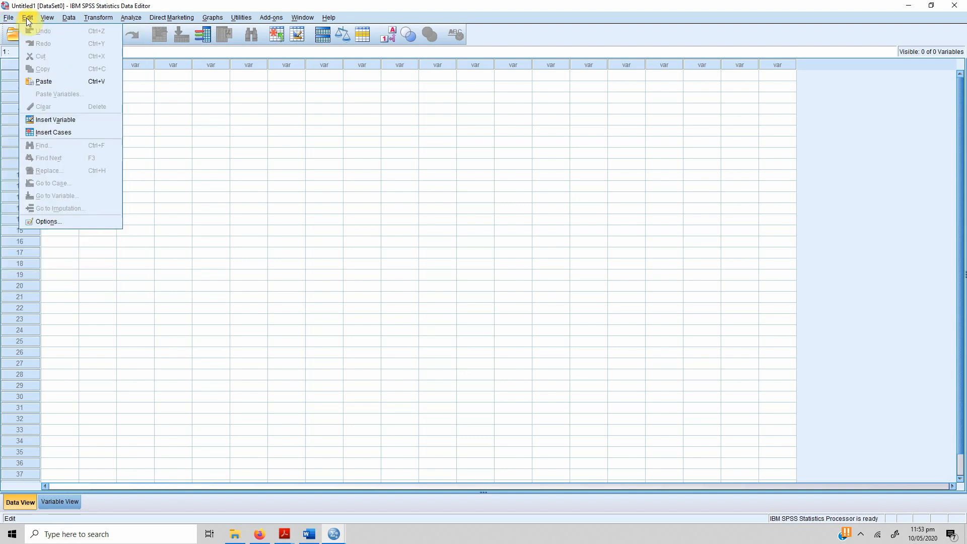
{"action": "left_click", "coordinate": [302, 17]}
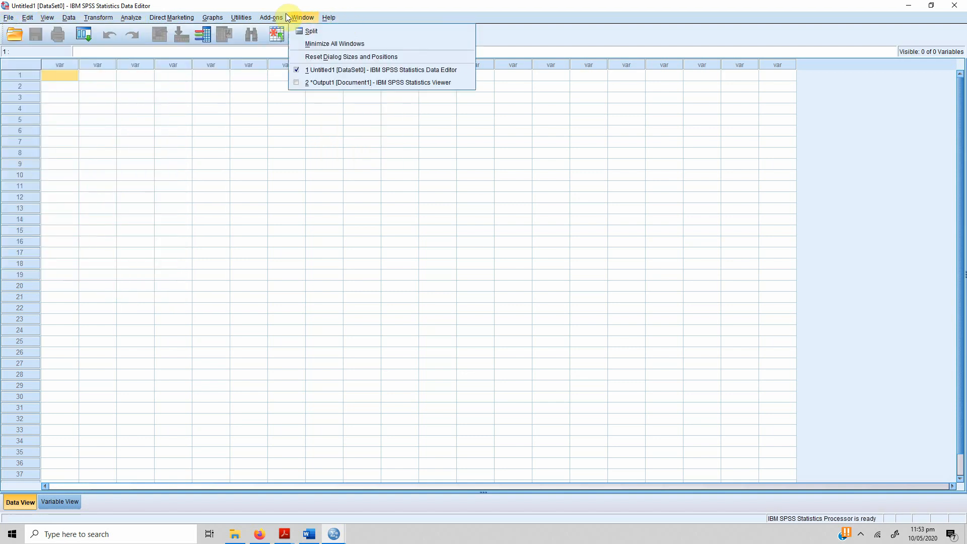
{"action": "left_click", "coordinate": [267, 361]}
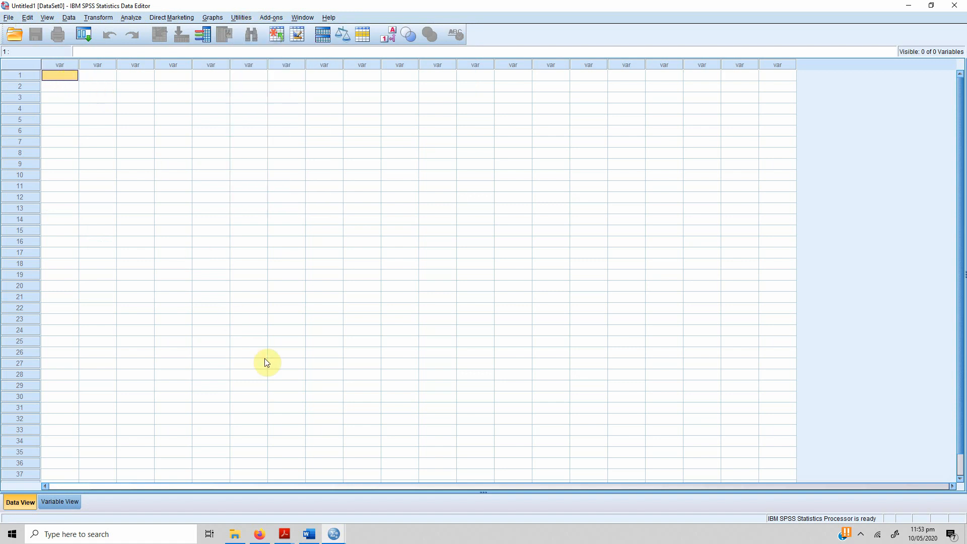
Bring the Word questionnaire document to the front from the taskbar
{"action": "left_click", "coordinate": [308, 533]}
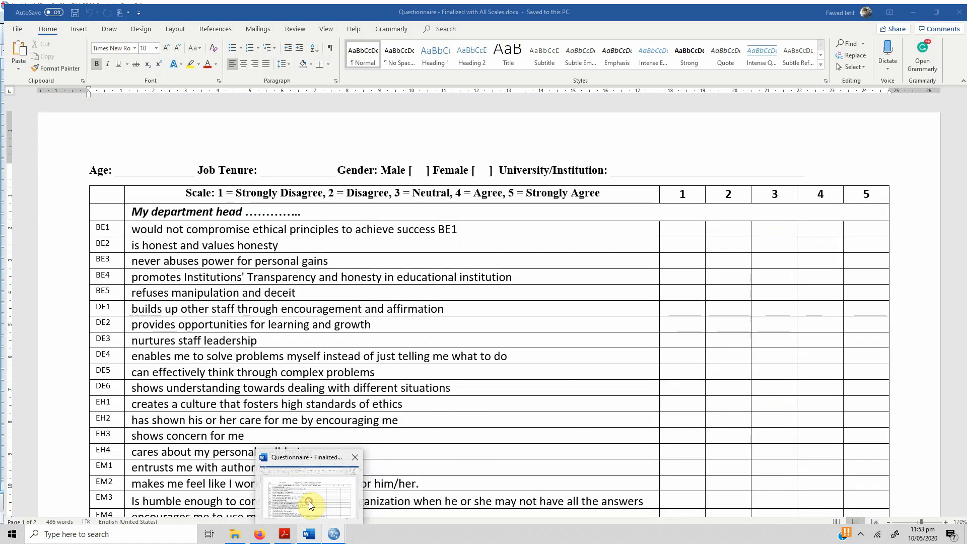
{"action": "left_click", "coordinate": [309, 499]}
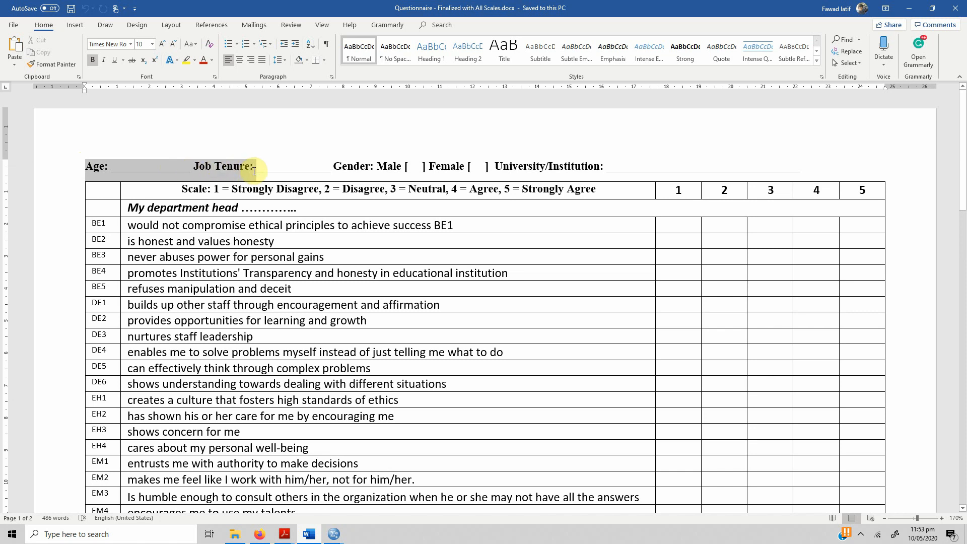
{"action": "mouse_move", "coordinate": [596, 181]}
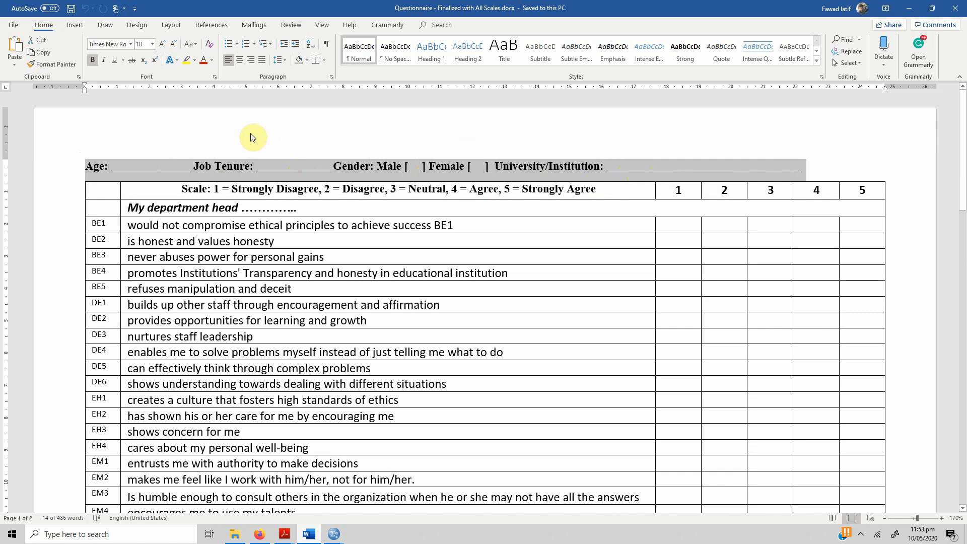
{"action": "mouse_move", "coordinate": [331, 533]}
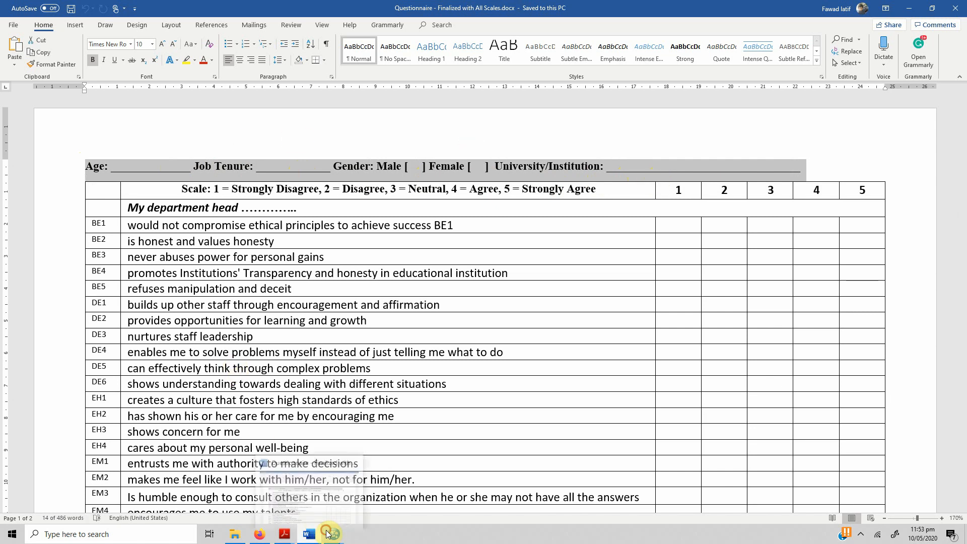
Return to SPSS from the taskbar and bring the Untitled1 data editor to the front
{"action": "left_click", "coordinate": [334, 534]}
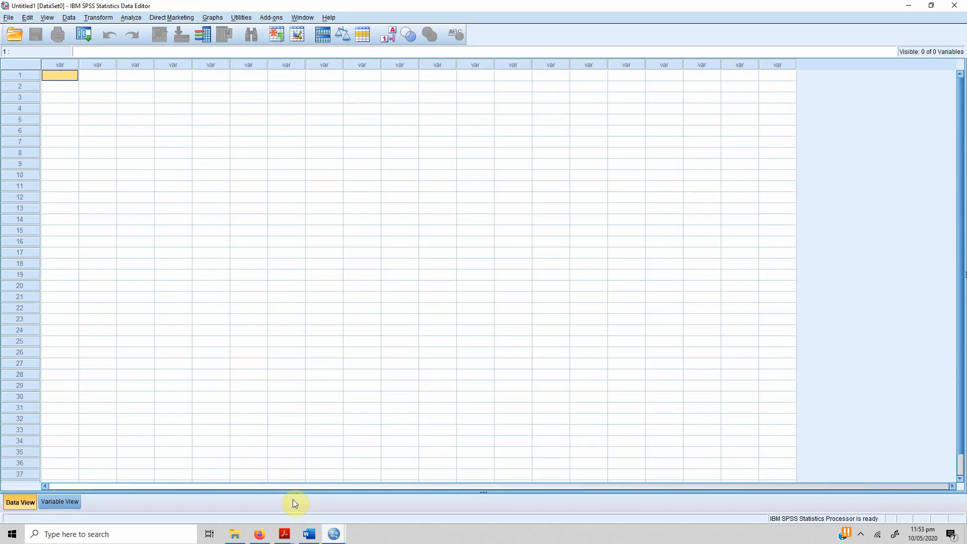
{"action": "mouse_move", "coordinate": [333, 534]}
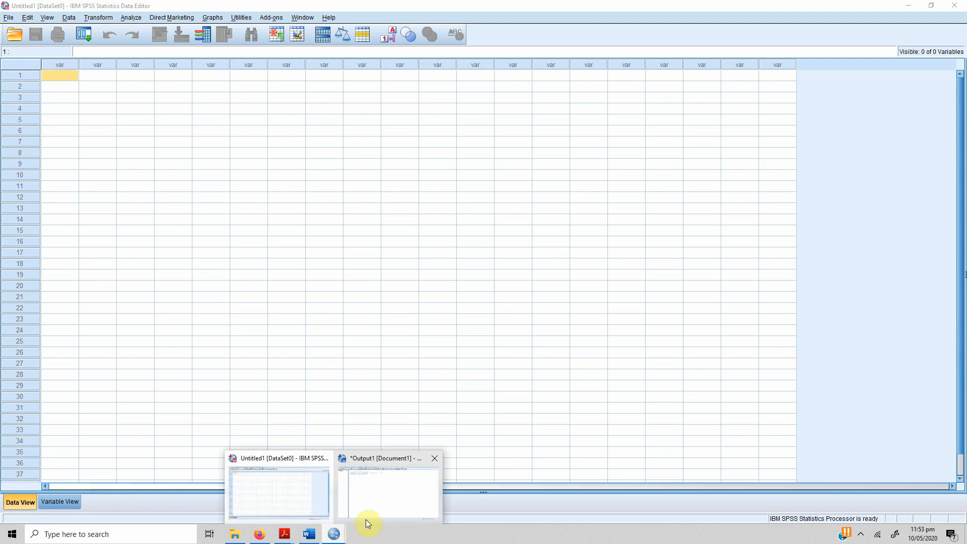
{"action": "left_click", "coordinate": [387, 490]}
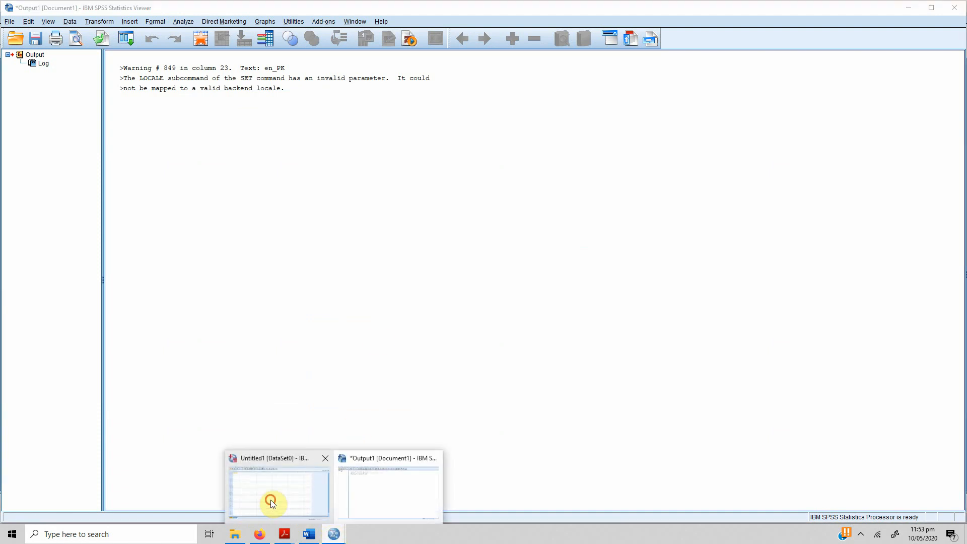
{"action": "left_click", "coordinate": [278, 491]}
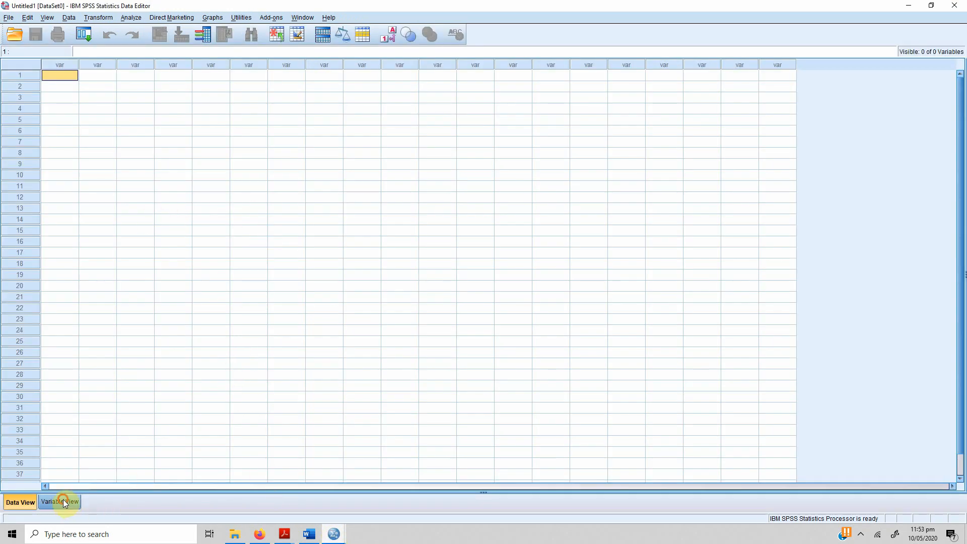
In Variable View name row 1 Age, keep Numeric width 8 and set decimals to 0
{"action": "left_click", "coordinate": [59, 501]}
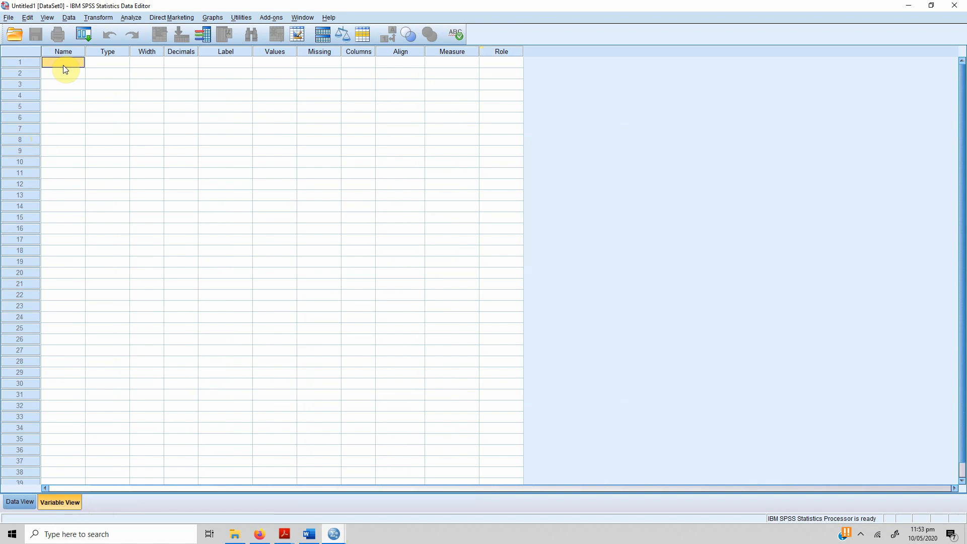
{"action": "type", "text": "Age"}
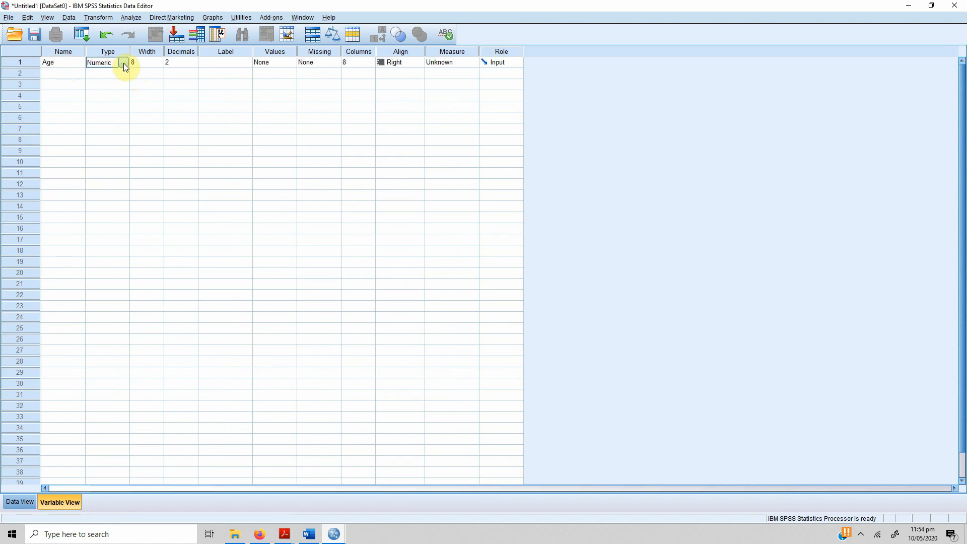
{"action": "left_click", "coordinate": [147, 62]}
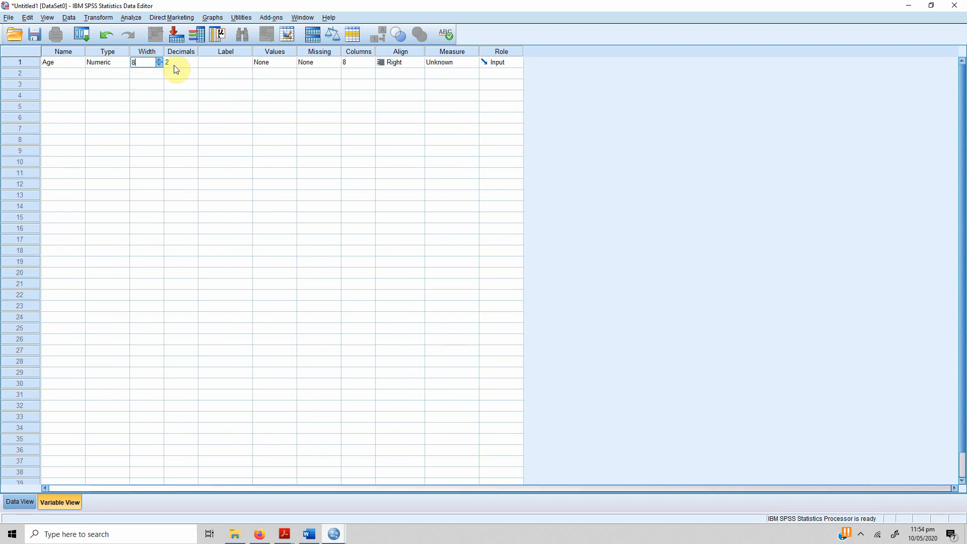
{"action": "left_click", "coordinate": [179, 62]}
{"action": "type", "text": "0"}
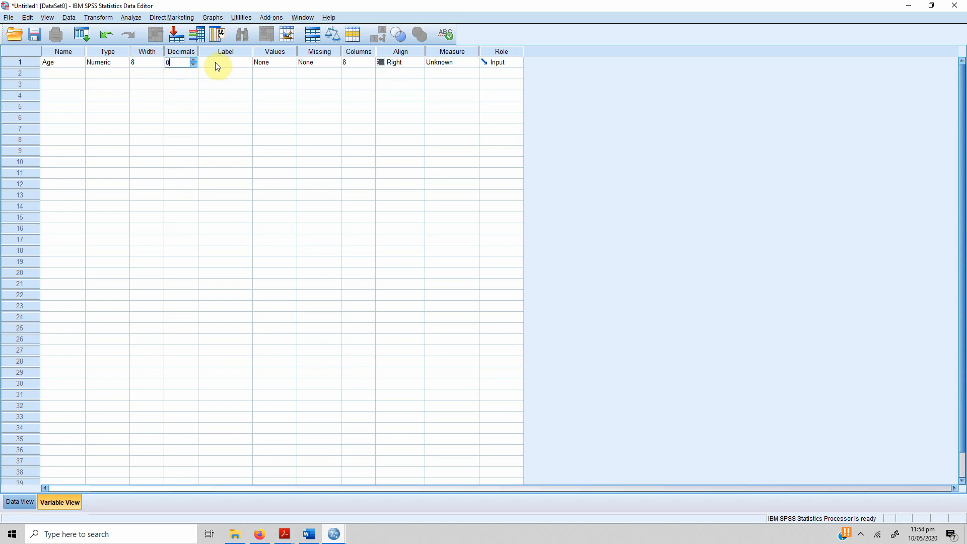
{"action": "left_click", "coordinate": [224, 61]}
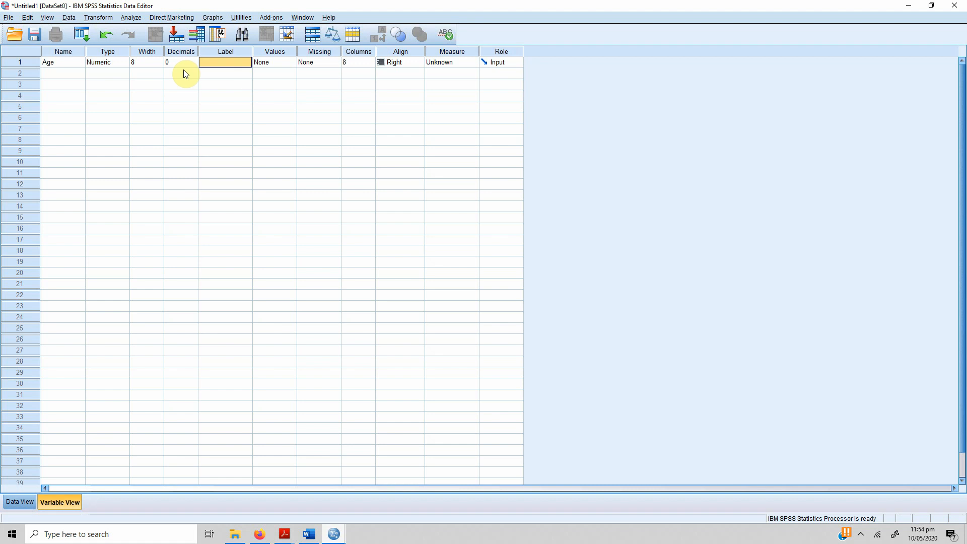
{"action": "left_click", "coordinate": [62, 63]}
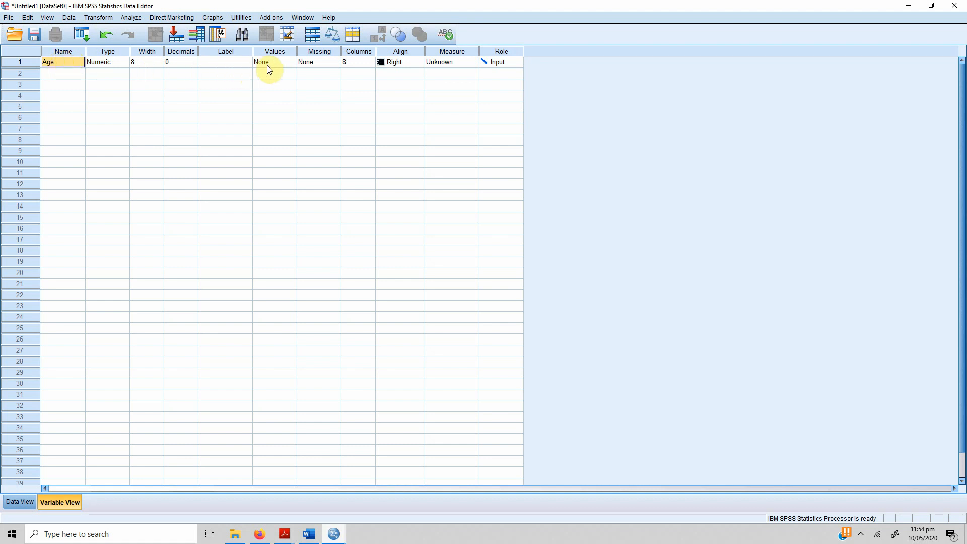
{"action": "mouse_move", "coordinate": [308, 534]}
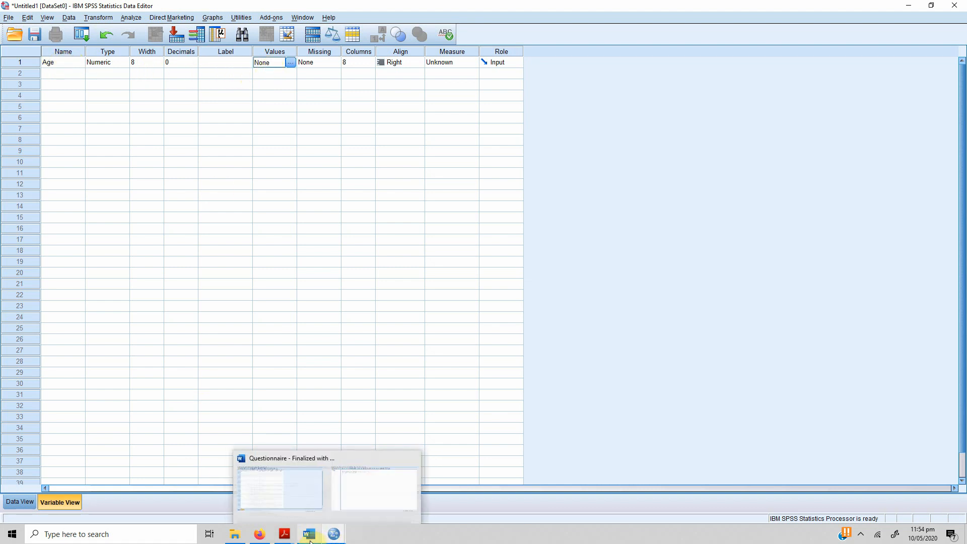
Switch to the Word questionnaire to read the demographic fields
{"action": "left_click", "coordinate": [279, 488]}
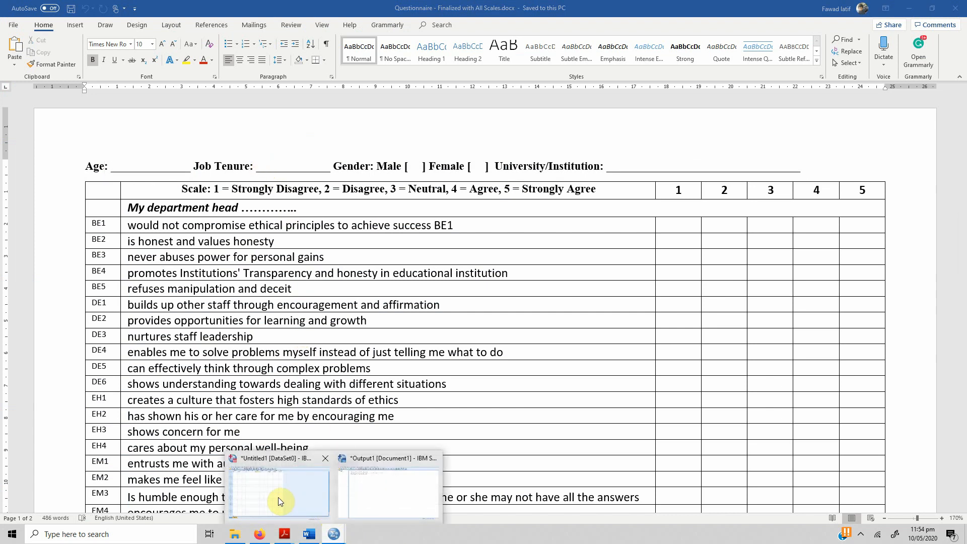
Return to the SPSS data editor and dismiss the illegal-character warning for a spaced variable name
{"action": "left_click", "coordinate": [278, 493]}
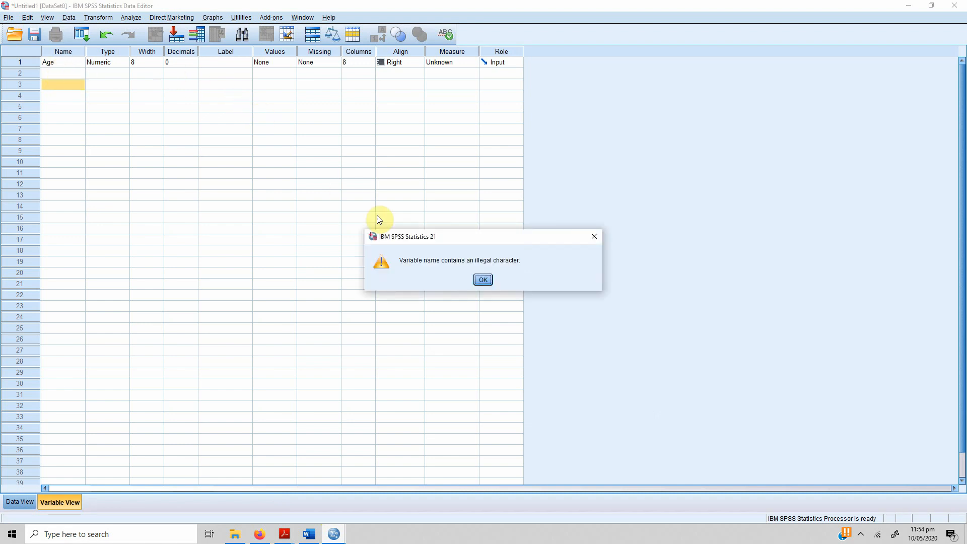
{"action": "mouse_move", "coordinate": [453, 265]}
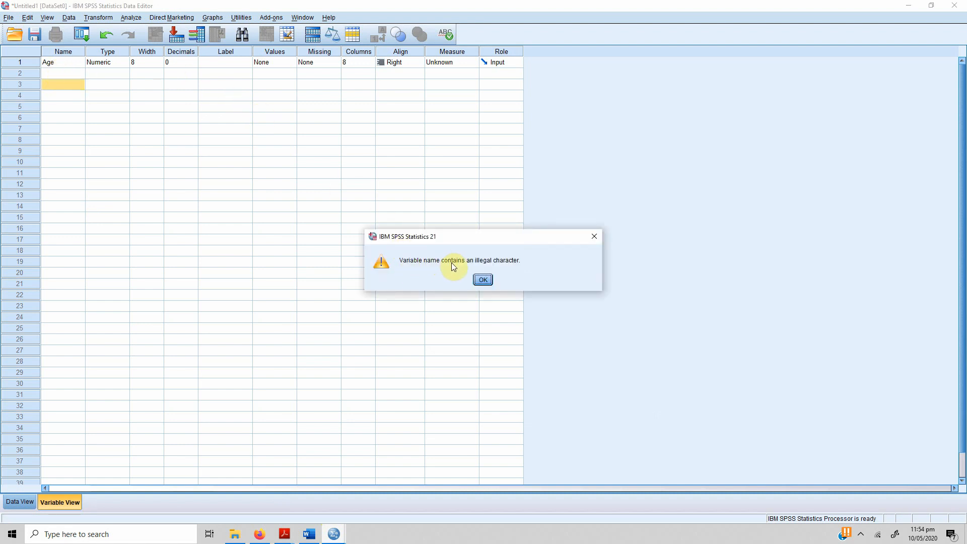
{"action": "left_click", "coordinate": [482, 278]}
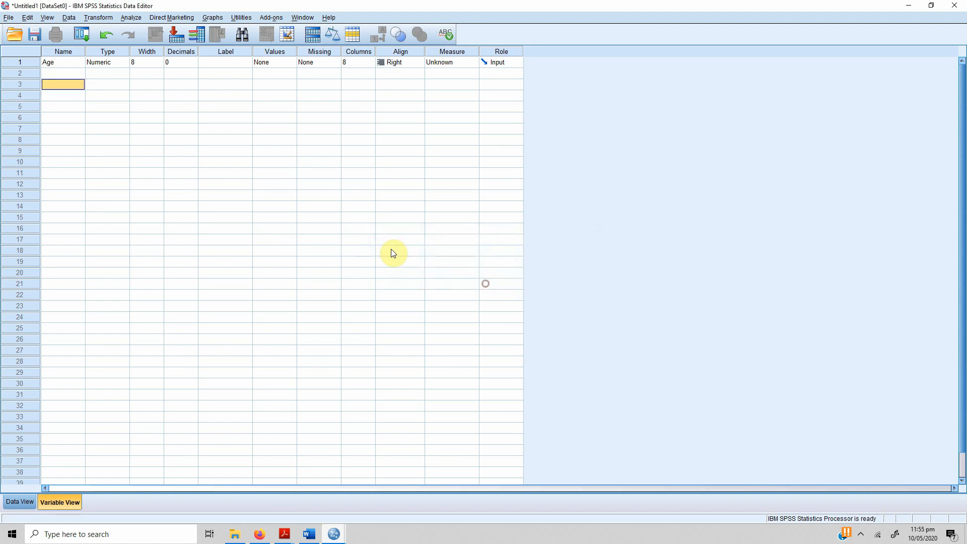
Name row 2 JobTenure as numeric with 2 decimals and reach its Measure setting
{"action": "left_click", "coordinate": [62, 72]}
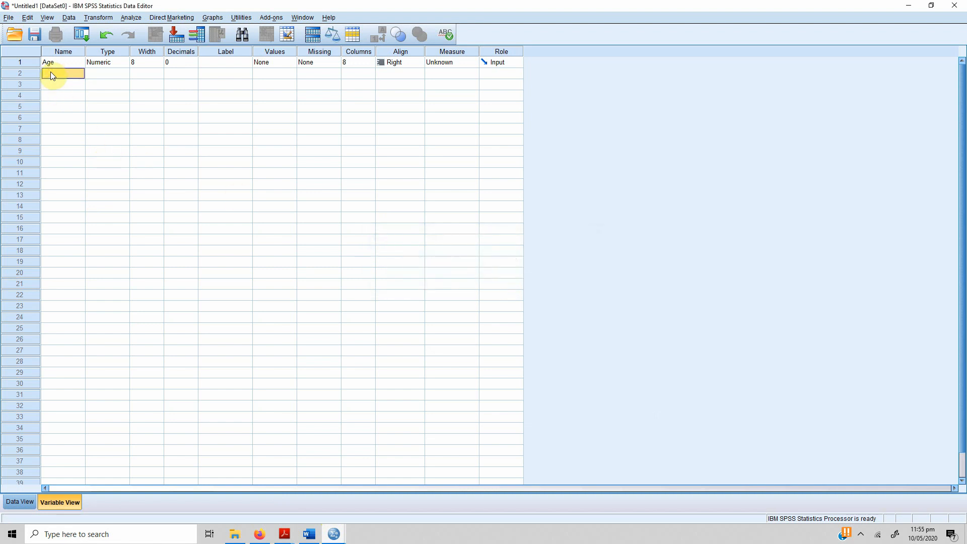
{"action": "type", "text": "Job"}
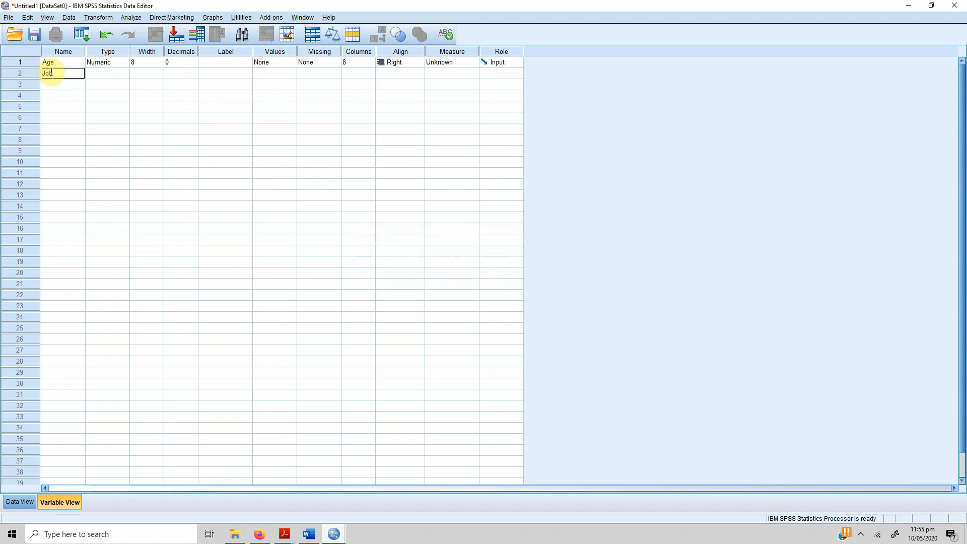
{"action": "key", "text": "Return"}
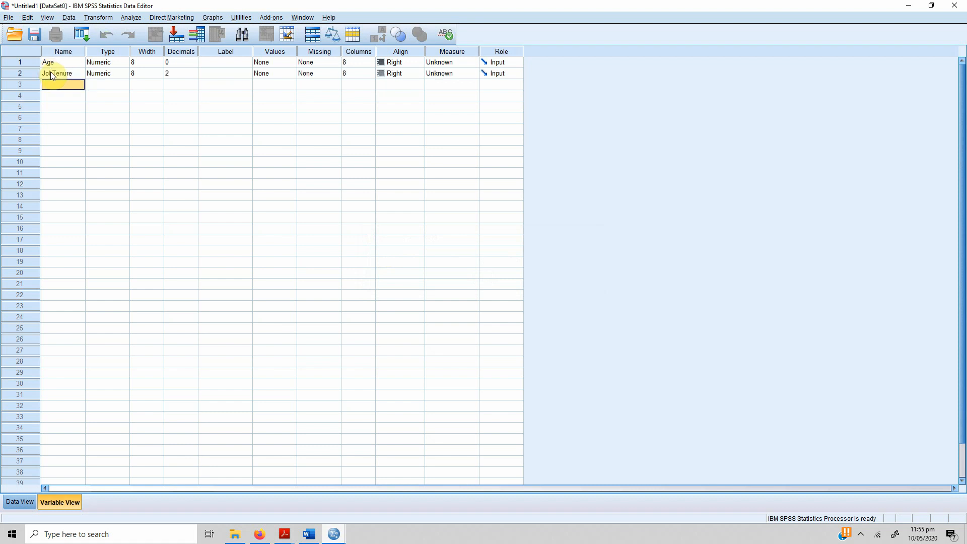
{"action": "left_click", "coordinate": [180, 73]}
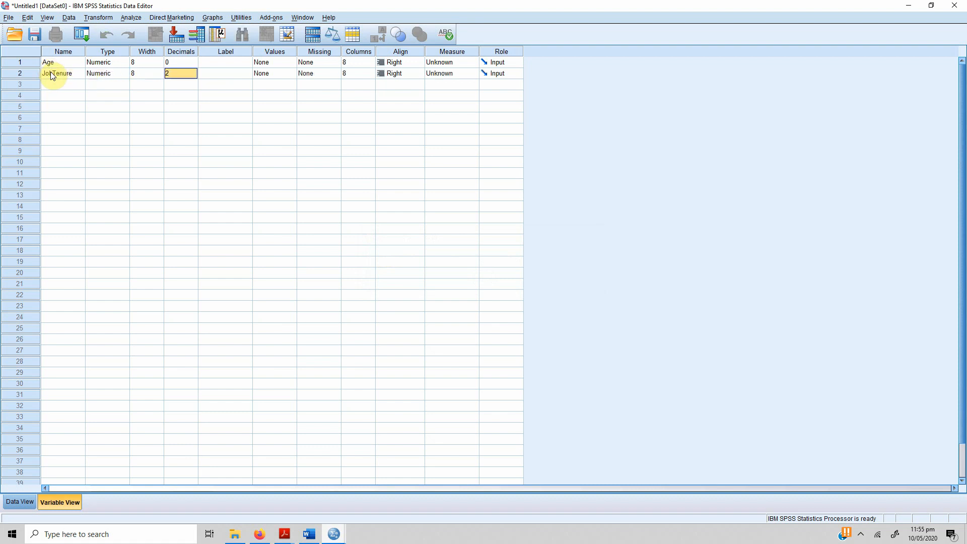
{"action": "left_click", "coordinate": [318, 73]}
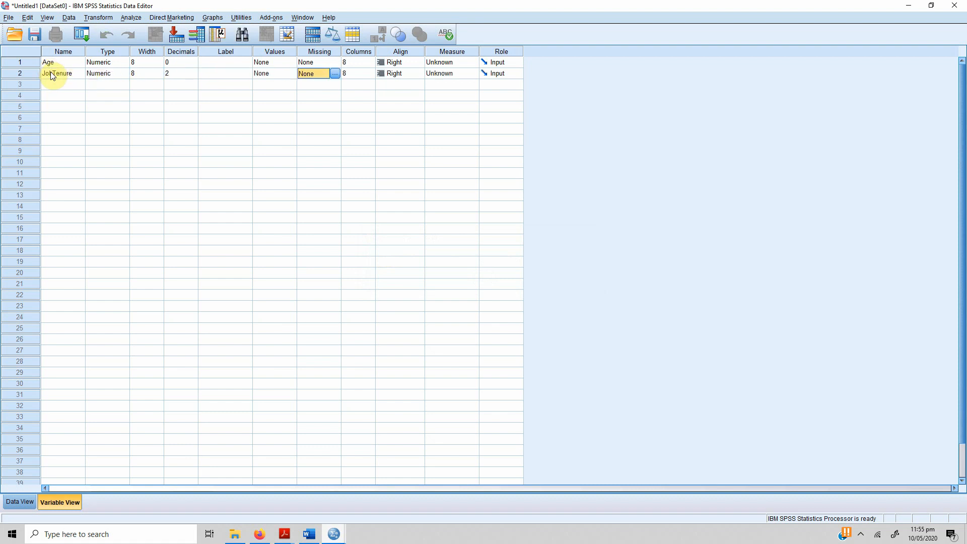
{"action": "left_click", "coordinate": [444, 74]}
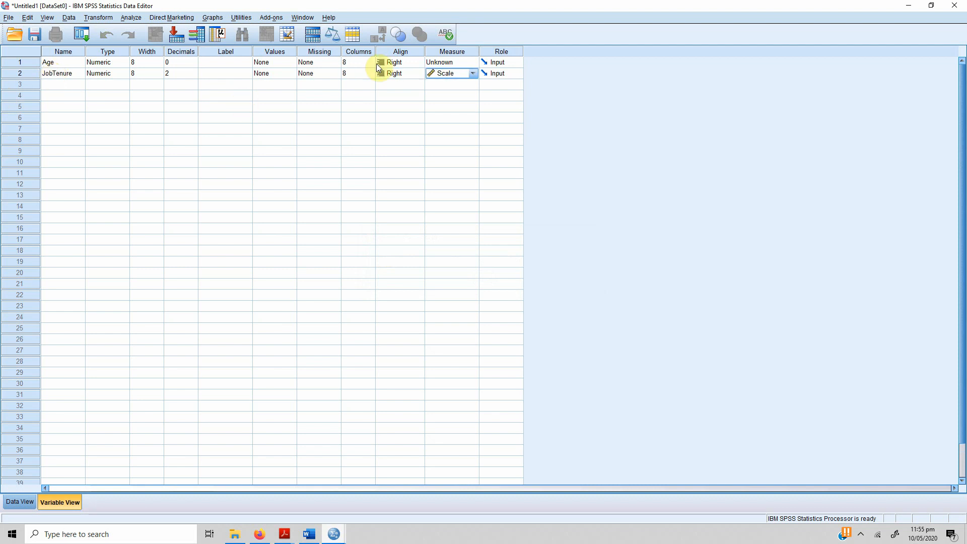
Set Age and JobTenure to Scale measure, keeping JobTenure's role as Input
{"action": "left_click", "coordinate": [471, 72]}
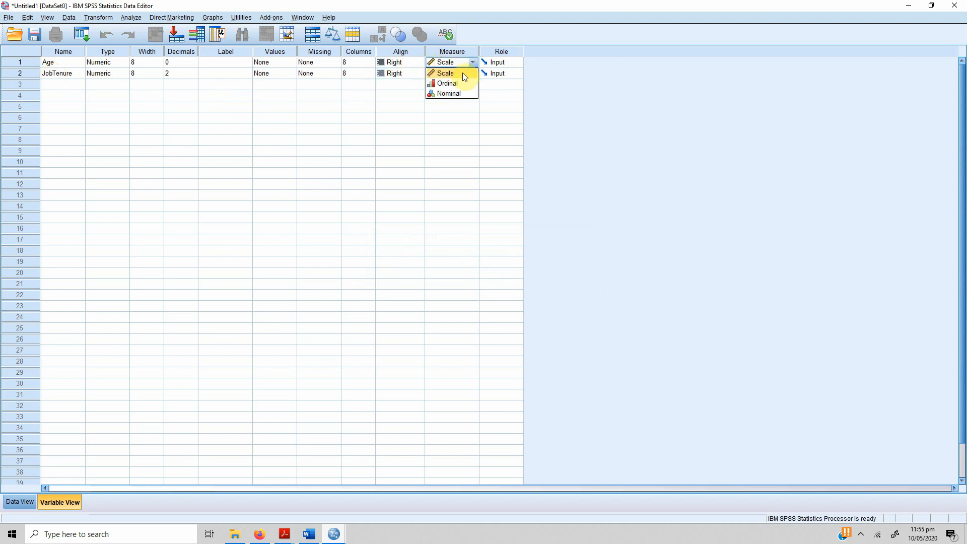
{"action": "left_click", "coordinate": [443, 72]}
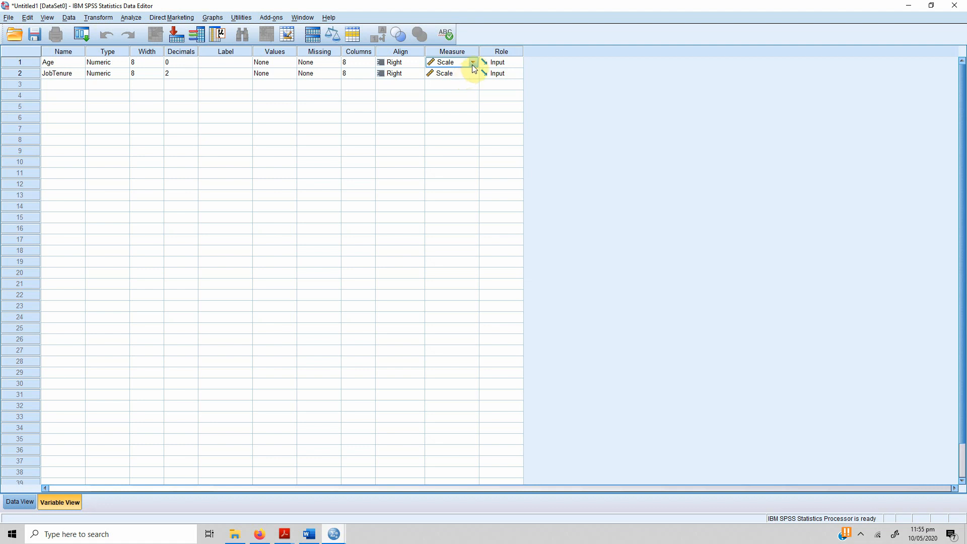
{"action": "left_click", "coordinate": [472, 73]}
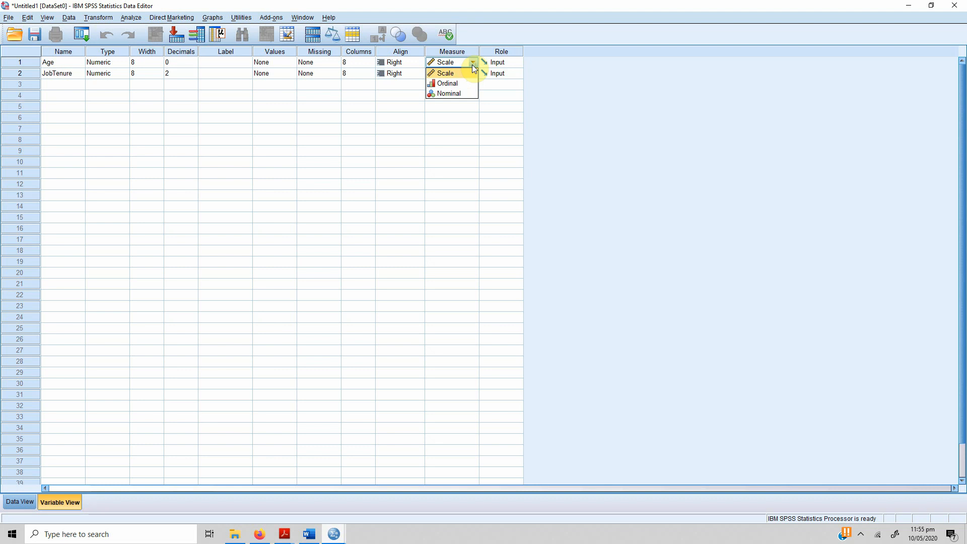
{"action": "left_click", "coordinate": [442, 62]}
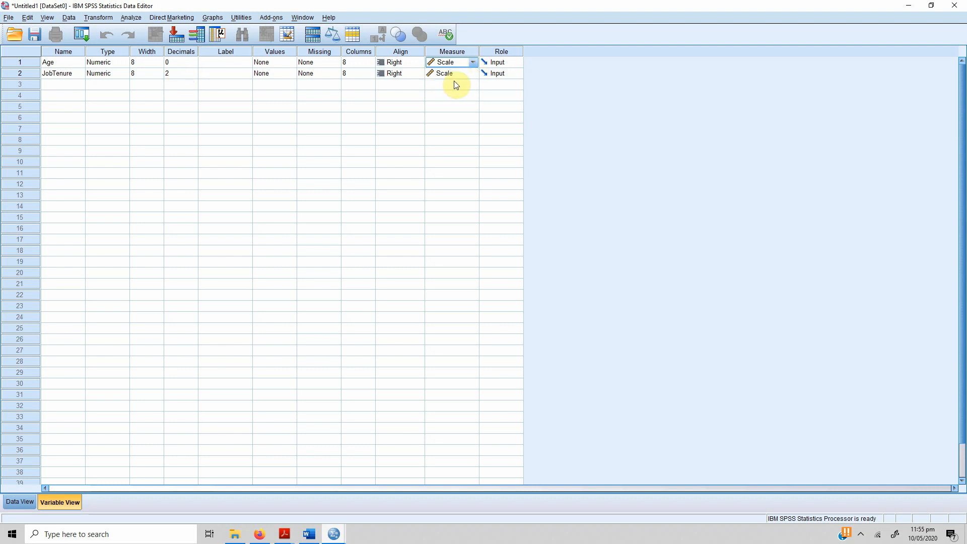
{"action": "left_click", "coordinate": [450, 72]}
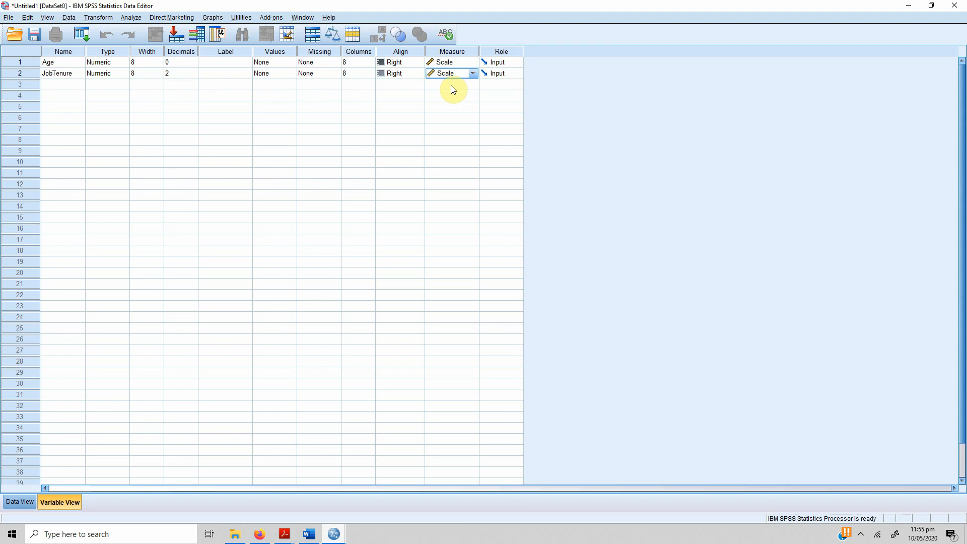
{"action": "left_click", "coordinate": [517, 63]}
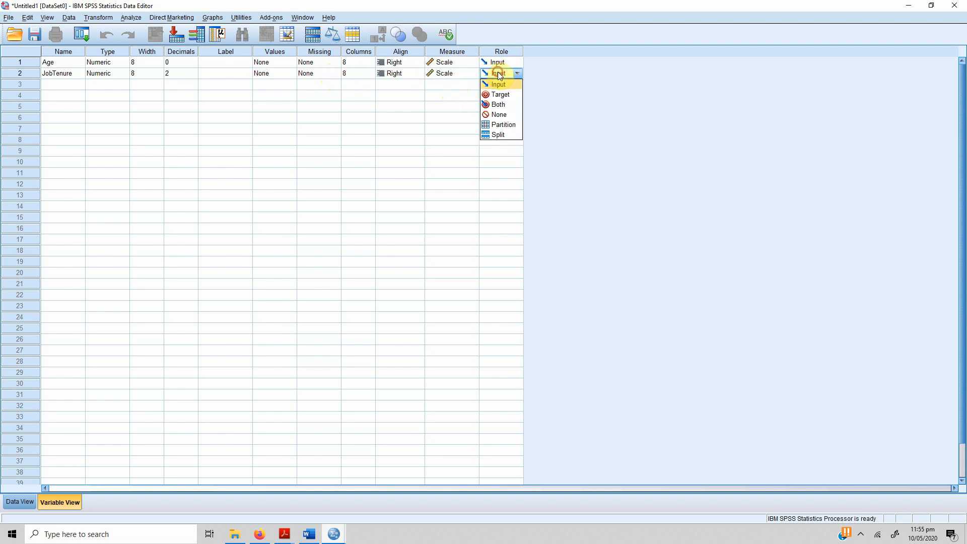
{"action": "left_click", "coordinate": [497, 73]}
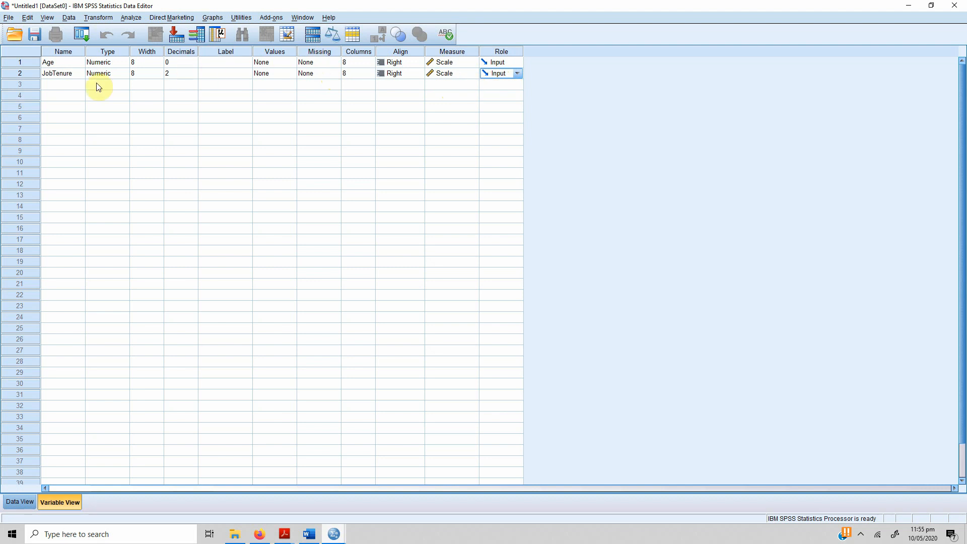
{"action": "left_click", "coordinate": [62, 84]}
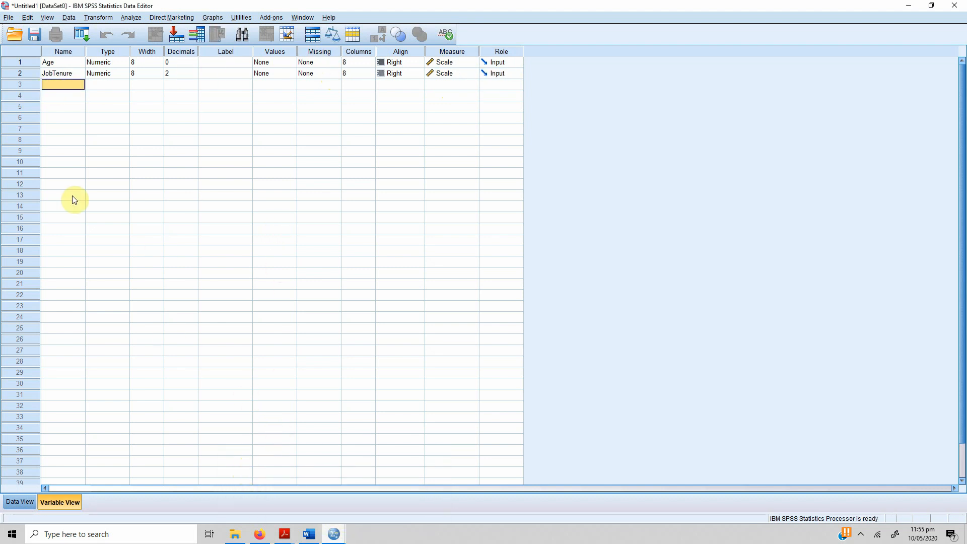
Name row 3 Gender, accepting the default Numeric type
{"action": "type", "text": "Gender"}
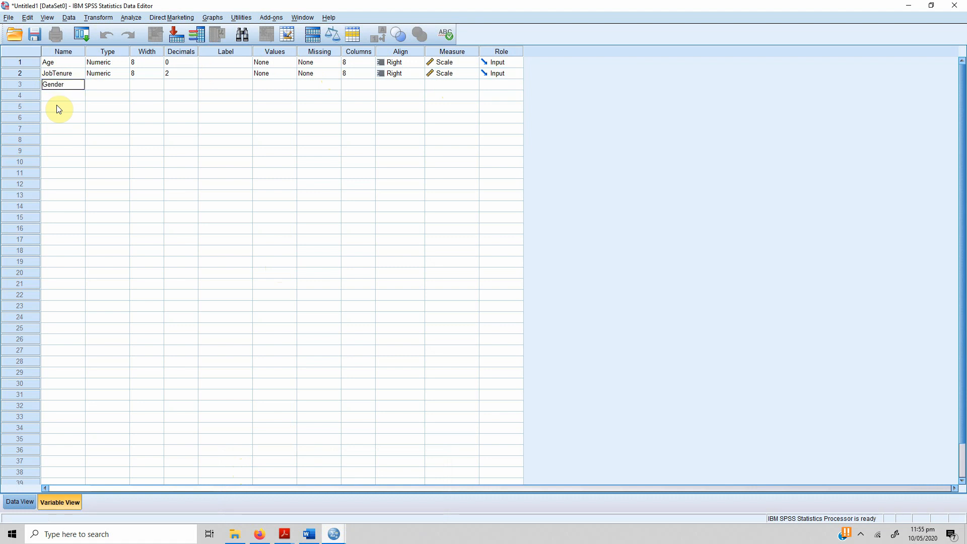
{"action": "left_click", "coordinate": [105, 84]}
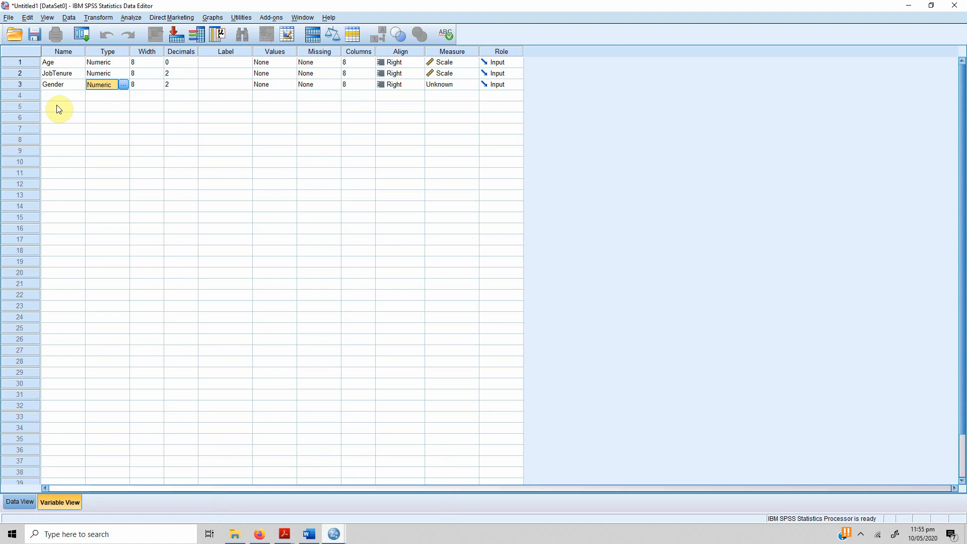
{"action": "mouse_move", "coordinate": [169, 108]}
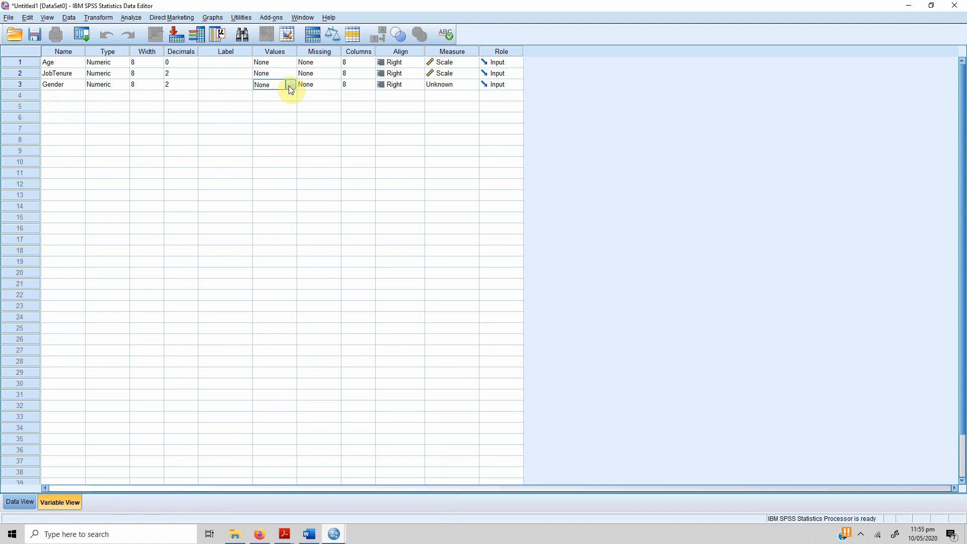
Give Gender value labels 1 = Male and 2 = Female
{"action": "left_click", "coordinate": [289, 84]}
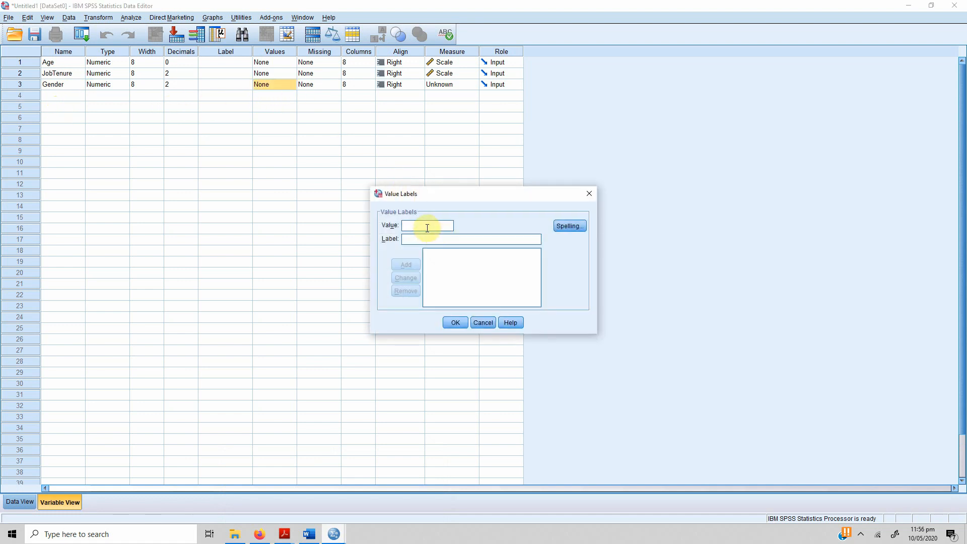
{"action": "type", "text": "1"}
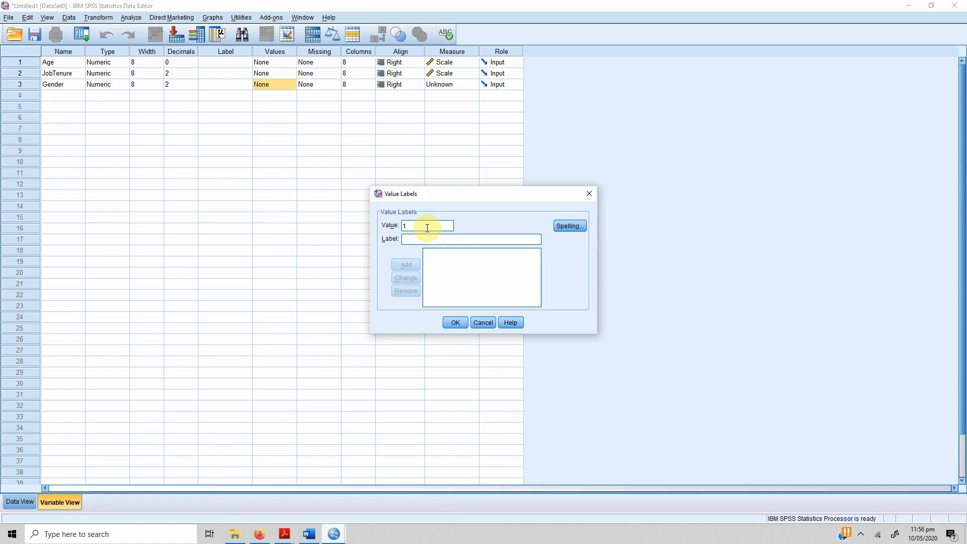
{"action": "left_click", "coordinate": [405, 264]}
{"action": "type", "text": "Female"}
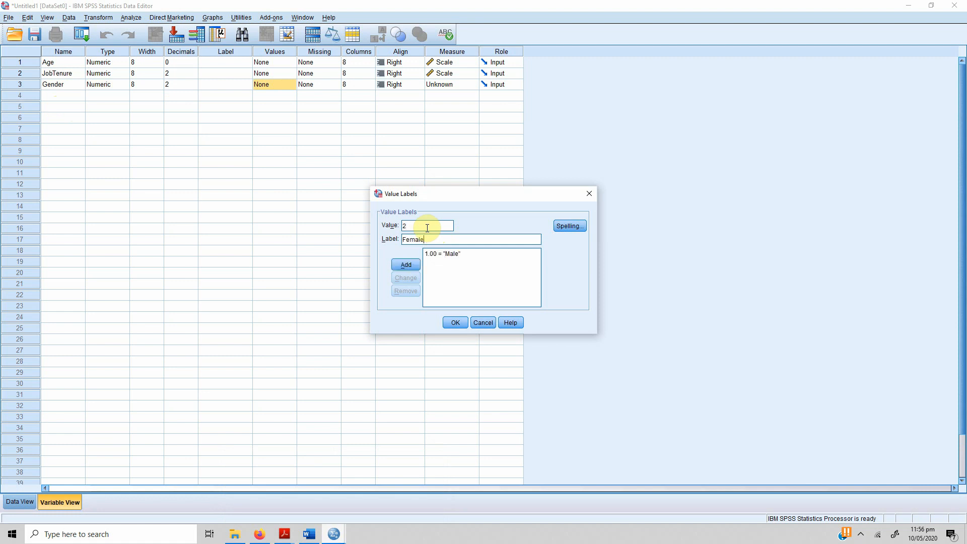
{"action": "left_click", "coordinate": [404, 265]}
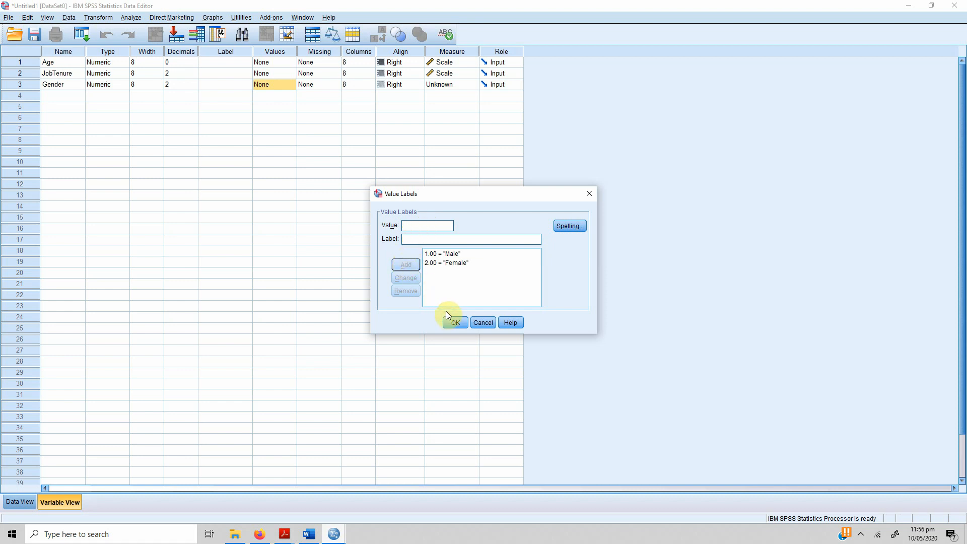
{"action": "left_click", "coordinate": [454, 323]}
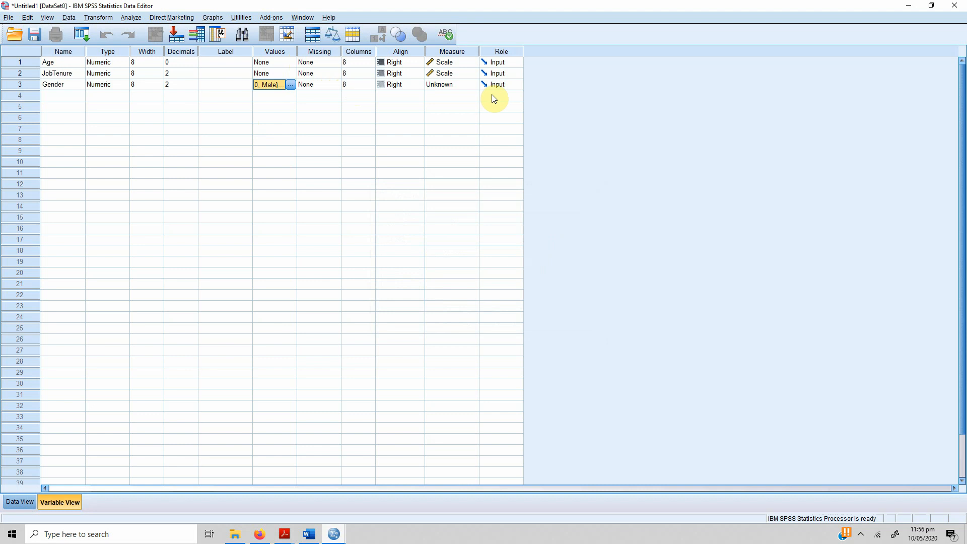
Set Gender's measurement level to Nominal from the Measure choices
{"action": "left_click", "coordinate": [473, 84]}
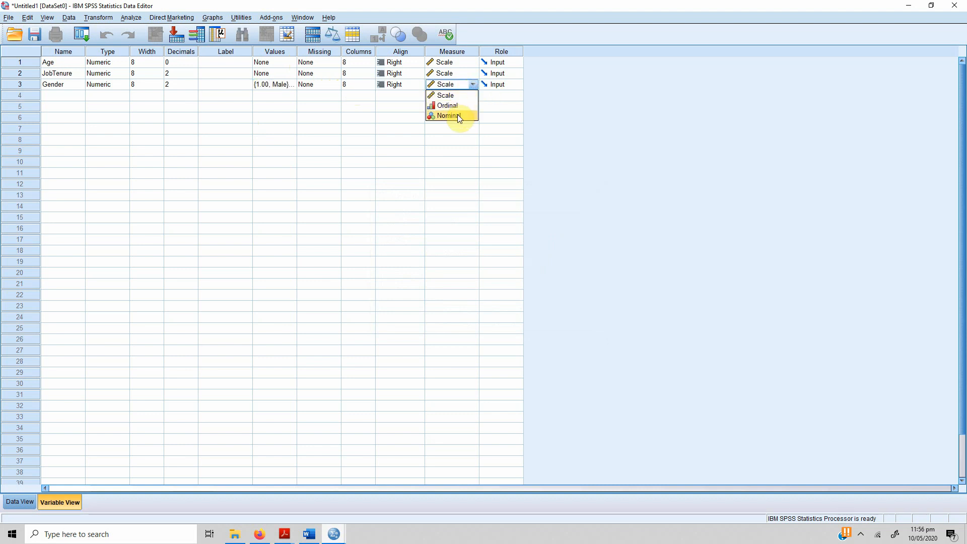
{"action": "left_click", "coordinate": [448, 116]}
{"action": "type", "text": "Universit"}
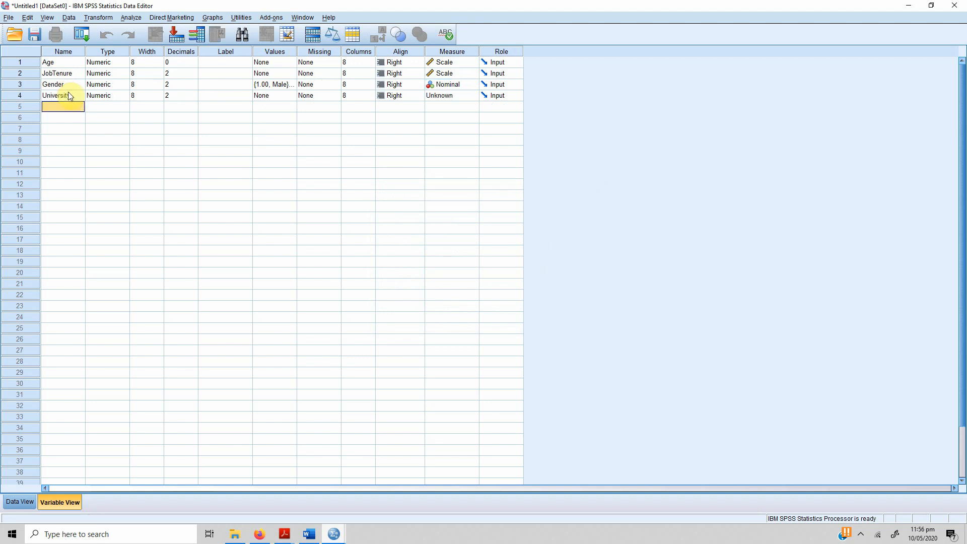
Change University's variable type to String and move to the next empty row
{"action": "left_click", "coordinate": [99, 96]}
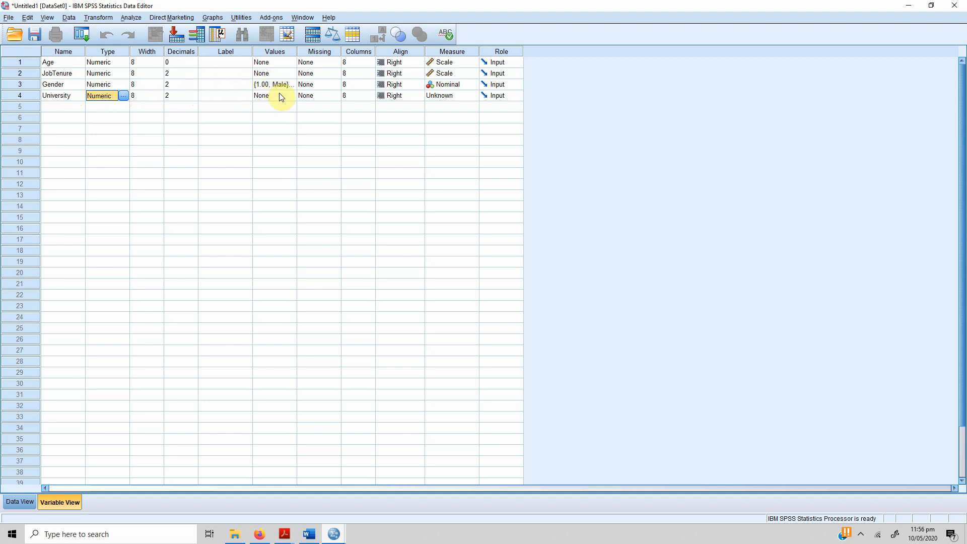
{"action": "left_click", "coordinate": [123, 96]}
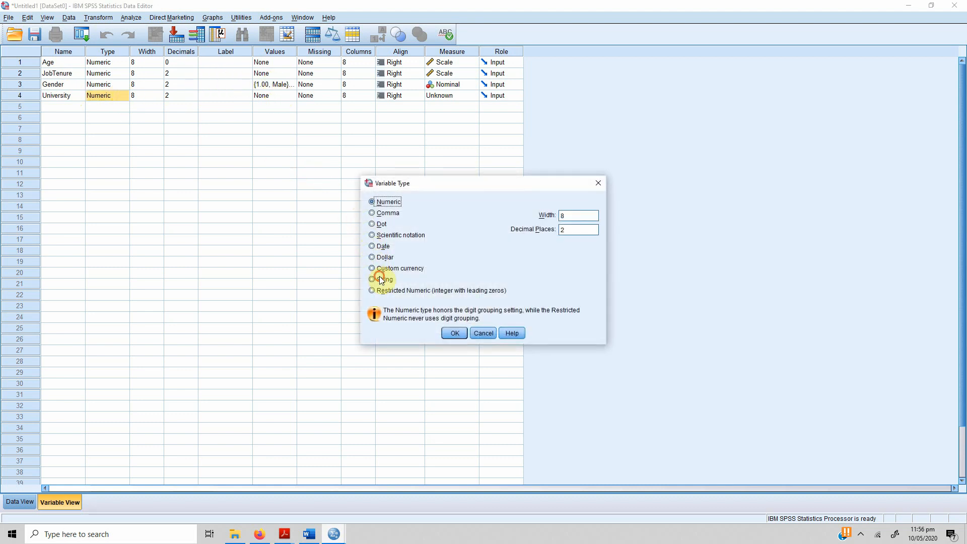
{"action": "left_click", "coordinate": [455, 333]}
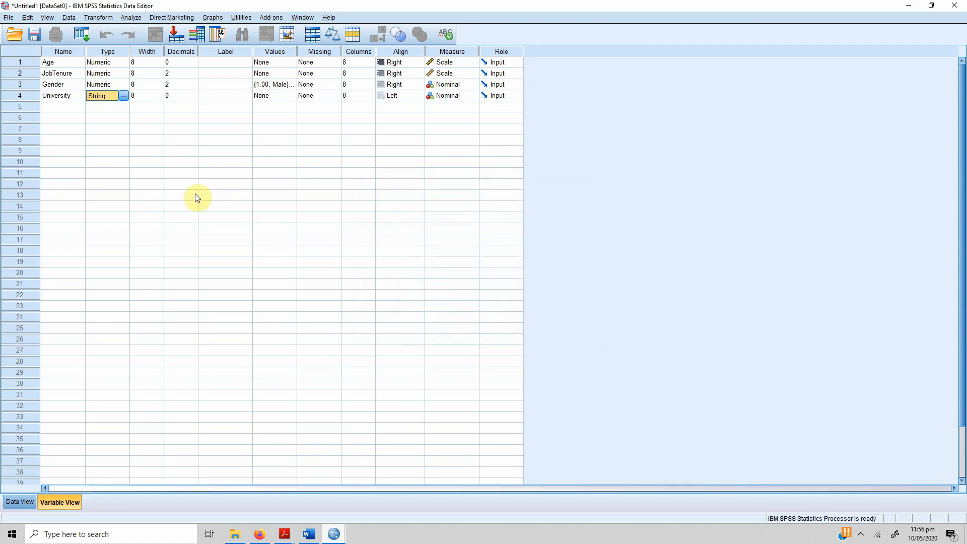
{"action": "left_click", "coordinate": [62, 106]}
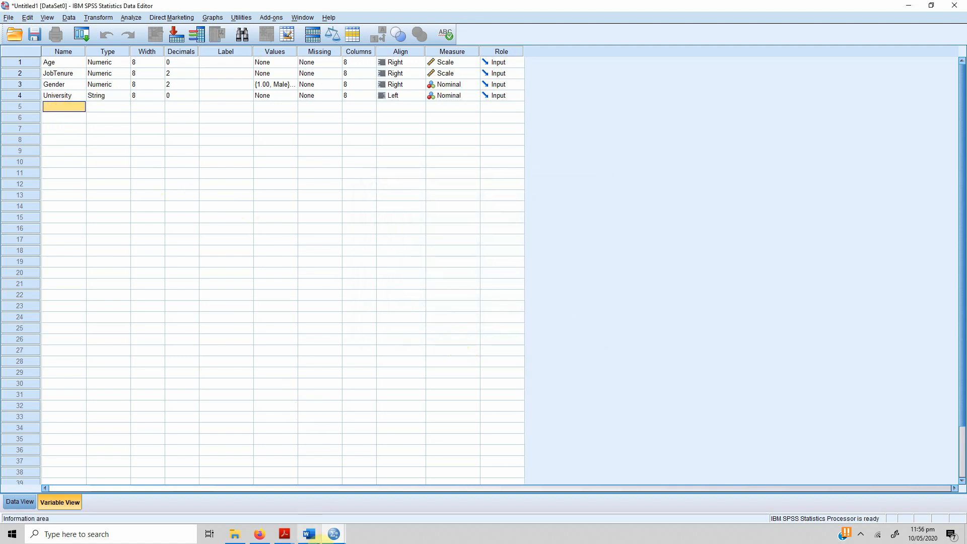
{"action": "left_click", "coordinate": [308, 533]}
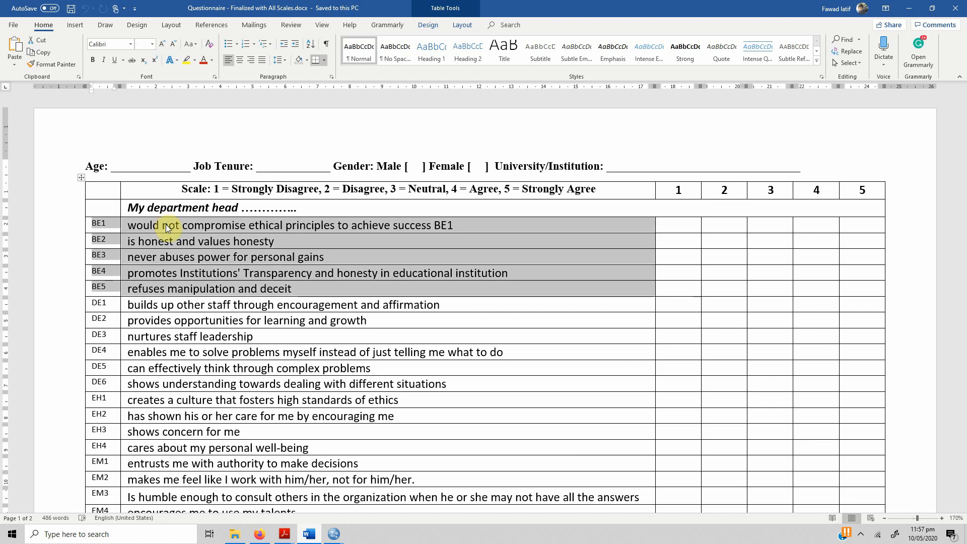
{"action": "mouse_move", "coordinate": [334, 534]}
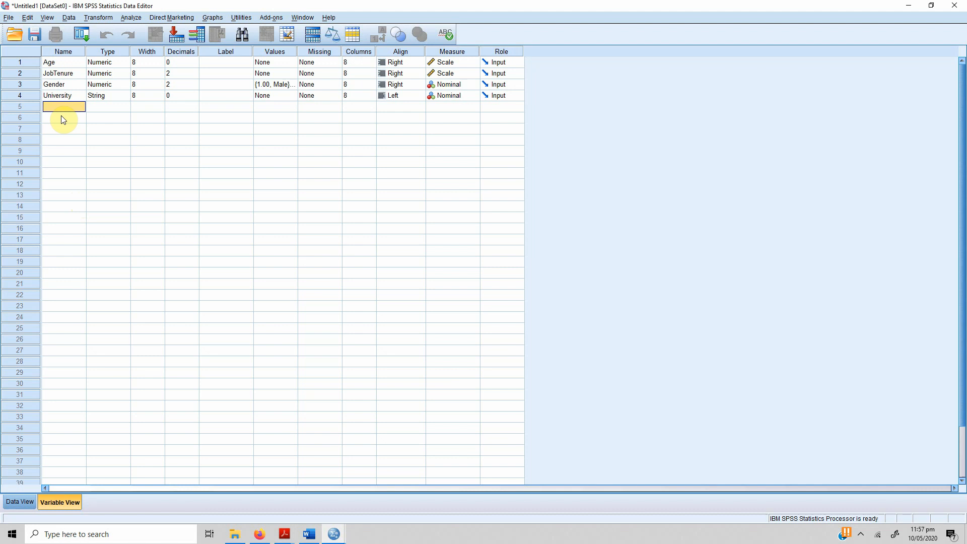
Create variable BE1 and set its measure to Ordinal
{"action": "type", "text": "BE1"}
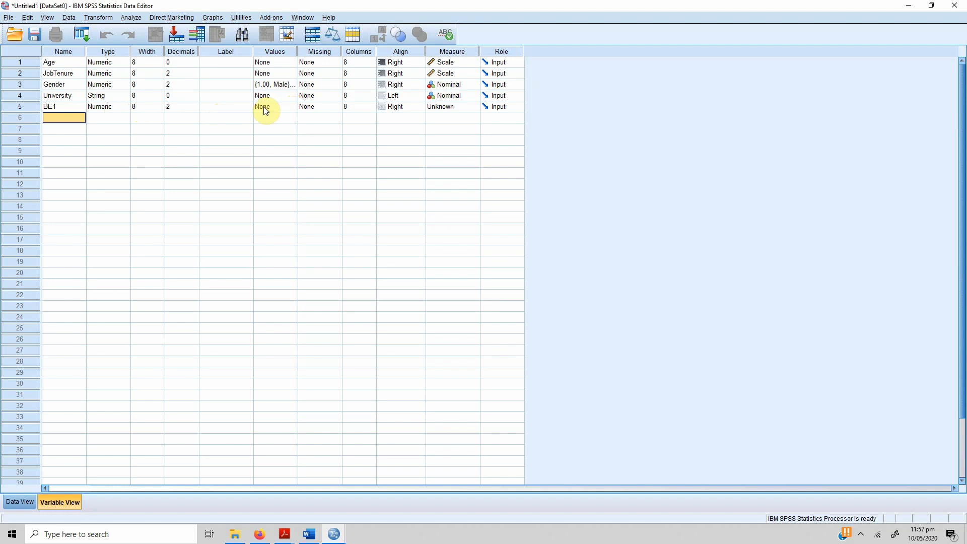
{"action": "left_click", "coordinate": [473, 106]}
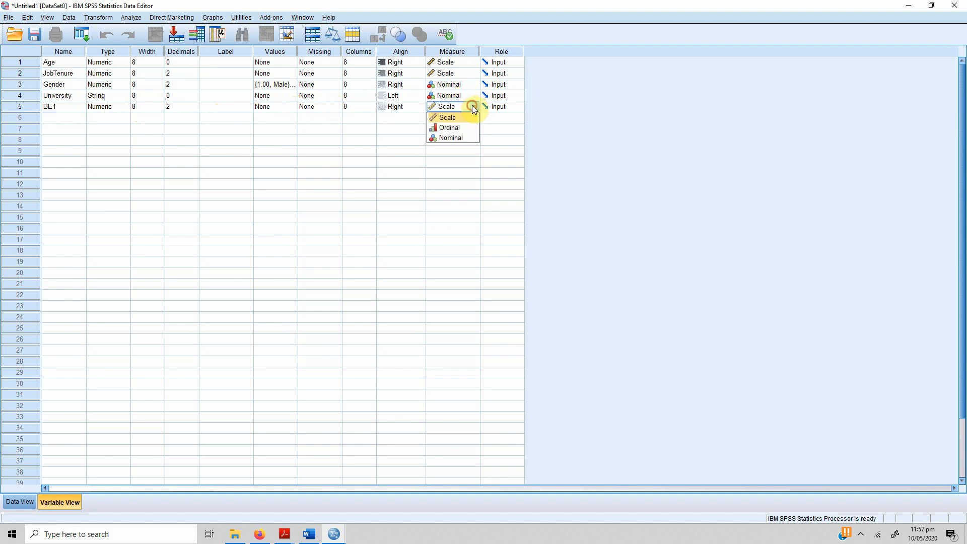
{"action": "left_click", "coordinate": [449, 128]}
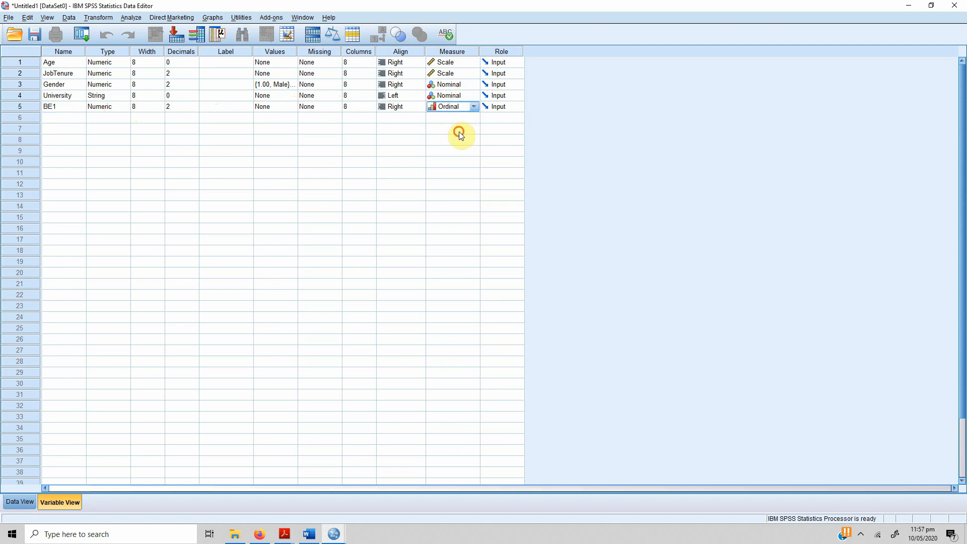
{"action": "left_click", "coordinate": [62, 117]}
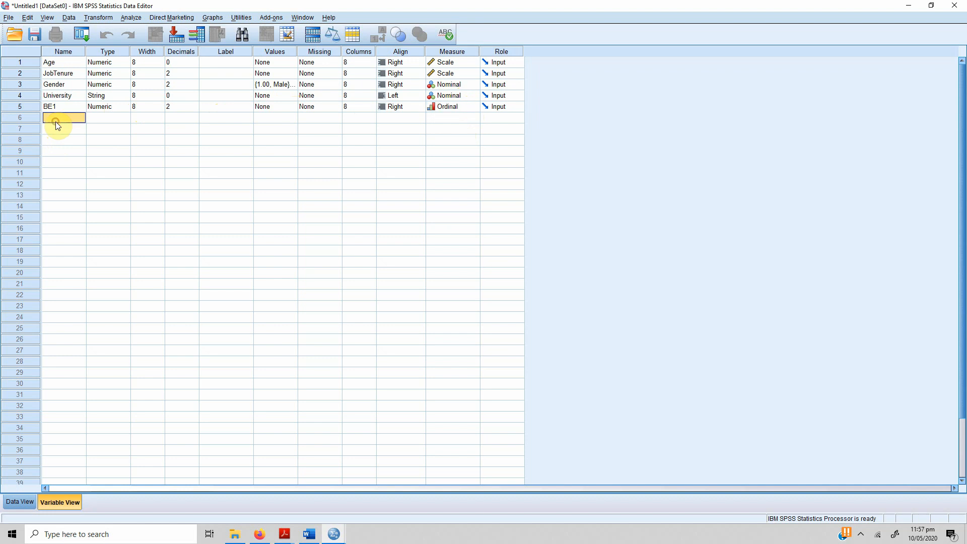
Add the remaining item variables BE2 through BE5 in the following rows
{"action": "type", "text": "BE2"}
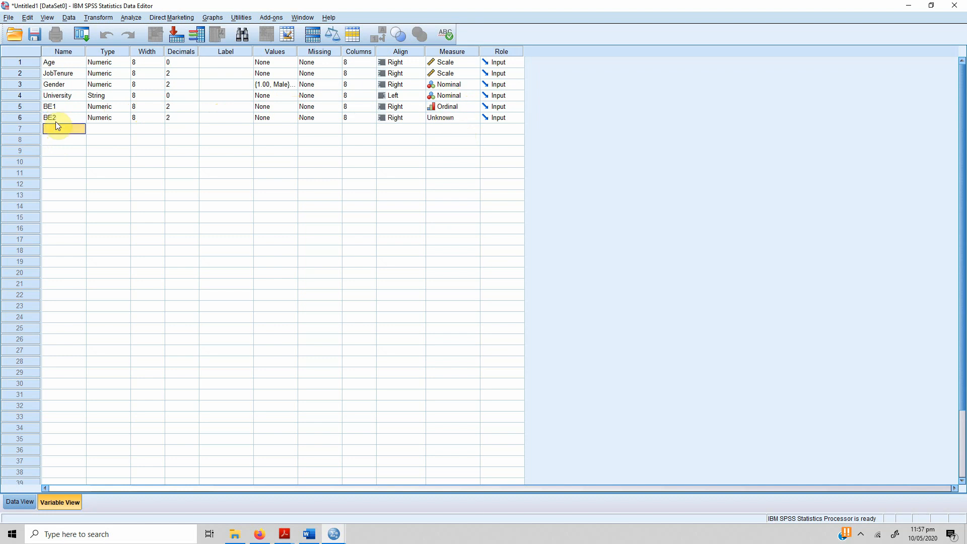
{"action": "type", "text": "BE"}
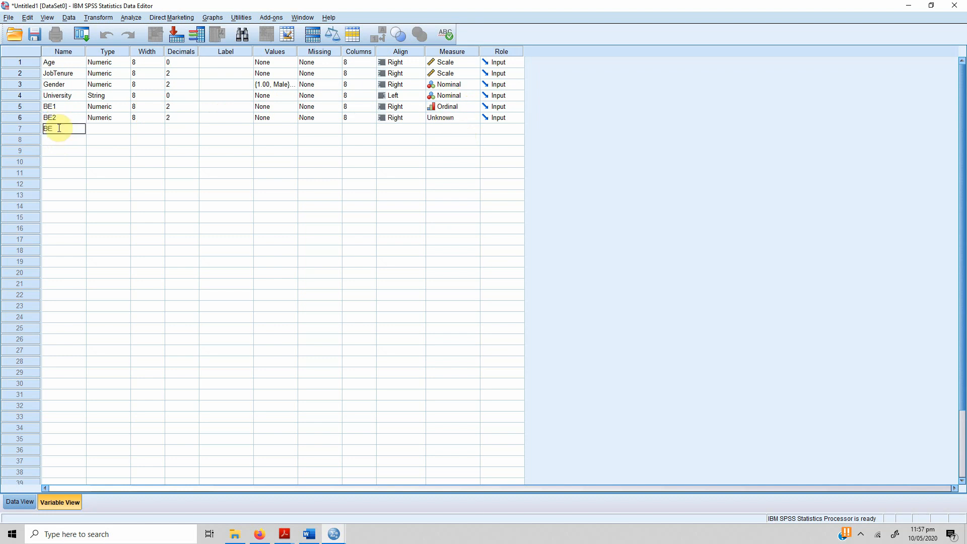
{"action": "key", "text": "Return"}
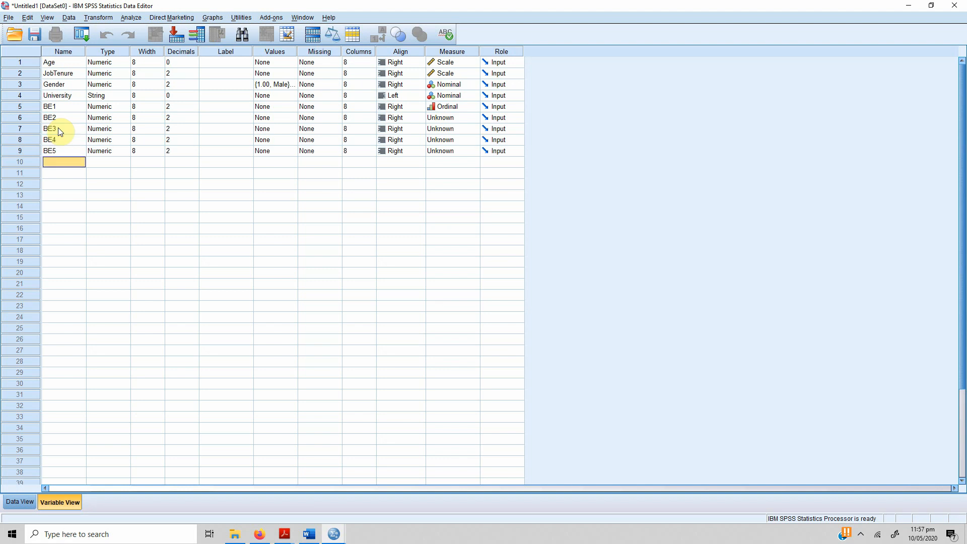
{"action": "mouse_move", "coordinate": [194, 116]}
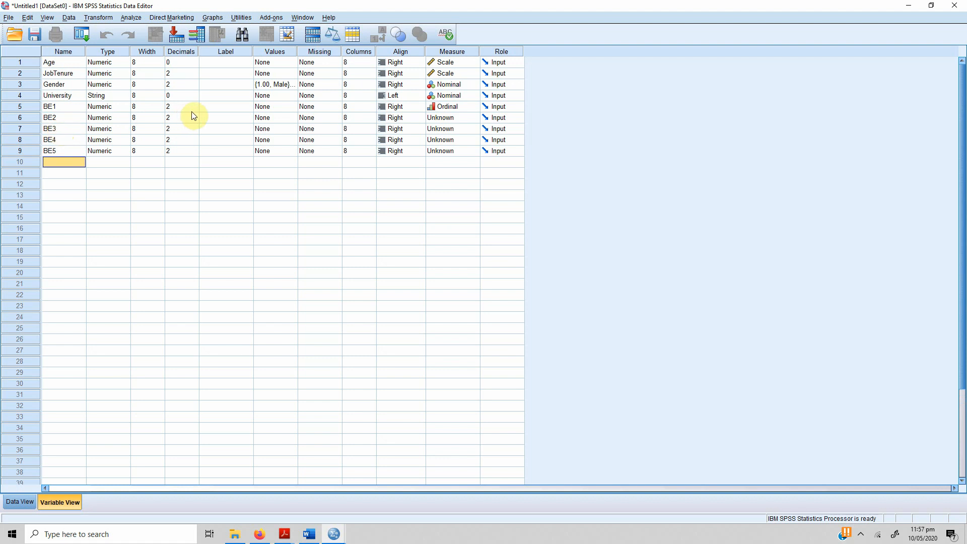
{"action": "mouse_move", "coordinate": [203, 115]}
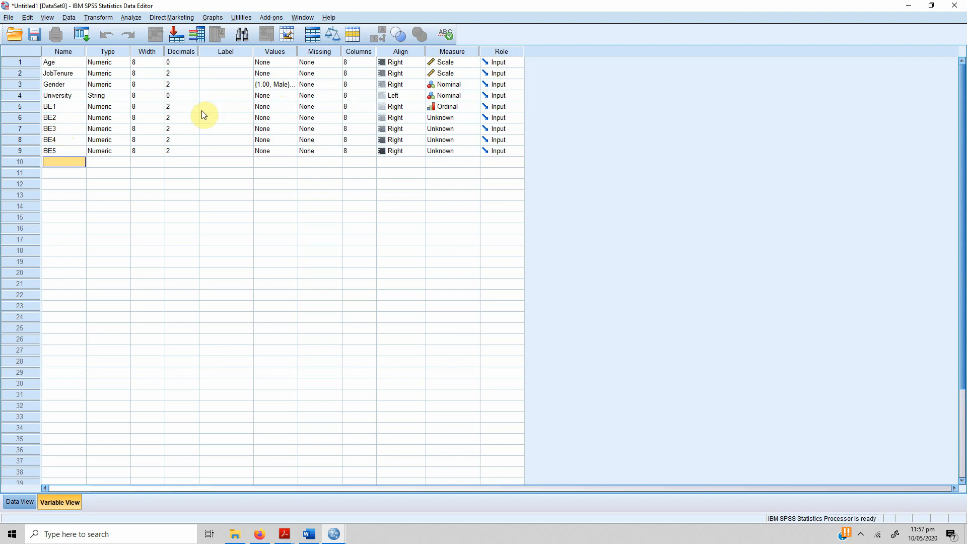
Label BE1 with its questionnaire statement ('would not comp…') taken from the Word table
{"action": "left_click", "coordinate": [224, 106]}
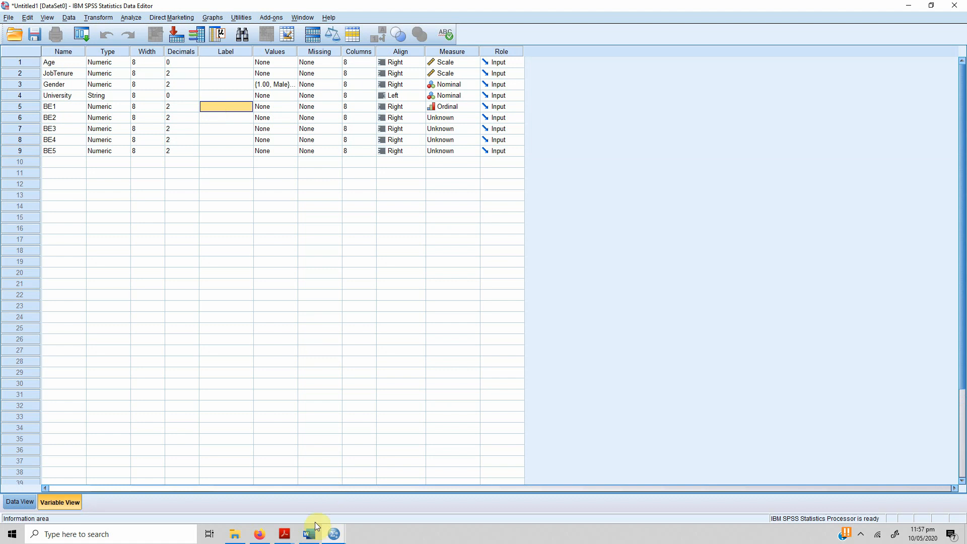
{"action": "left_click", "coordinate": [308, 533]}
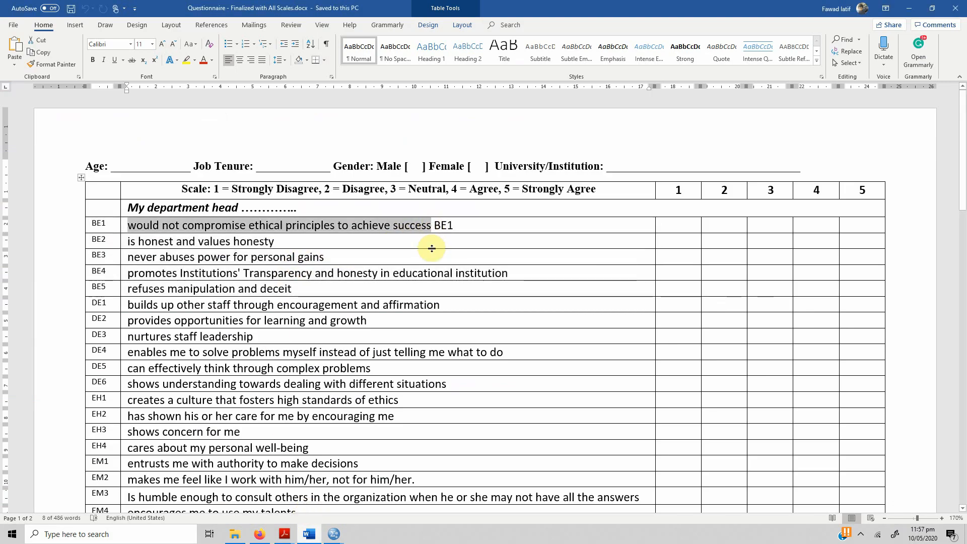
{"action": "mouse_move", "coordinate": [333, 534]}
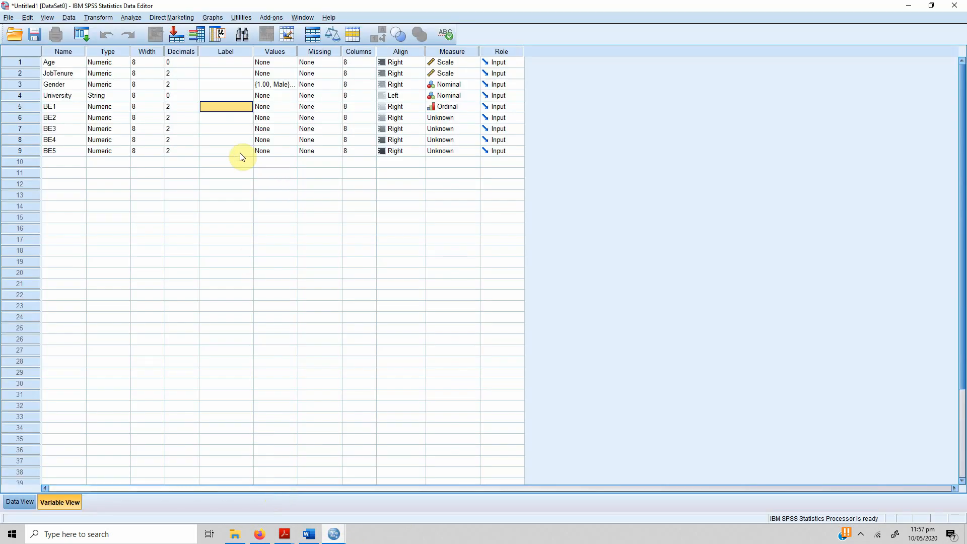
{"action": "mouse_move", "coordinate": [253, 73]}
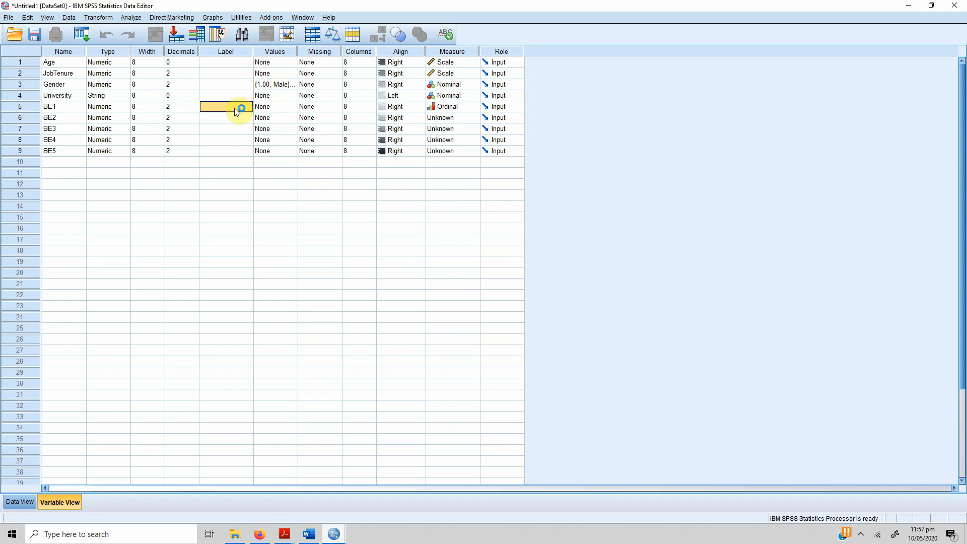
{"action": "type", "text": "would not comp..."}
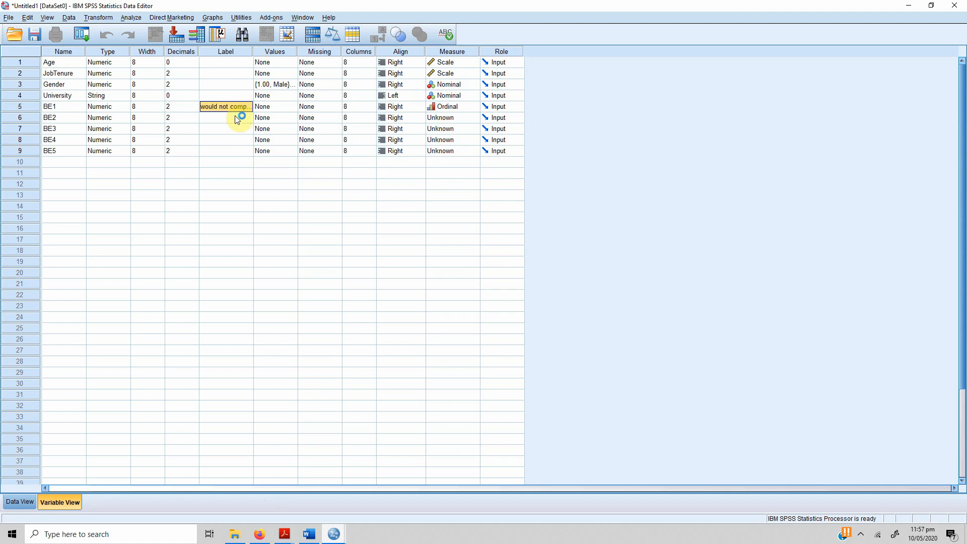
{"action": "left_click", "coordinate": [224, 139]}
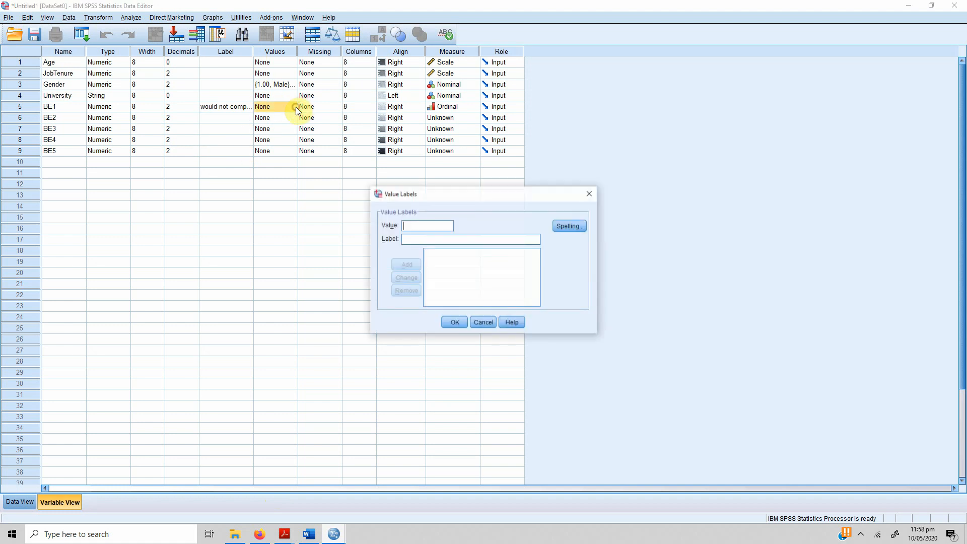
Define BE1 value labels 1 = SD, 2 = D, 3 = N after checking the questionnaire scale
{"action": "type", "text": "1"}
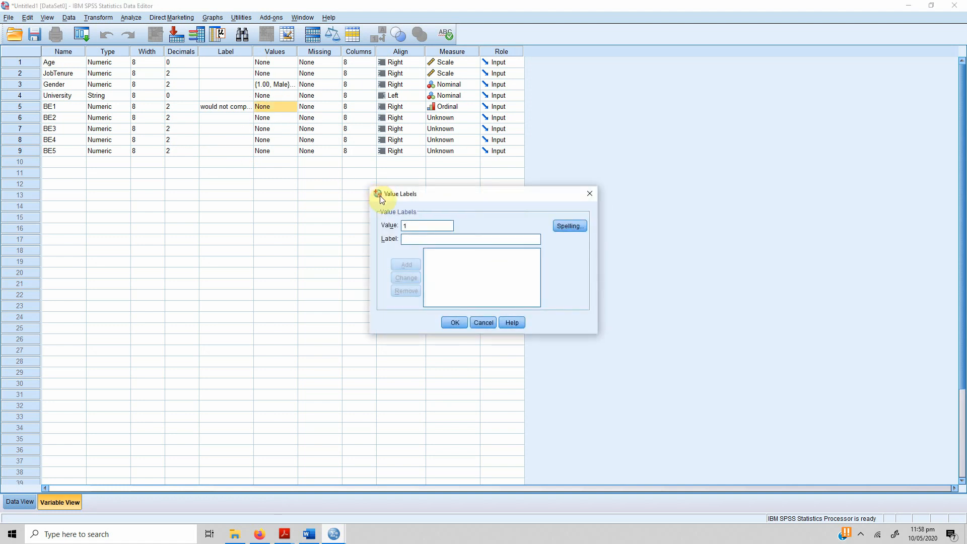
{"action": "left_click", "coordinate": [308, 534]}
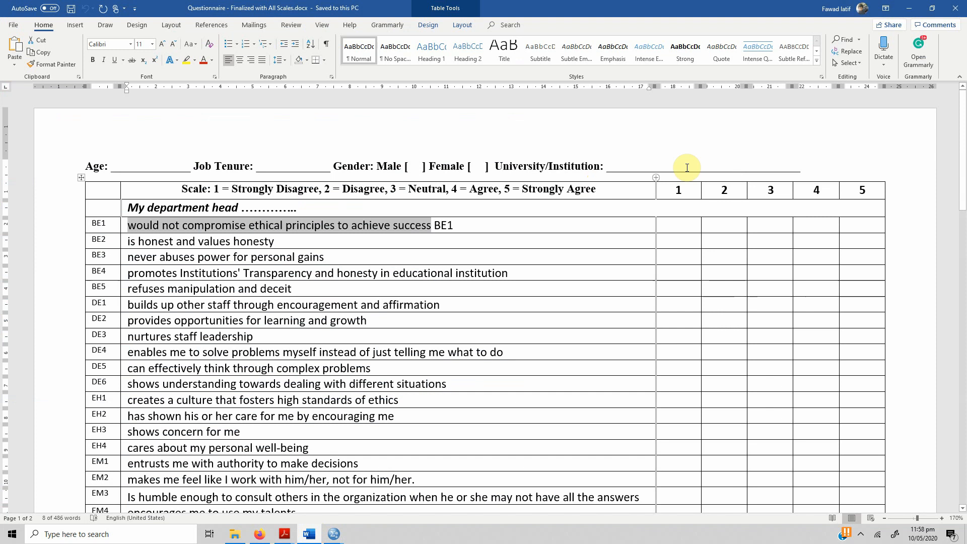
{"action": "mouse_move", "coordinate": [228, 248]}
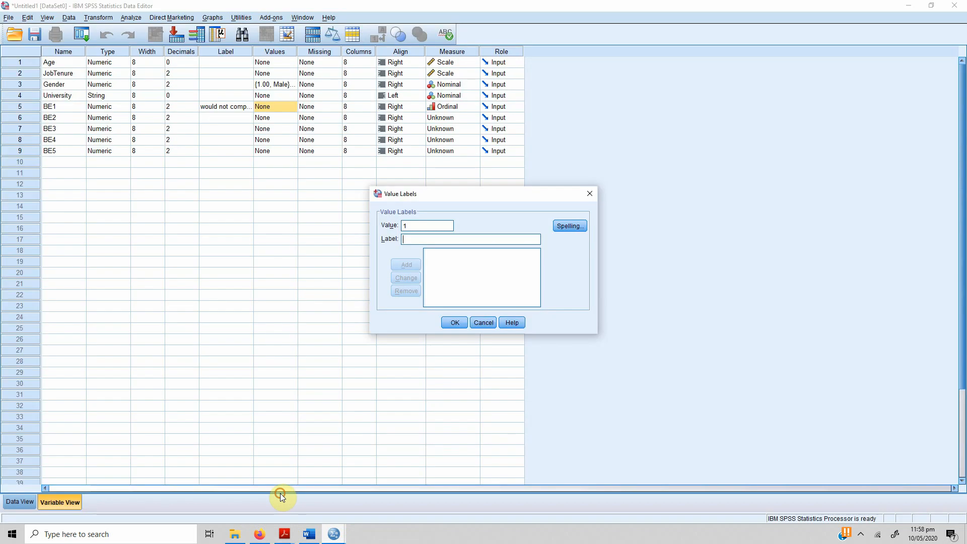
{"action": "type", "text": "S"}
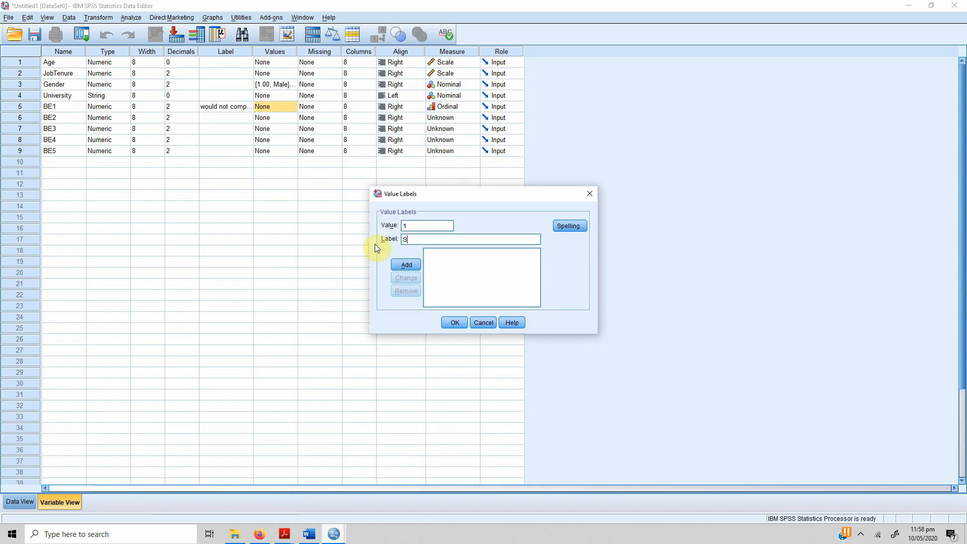
{"action": "left_click", "coordinate": [406, 265]}
{"action": "type", "text": "D"}
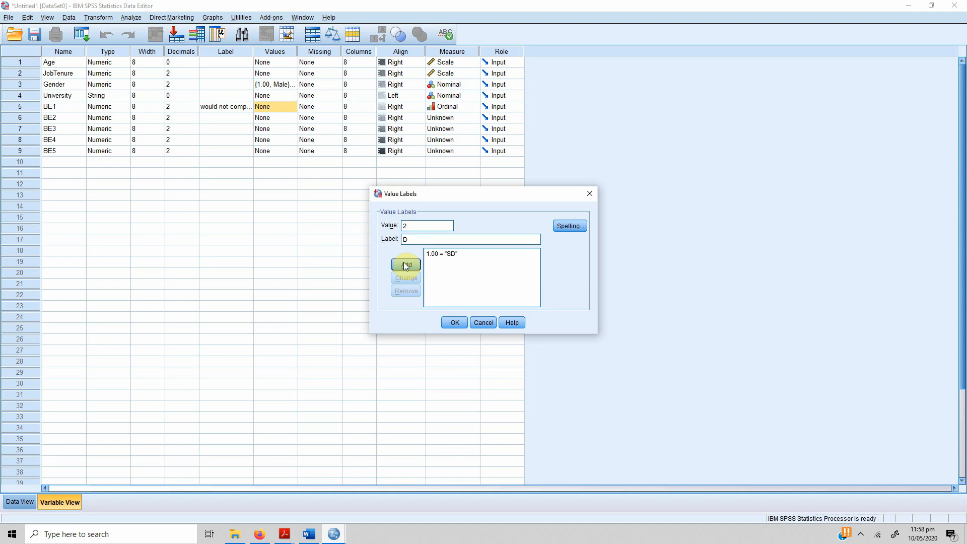
{"action": "left_click", "coordinate": [405, 265]}
{"action": "type", "text": "N"}
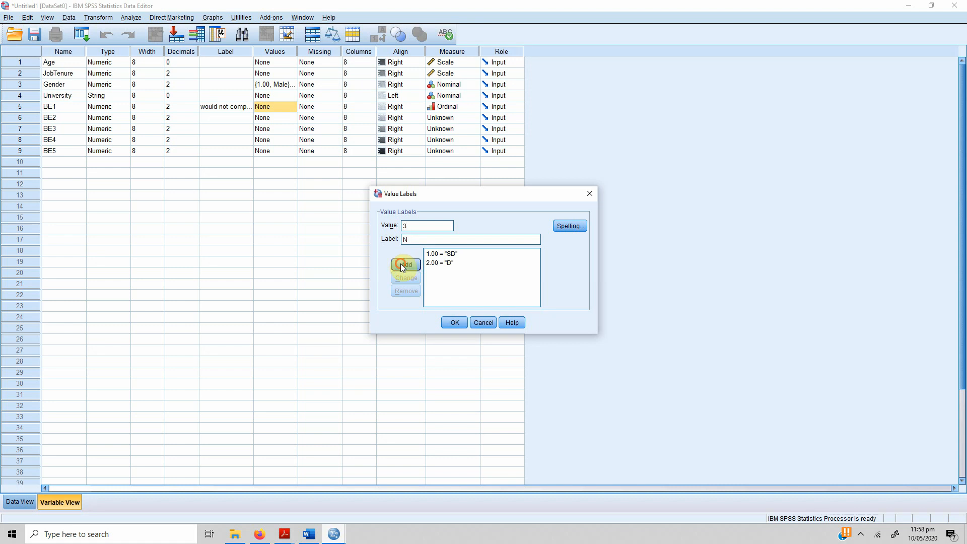
{"action": "left_click", "coordinate": [404, 265]}
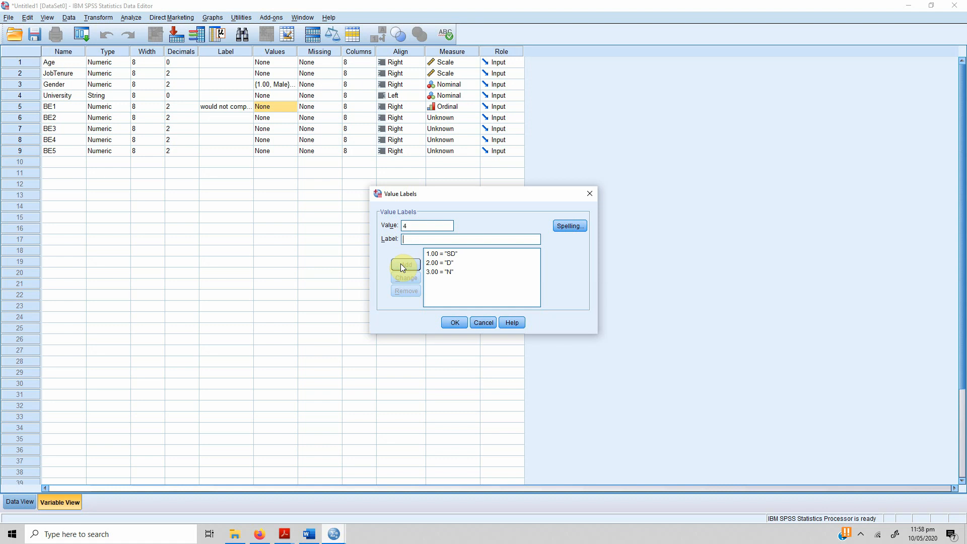
Add labels 4 = A and 5 = SA and confirm BE1's value labels
{"action": "left_click", "coordinate": [405, 265]}
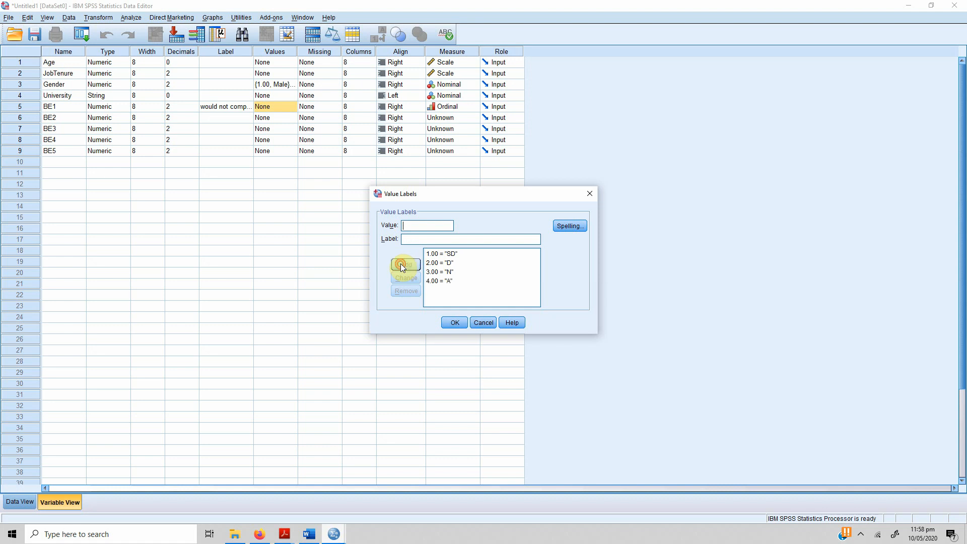
{"action": "type", "text": "5"}
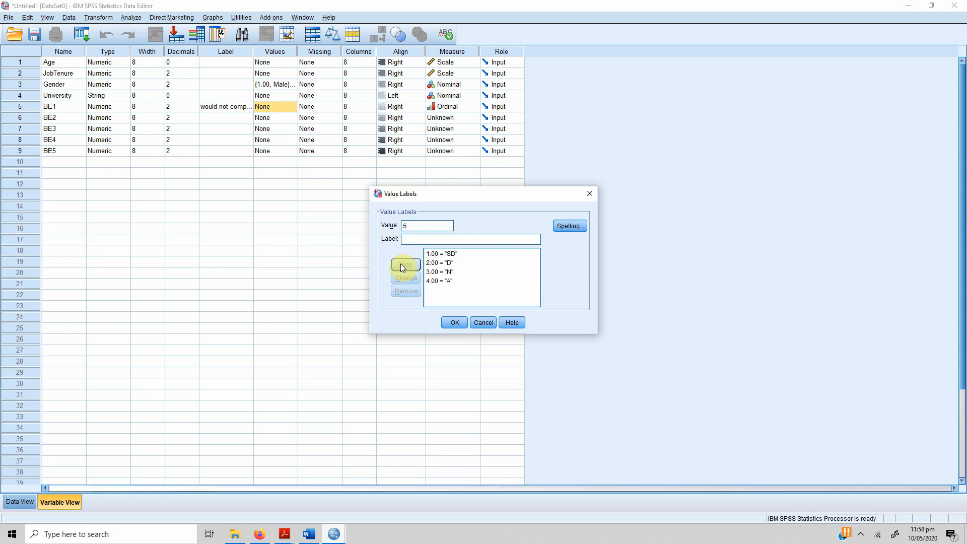
{"action": "left_click", "coordinate": [405, 264]}
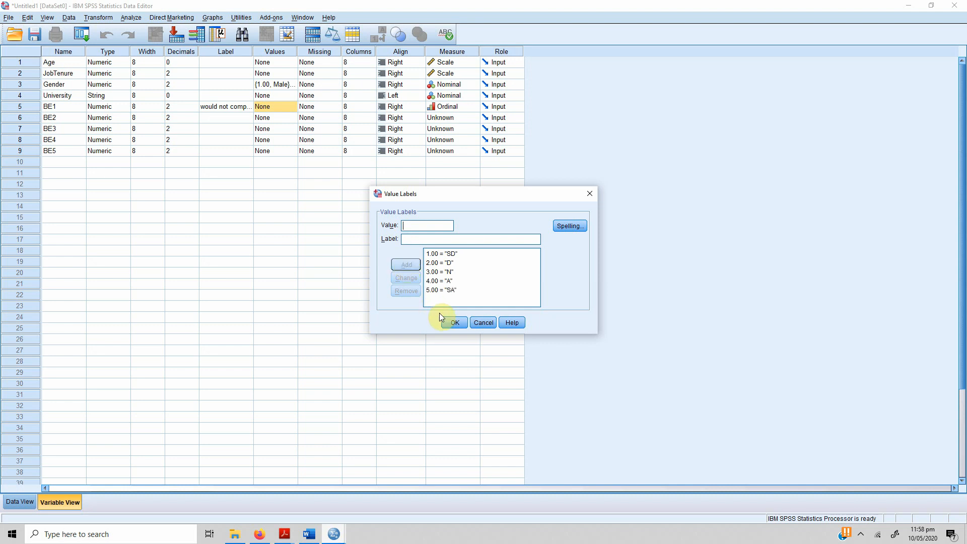
{"action": "left_click", "coordinate": [455, 322]}
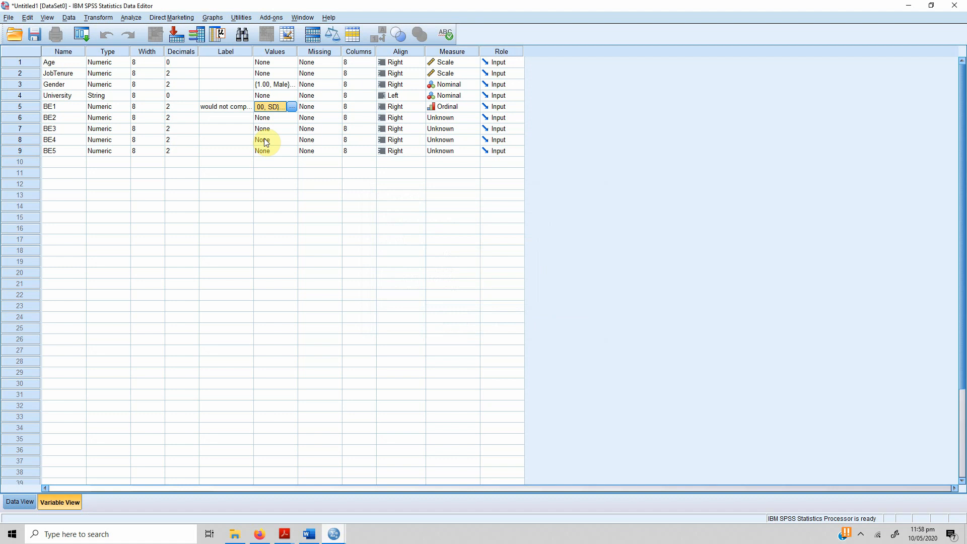
Paste BE1's SD–SA value labels into BE2–BE5 and begin setting BE2 to Ordinal
{"action": "left_click", "coordinate": [271, 117]}
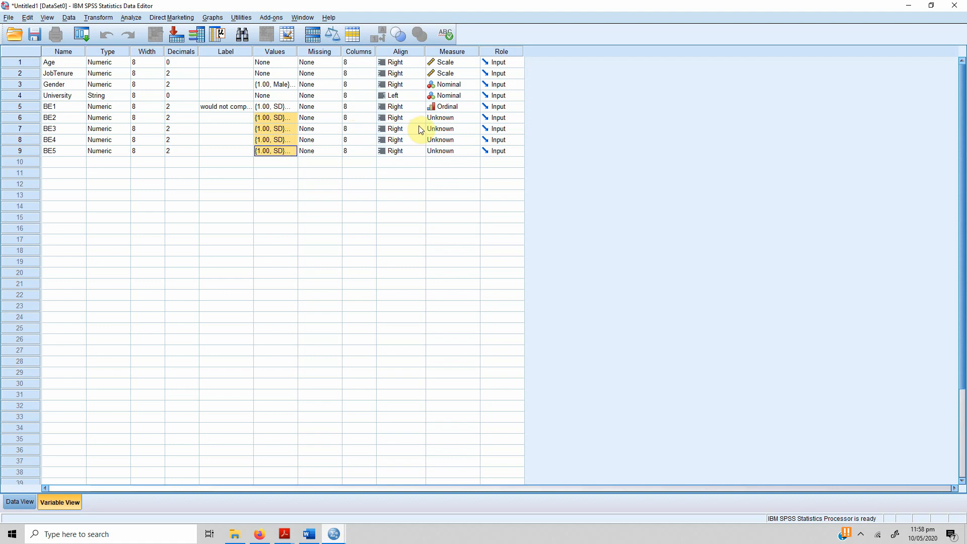
{"action": "left_click", "coordinate": [450, 117]}
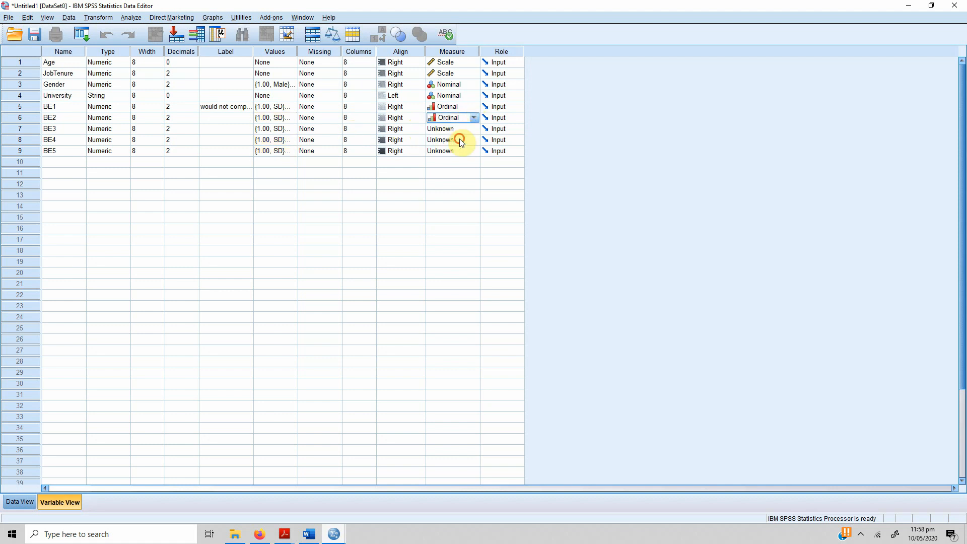
Make BE3, BE4 and BE5 Ordinal, leaving Age as Scale
{"action": "left_click", "coordinate": [450, 128]}
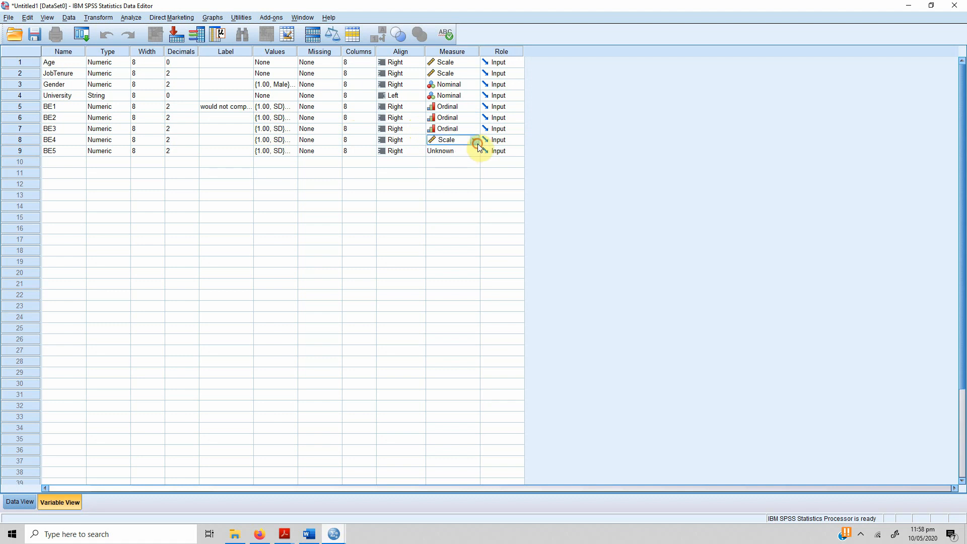
{"action": "left_click", "coordinate": [444, 150]}
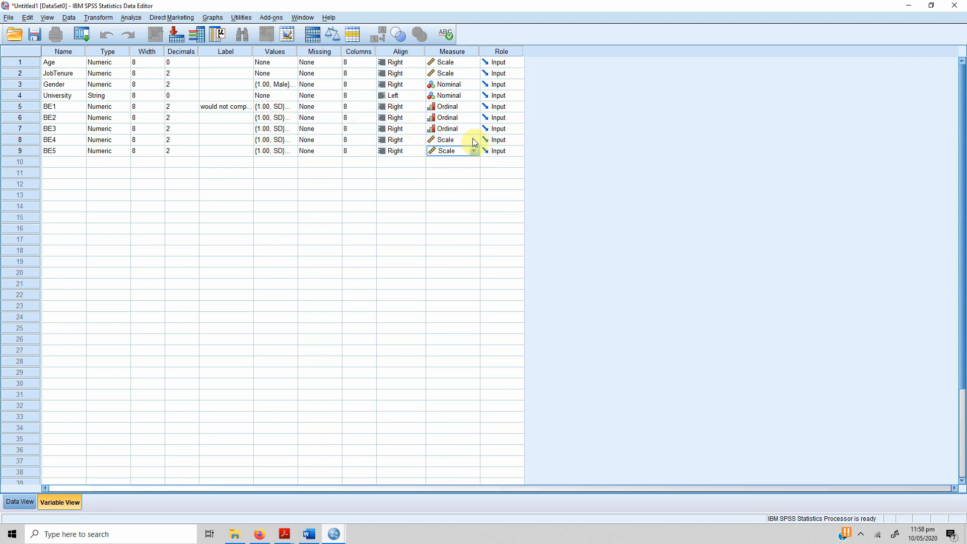
{"action": "left_click", "coordinate": [447, 139]}
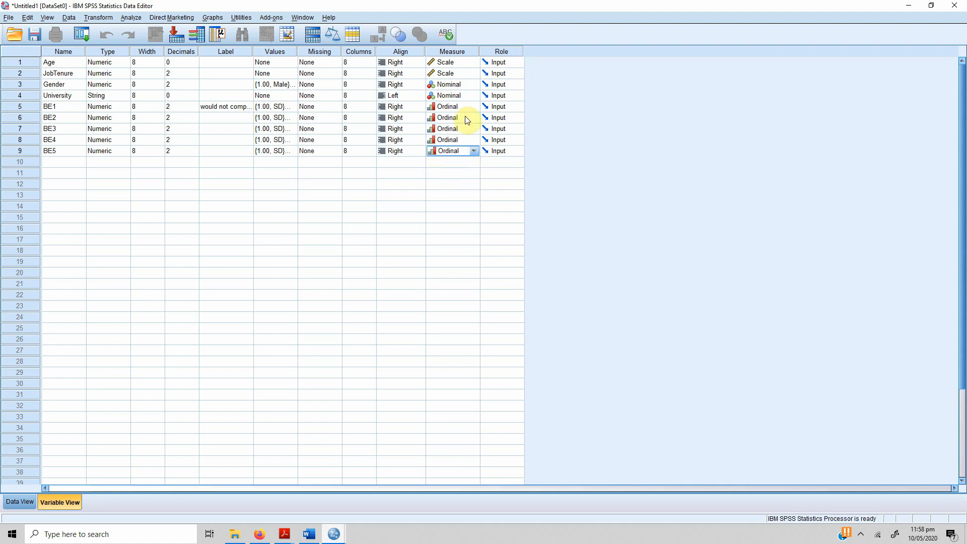
{"action": "mouse_move", "coordinate": [461, 84]}
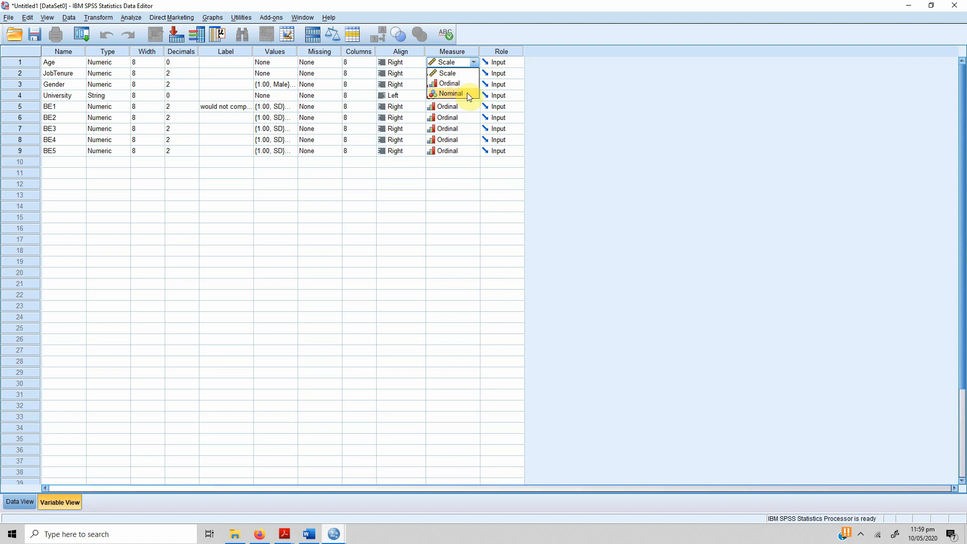
{"action": "mouse_move", "coordinate": [450, 83]}
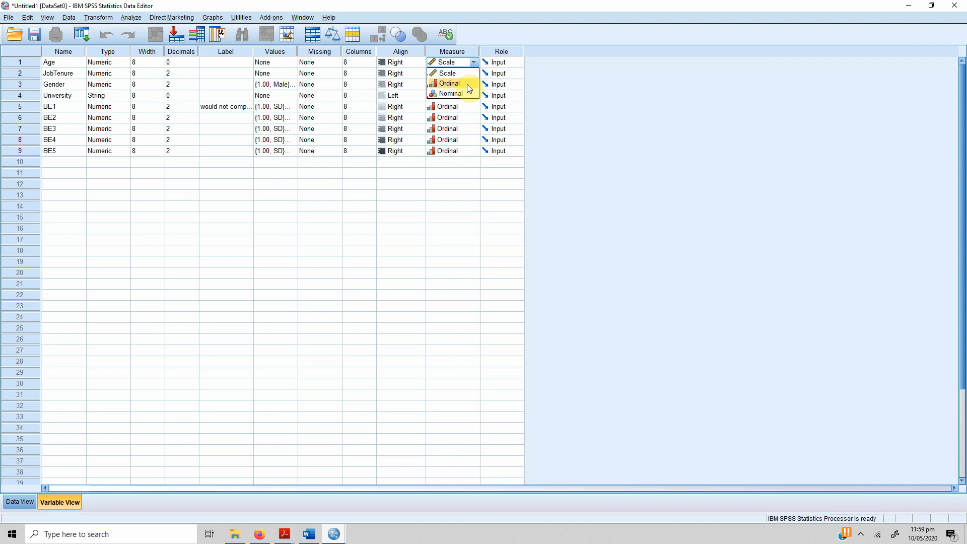
{"action": "left_click", "coordinate": [451, 93]}
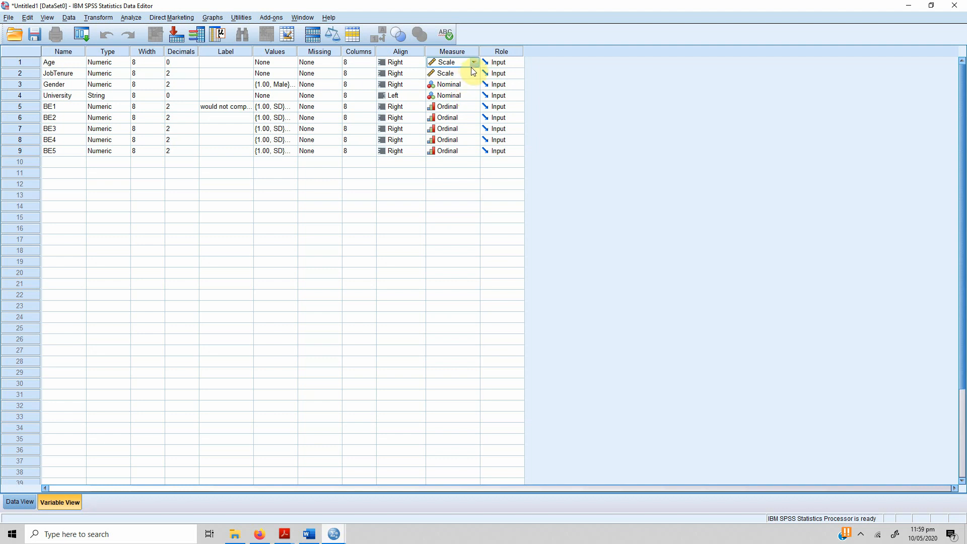
{"action": "mouse_move", "coordinate": [81, 167]}
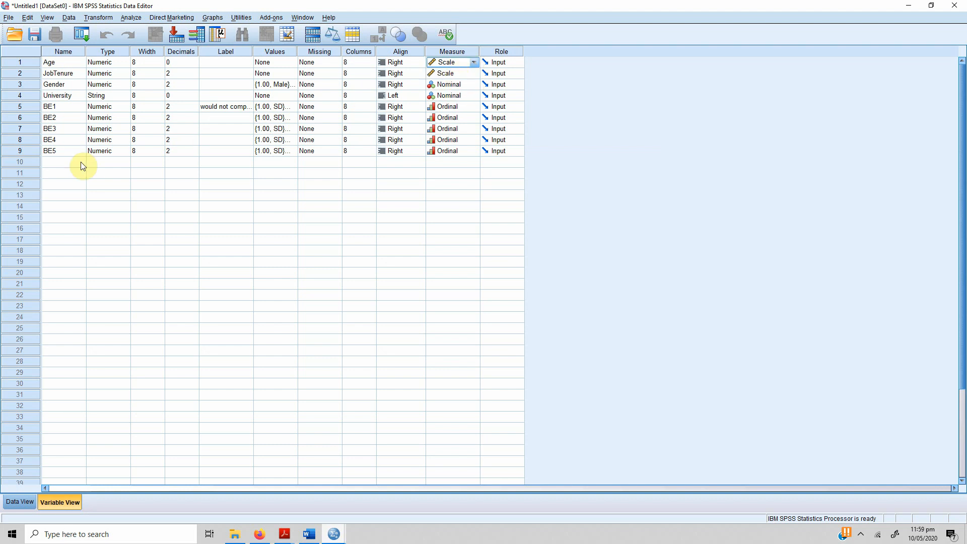
{"action": "left_click", "coordinate": [64, 161]}
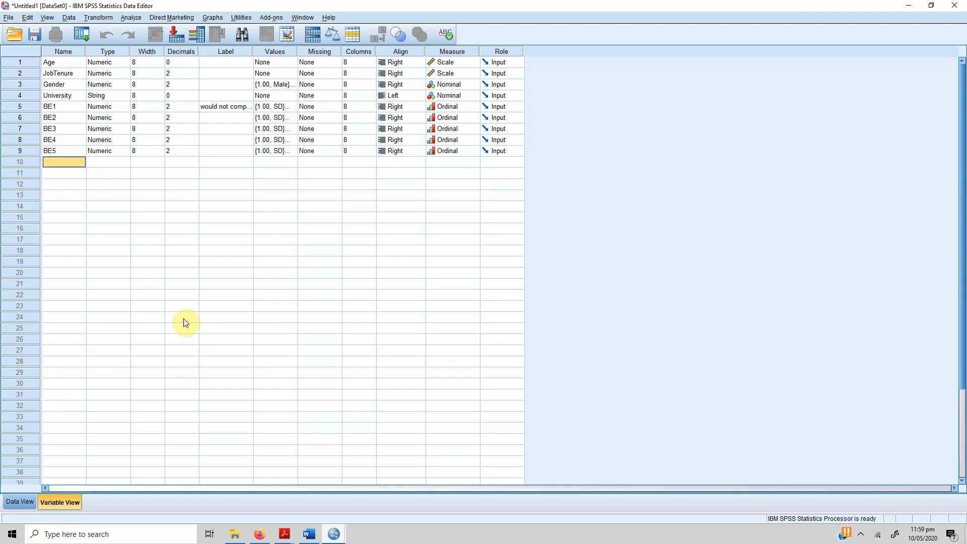
{"action": "mouse_move", "coordinate": [309, 533]}
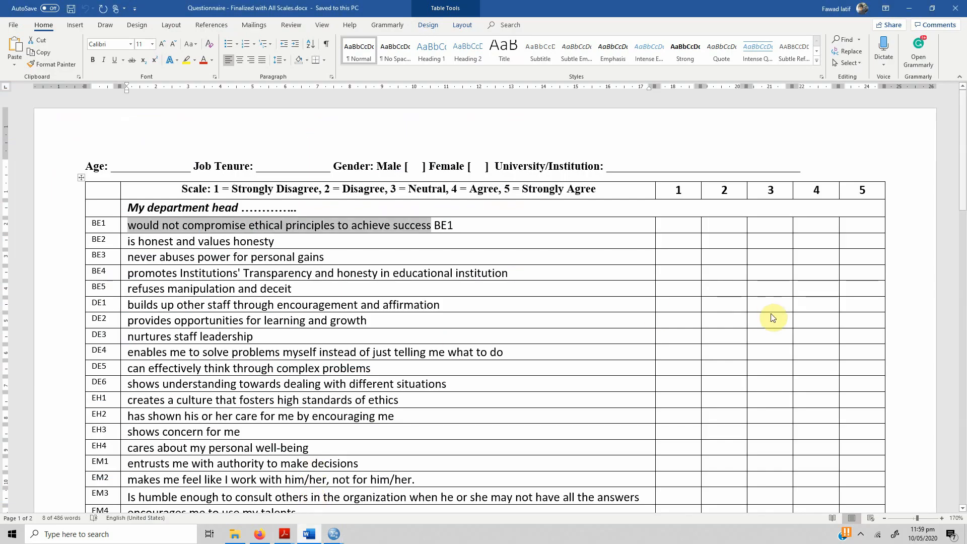
{"action": "scroll", "scroll_direction": "down", "scroll_amount": 3}
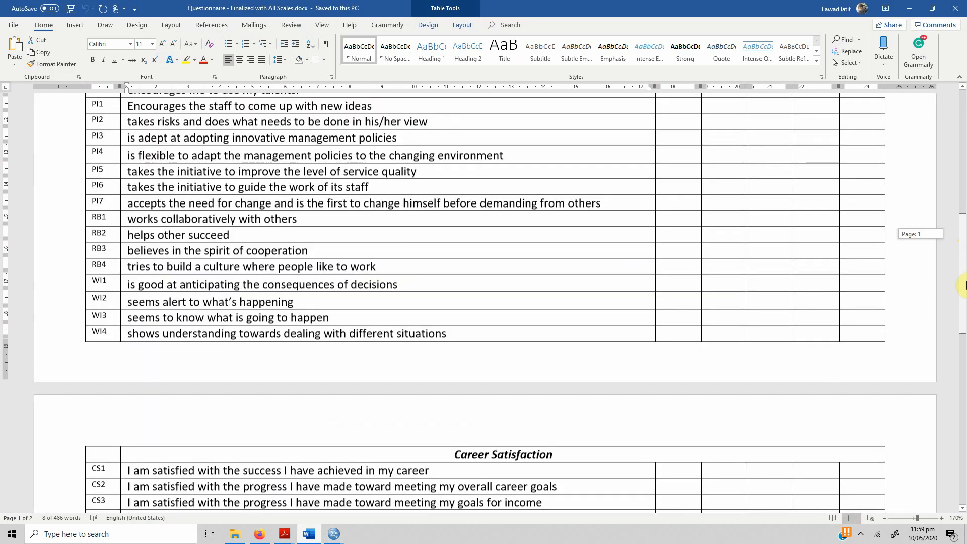
{"action": "scroll", "scroll_direction": "down", "scroll_amount": 3}
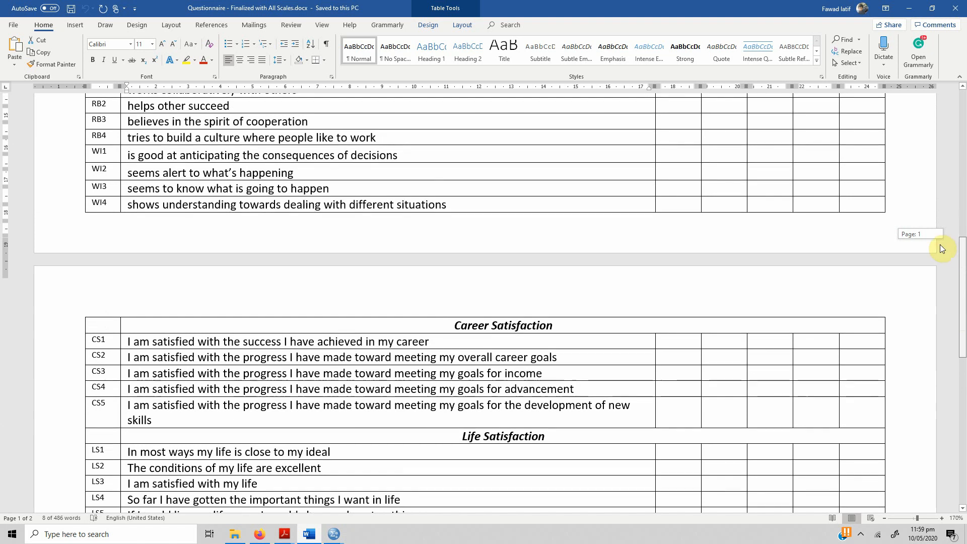
{"action": "mouse_move", "coordinate": [332, 534]}
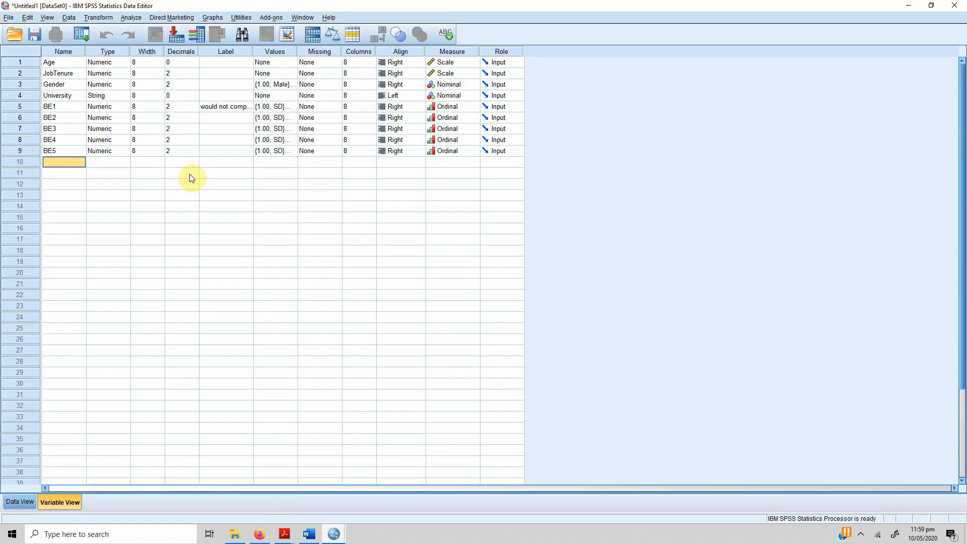
{"action": "mouse_move", "coordinate": [70, 277]}
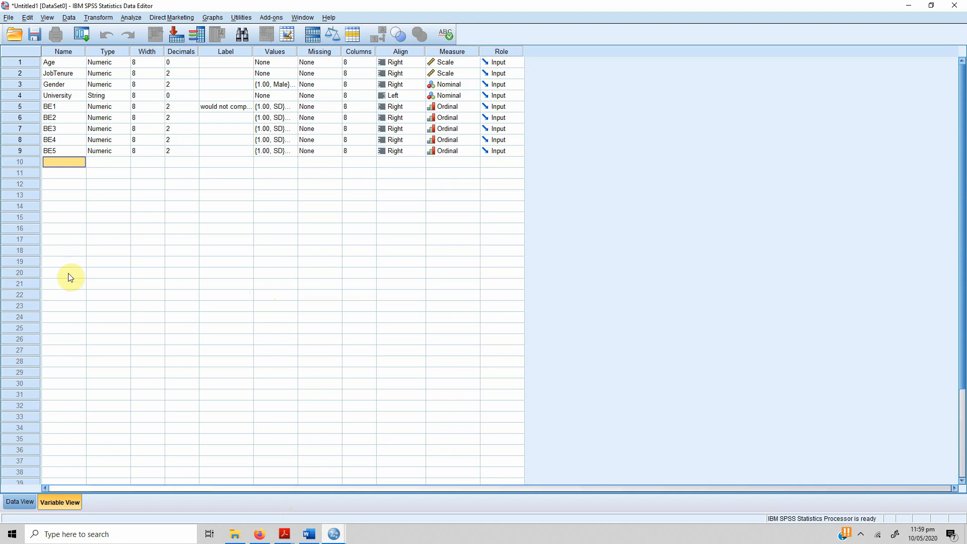
{"action": "left_click", "coordinate": [19, 501]}
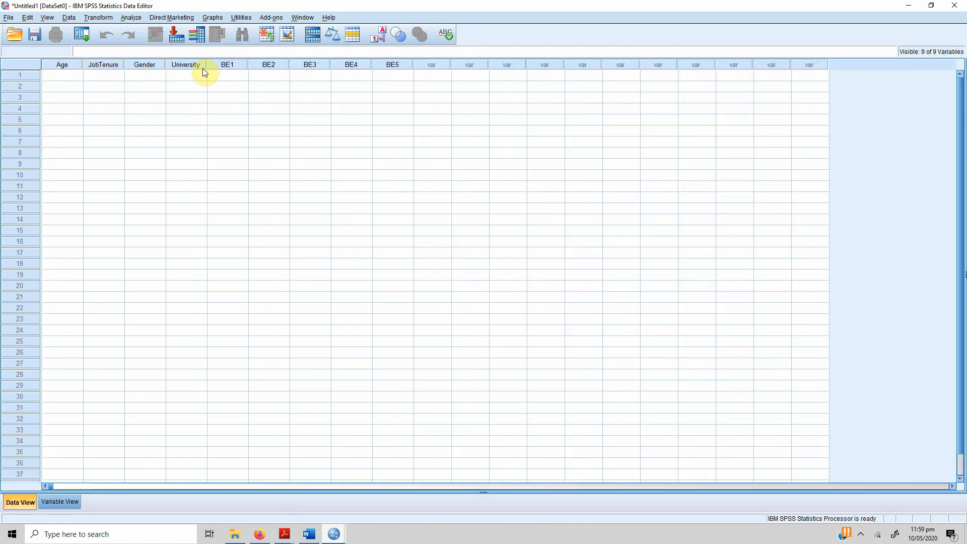
Enter case 1 demographics in Data View: Age 26, JobTenure 5, Gender 1, University CUI
{"action": "left_click", "coordinate": [392, 65]}
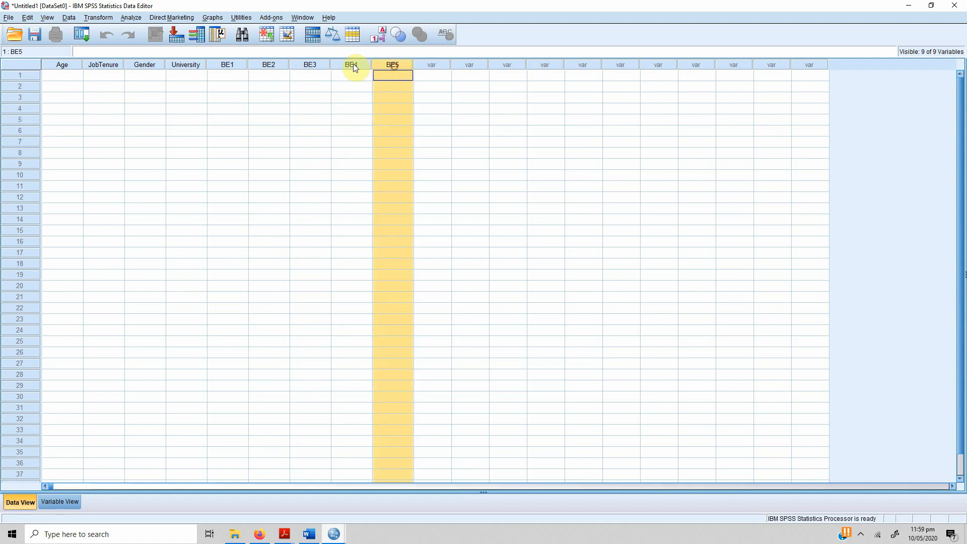
{"action": "left_click", "coordinate": [268, 65]}
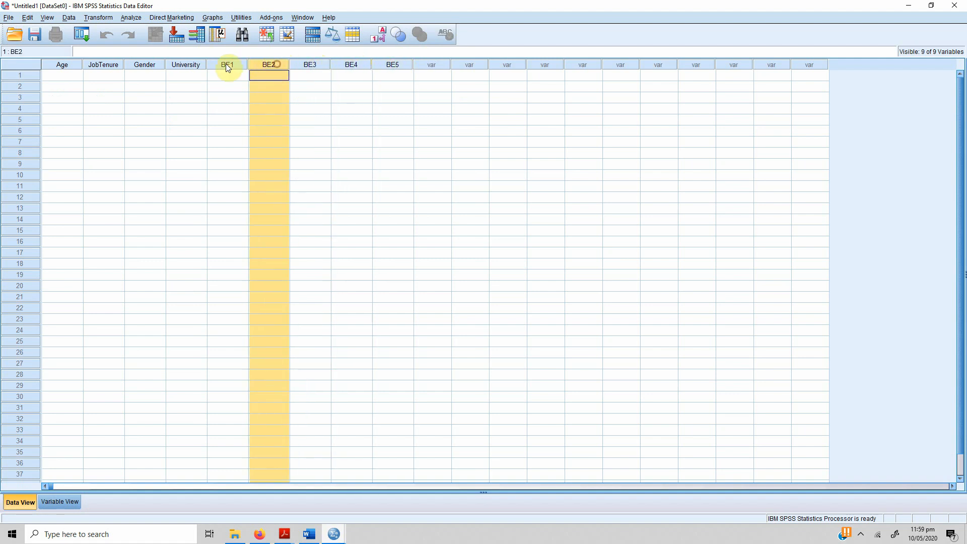
{"action": "left_click", "coordinate": [62, 74]}
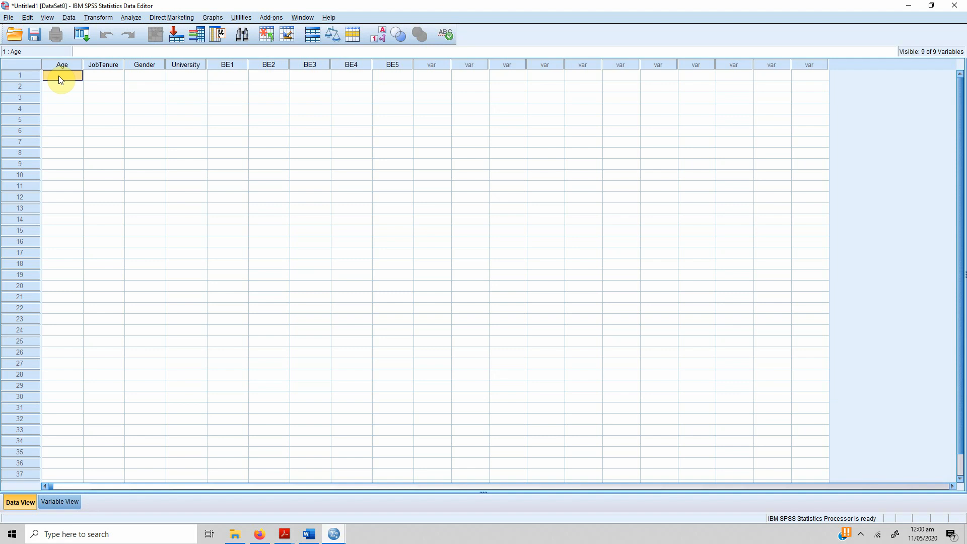
{"action": "type", "text": "26"}
{"action": "left_click", "coordinate": [187, 75]}
{"action": "type", "text": "CUI"}
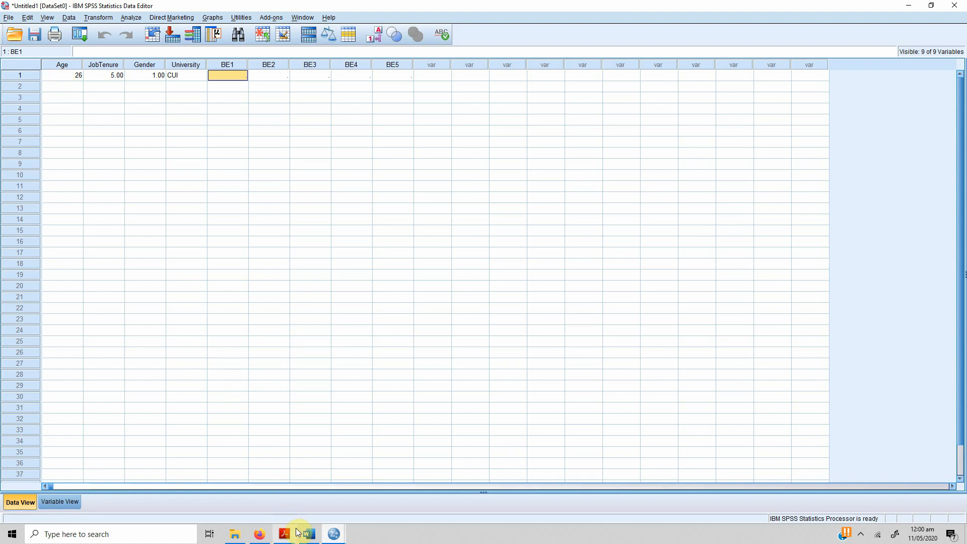
Enter BE1–BE5 responses 4, 5, 4, 3, 4 from the questionnaire and return to Variable View
{"action": "left_click", "coordinate": [306, 534]}
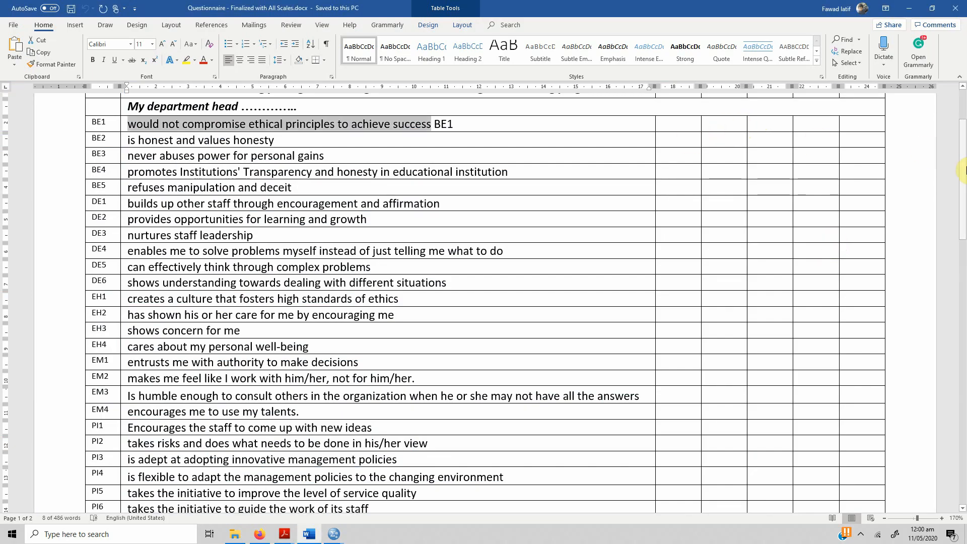
{"action": "scroll", "scroll_direction": "up", "scroll_amount": 3}
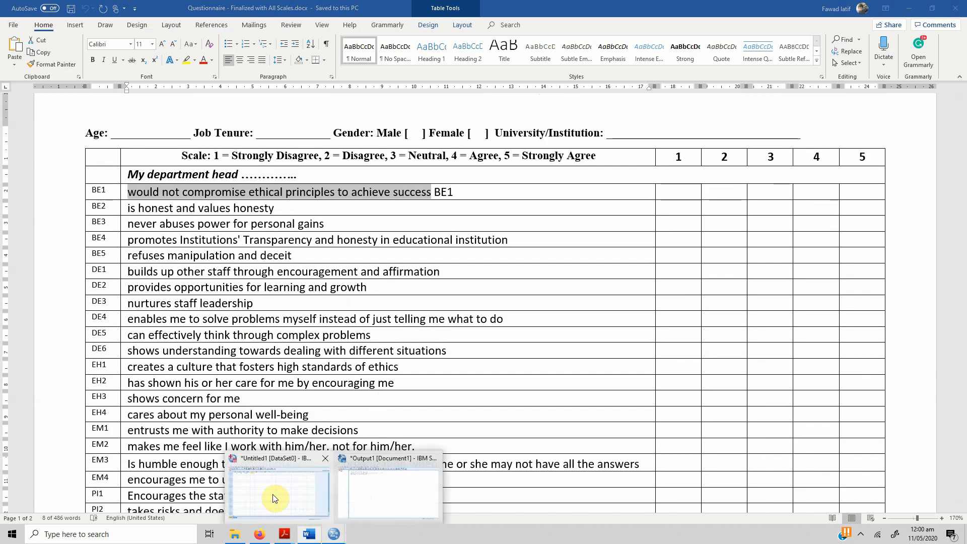
{"action": "left_click", "coordinate": [278, 487]}
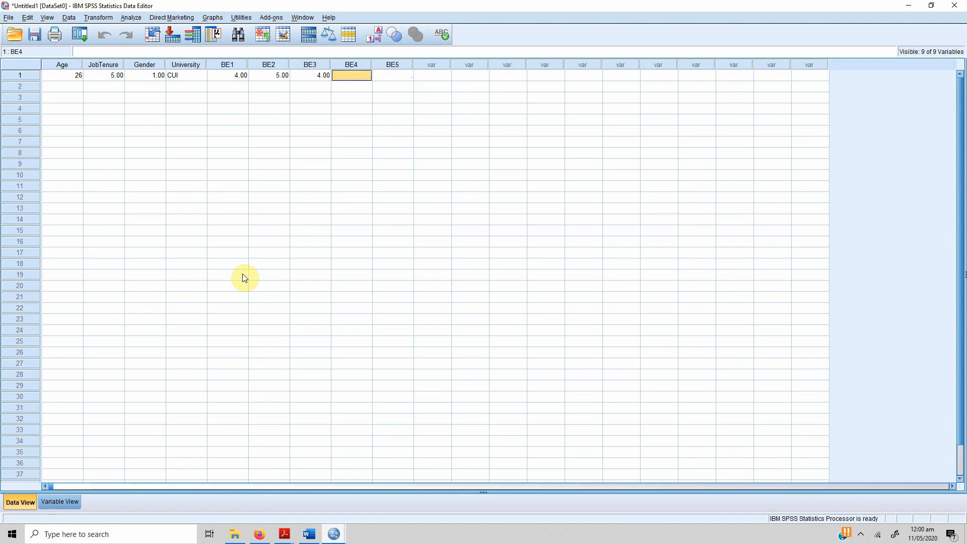
{"action": "type", "text": "3.00"}
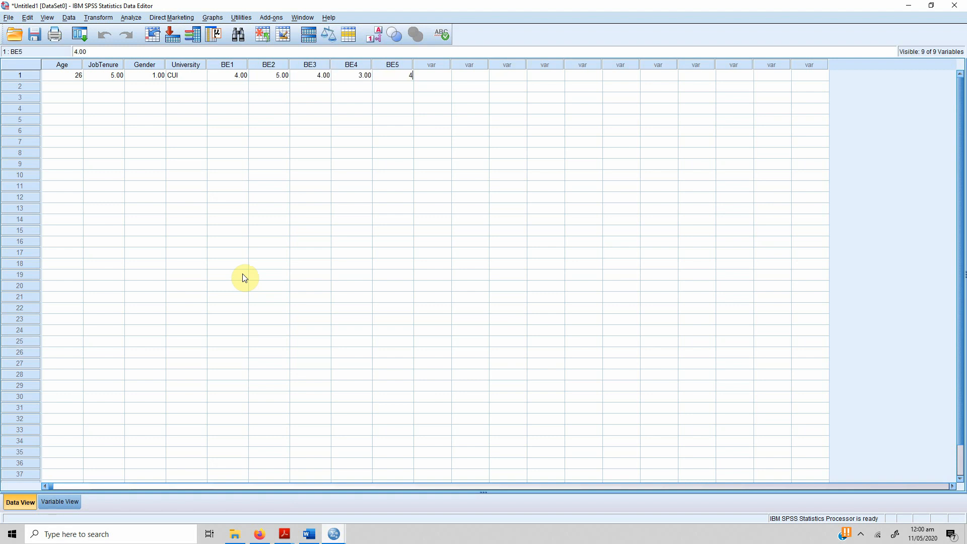
{"action": "mouse_move", "coordinate": [133, 384]}
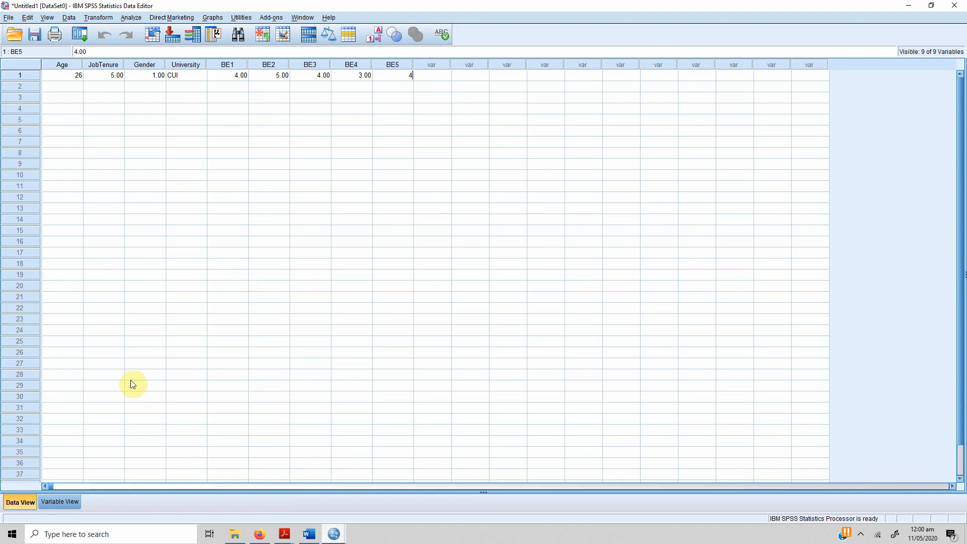
{"action": "left_click", "coordinate": [60, 501]}
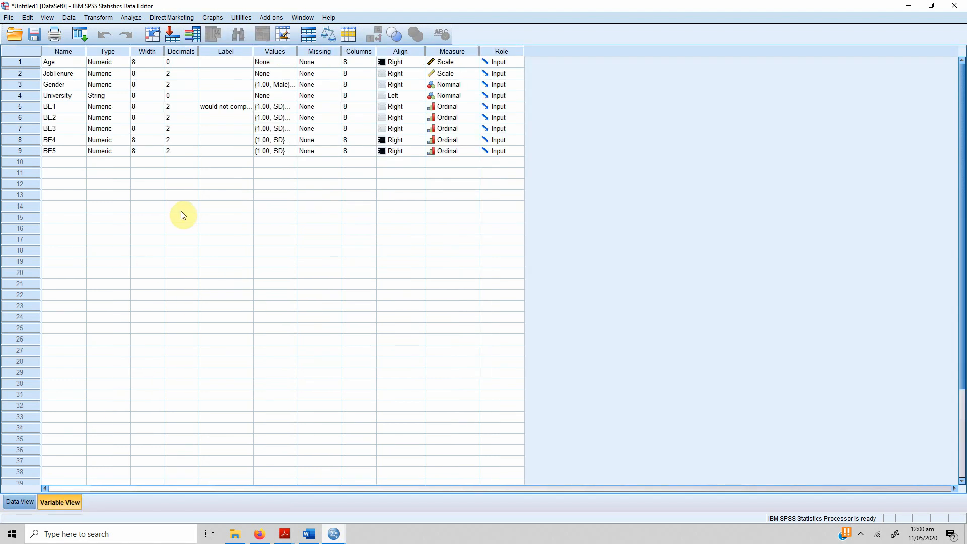